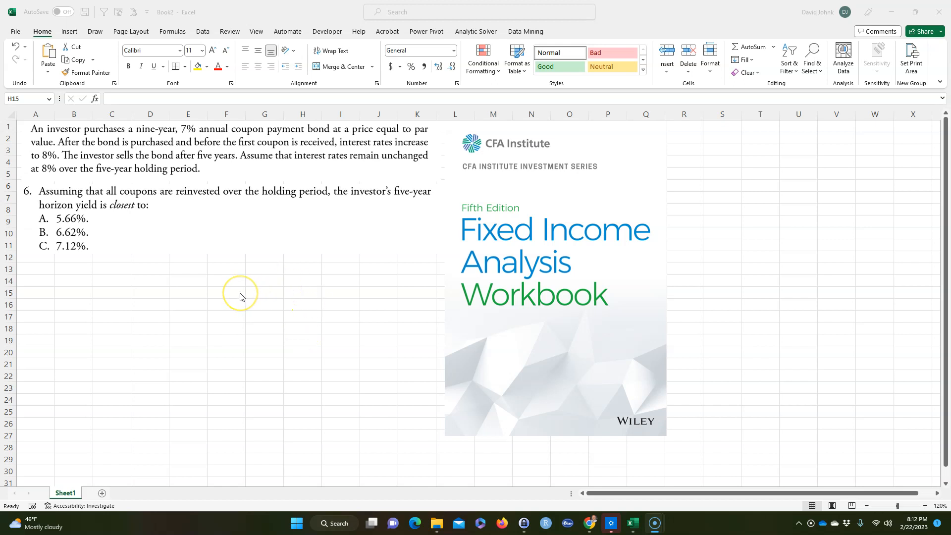
pyautogui.moveTo(158, 301)
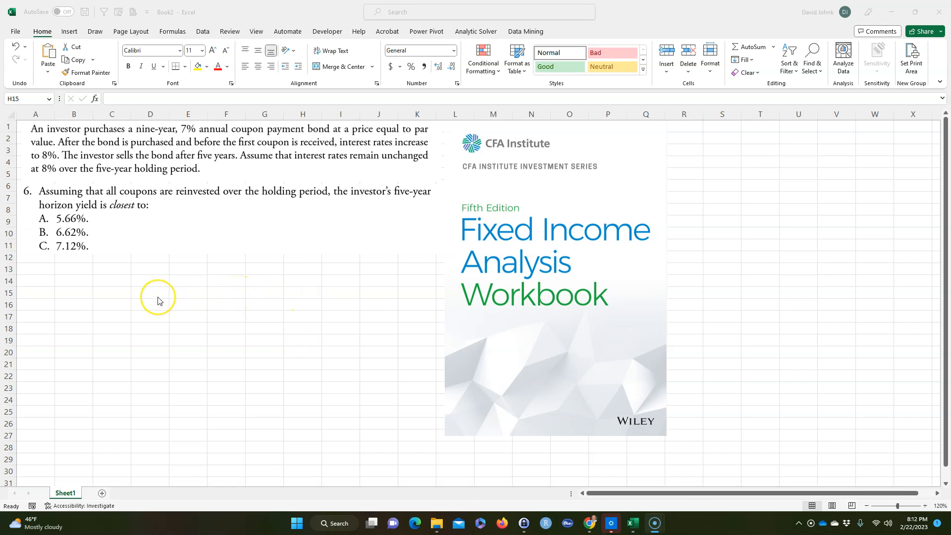
pyautogui.moveTo(194, 298)
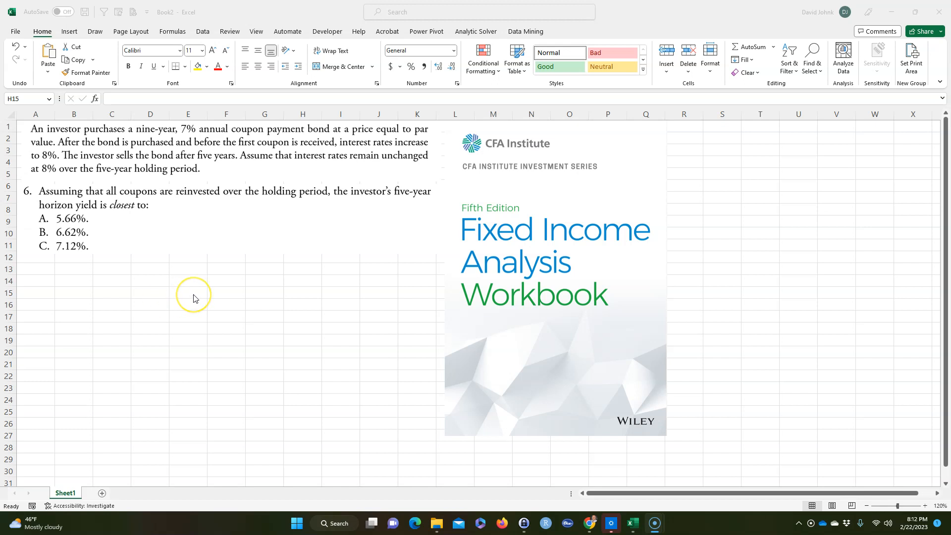
pyautogui.moveTo(195, 298)
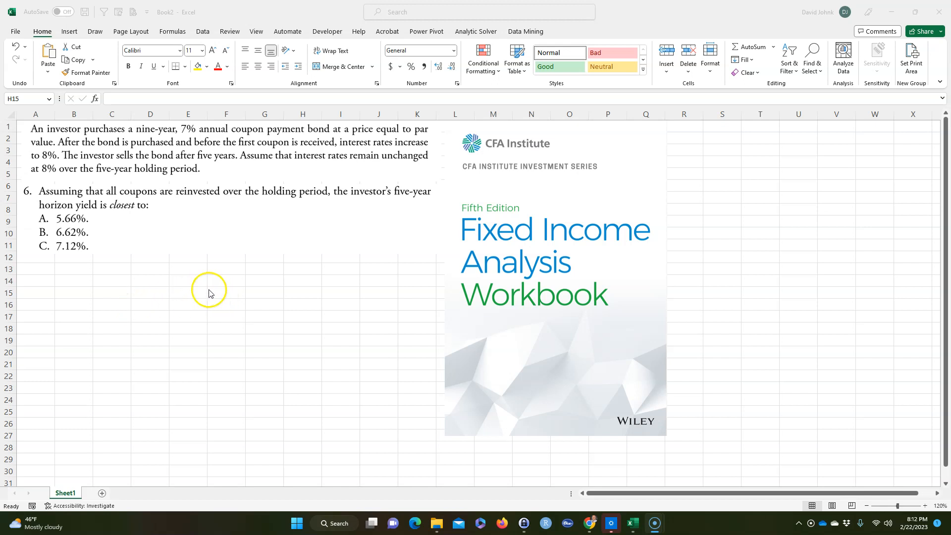
pyautogui.moveTo(229, 295)
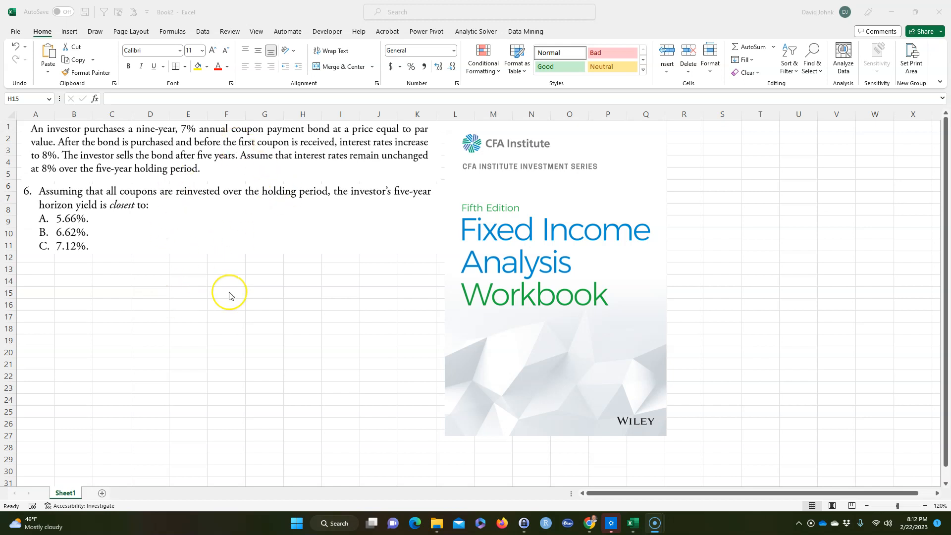
pyautogui.moveTo(408, 251)
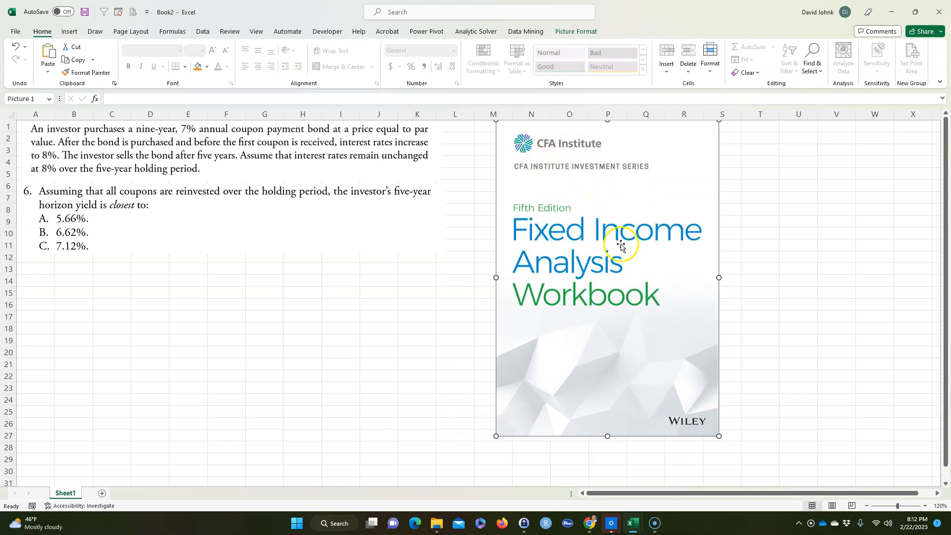
pyautogui.moveTo(599, 219)
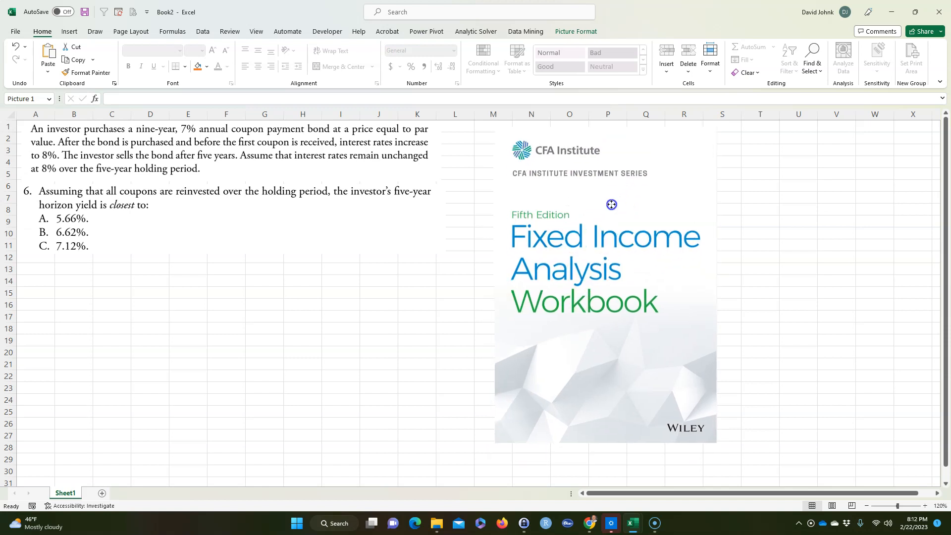
# Step: Nudge the book cover picture right and realign the question picture beneath the problem text
pyautogui.click(417, 293)
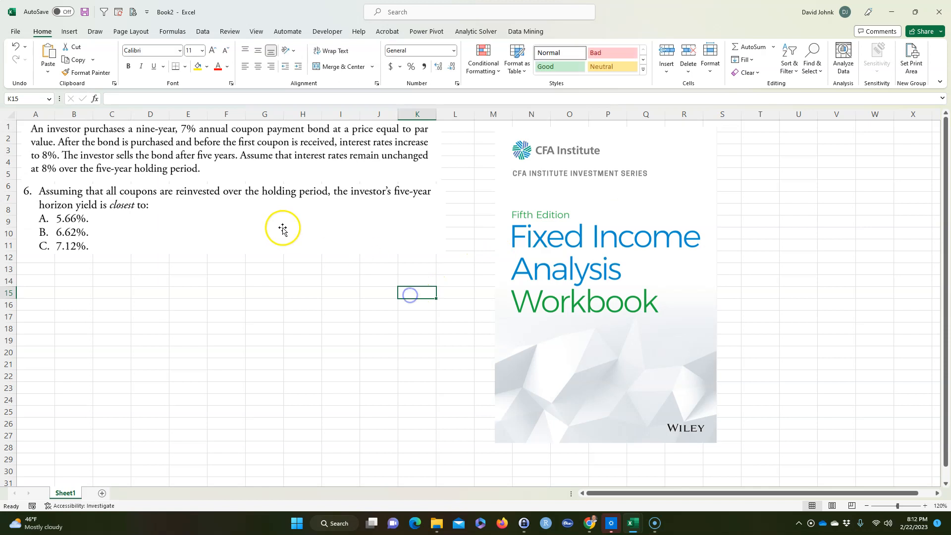
pyautogui.moveTo(179, 177)
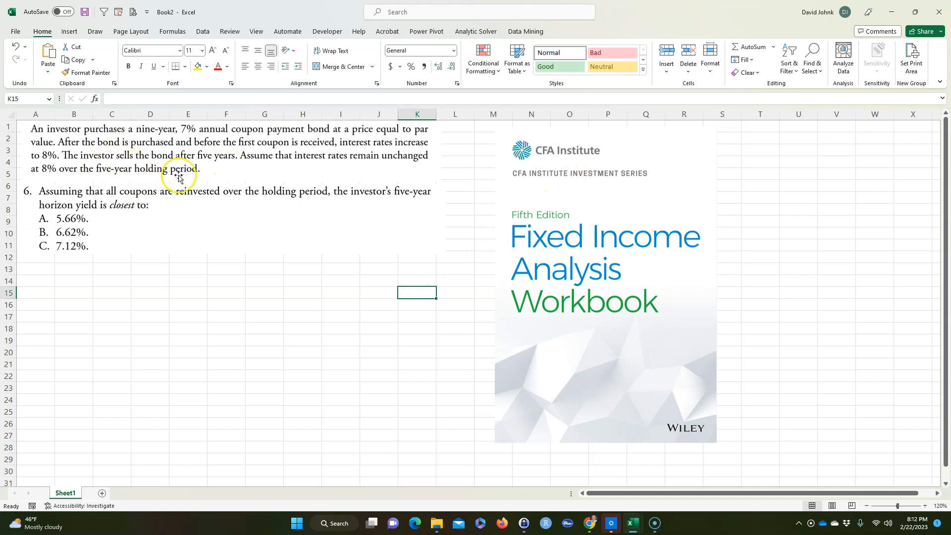
pyautogui.moveTo(100, 204)
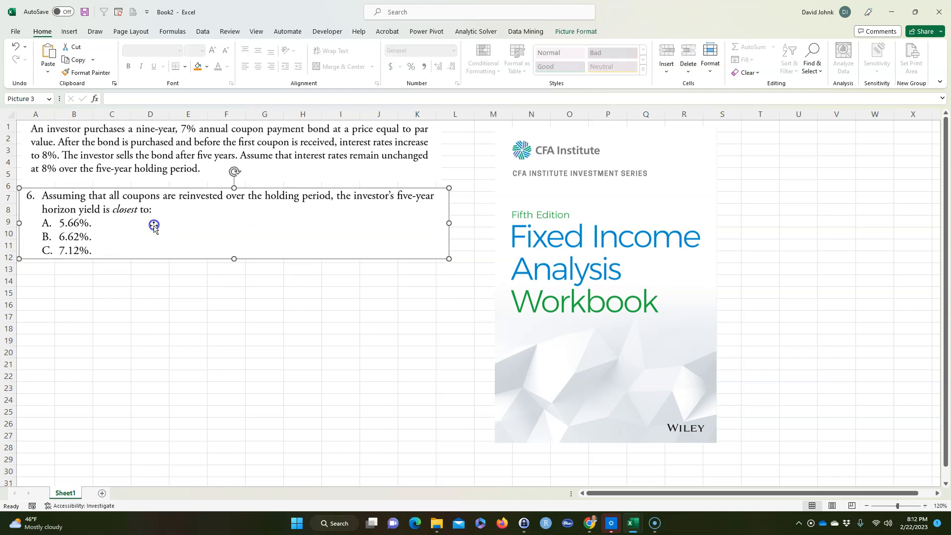
pyautogui.click(149, 291)
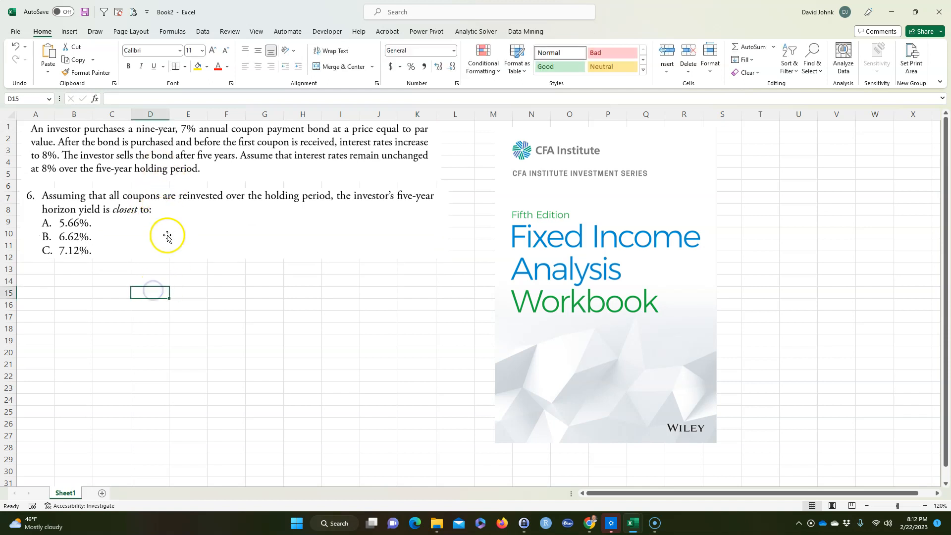
pyautogui.click(239, 167)
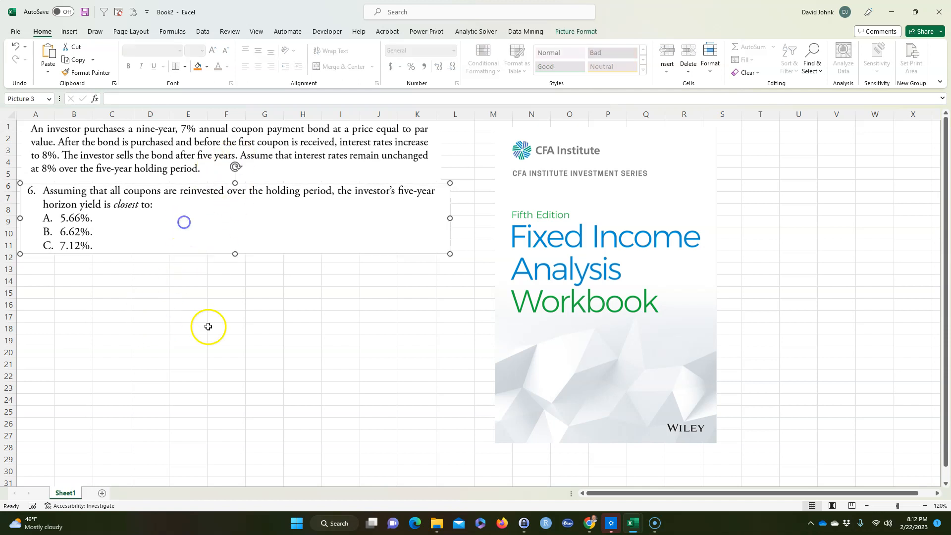
pyautogui.click(112, 280)
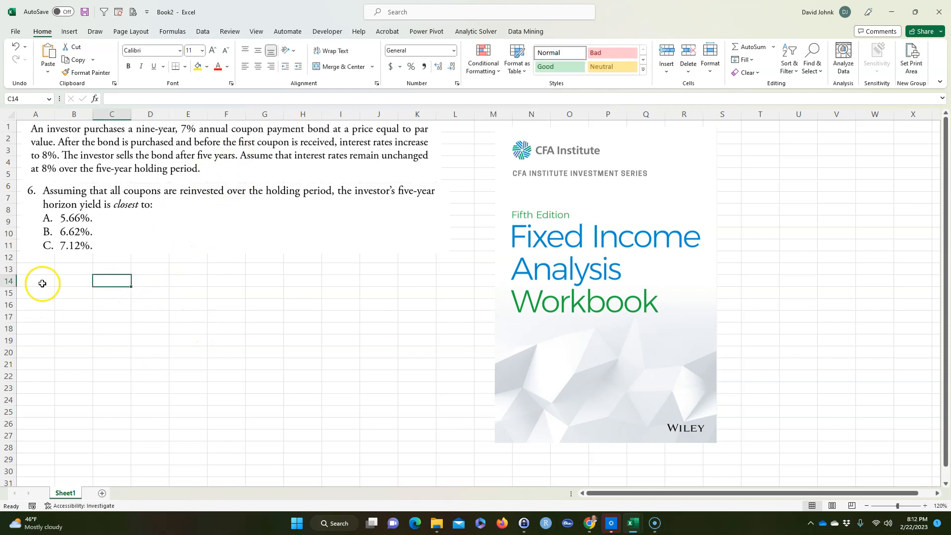
# Step: Add a bold underlined Given: heading in A13 with labels N, r, PV, PMT and FV below it
pyautogui.click(36, 269)
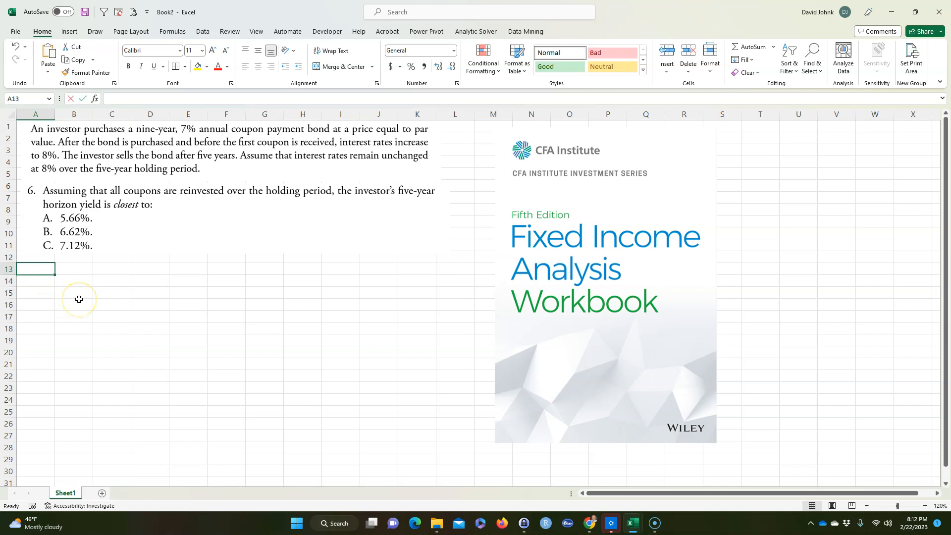
pyautogui.write('Giv')
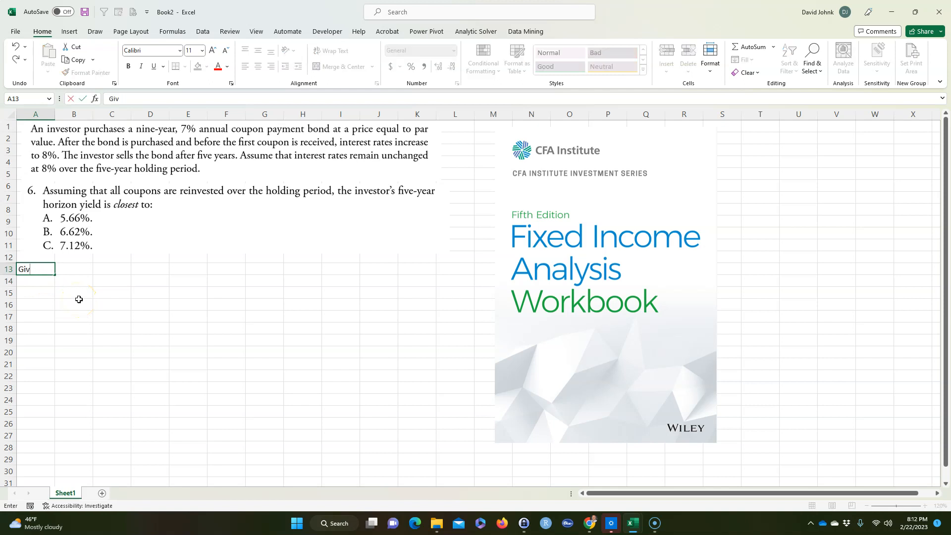
pyautogui.write('en')
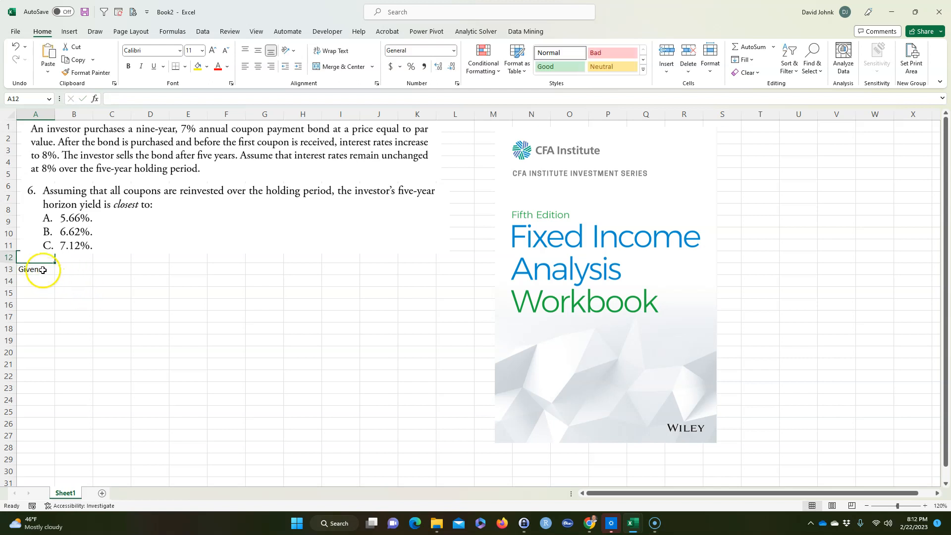
pyautogui.click(36, 280)
pyautogui.write('N')
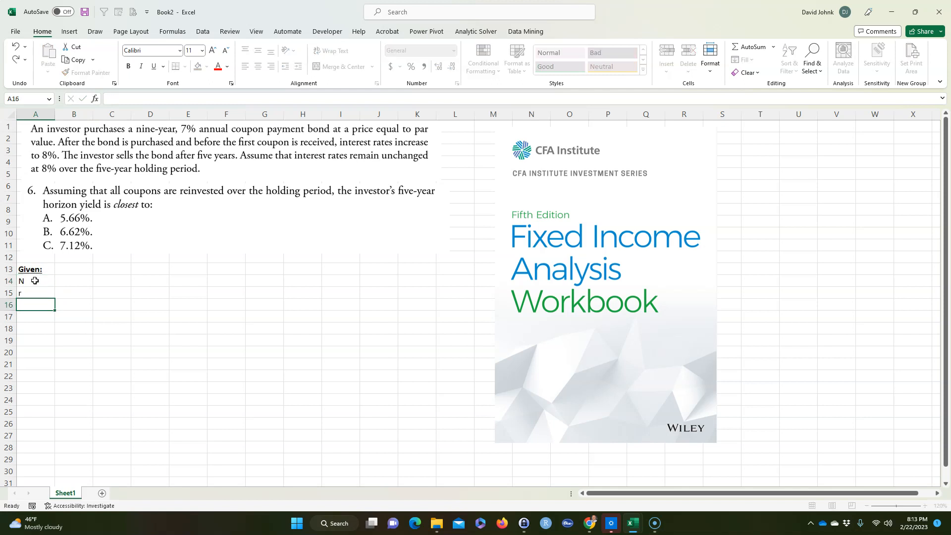
pyautogui.write('PV')
pyautogui.click(36, 329)
pyautogui.write('FV')
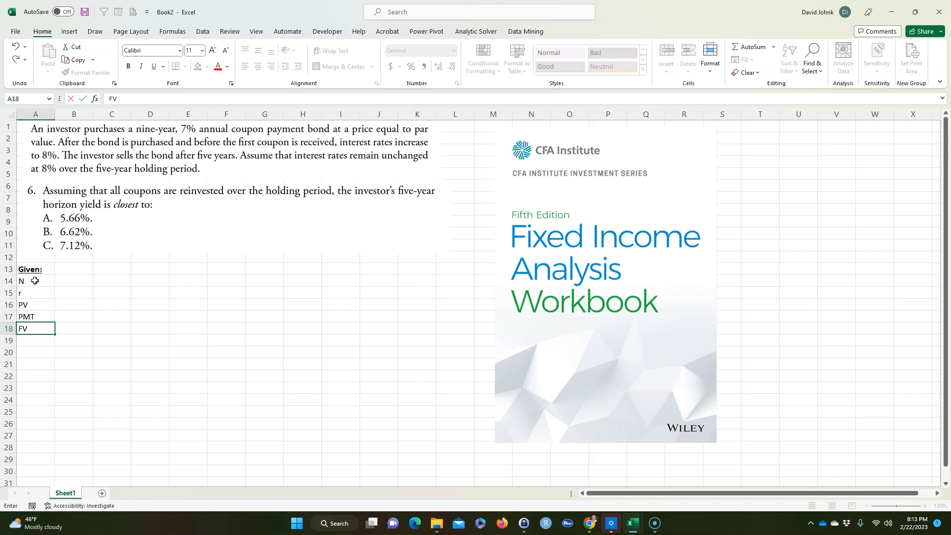
pyautogui.moveTo(104, 280)
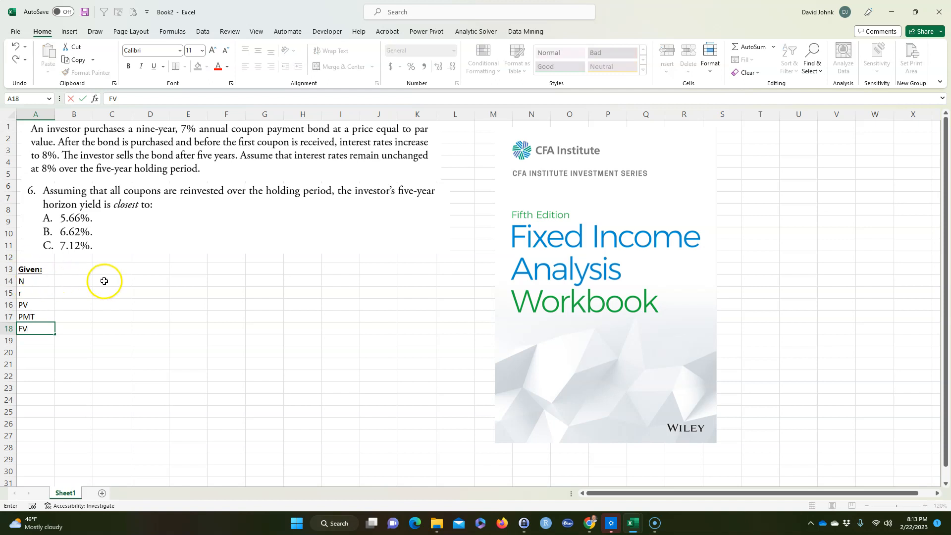
# Step: Record N as 9 with the note 'years to maturity' beside it
pyautogui.click(73, 281)
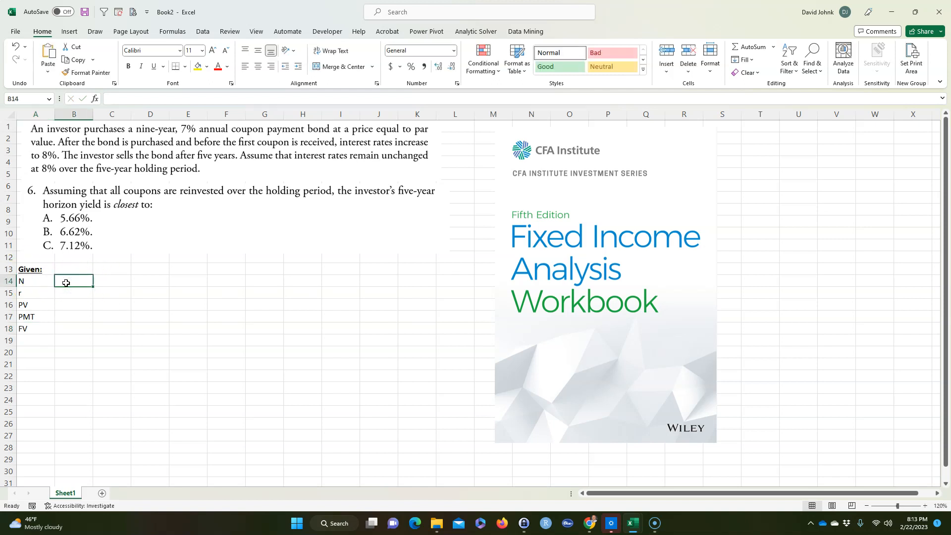
pyautogui.write('9')
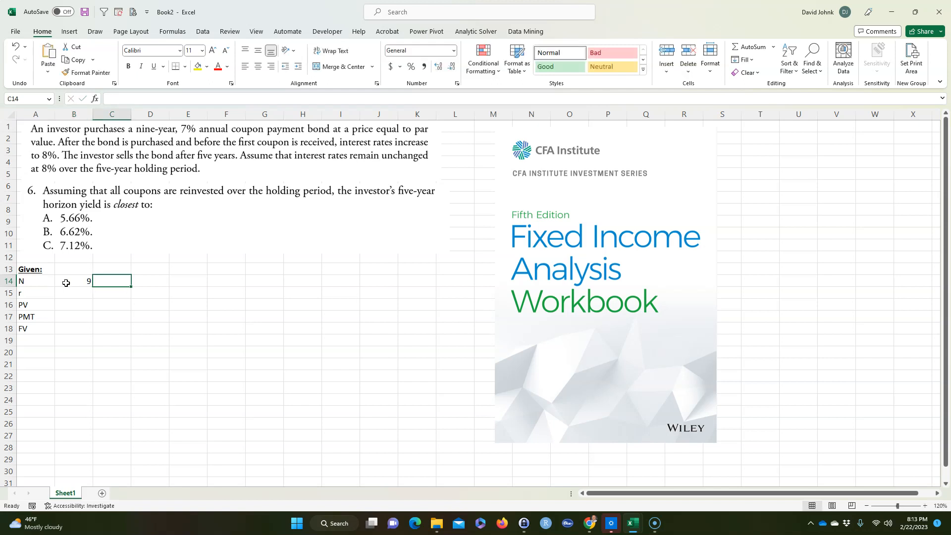
pyautogui.write('yeasr')
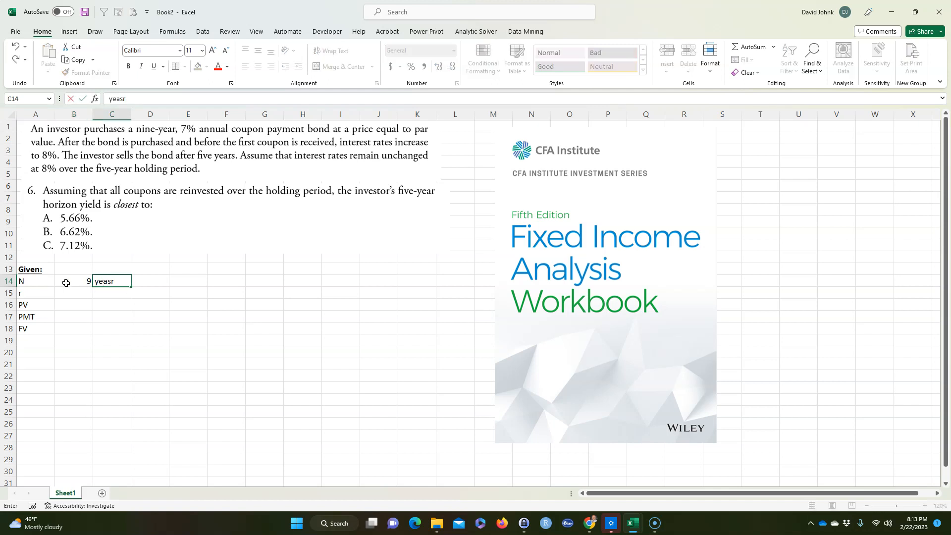
pyautogui.write('years')
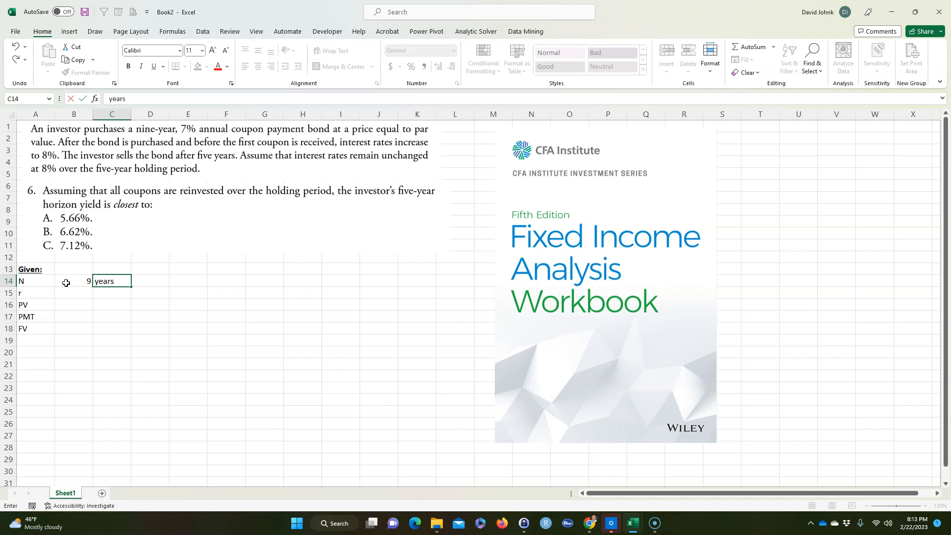
pyautogui.write('to matu')
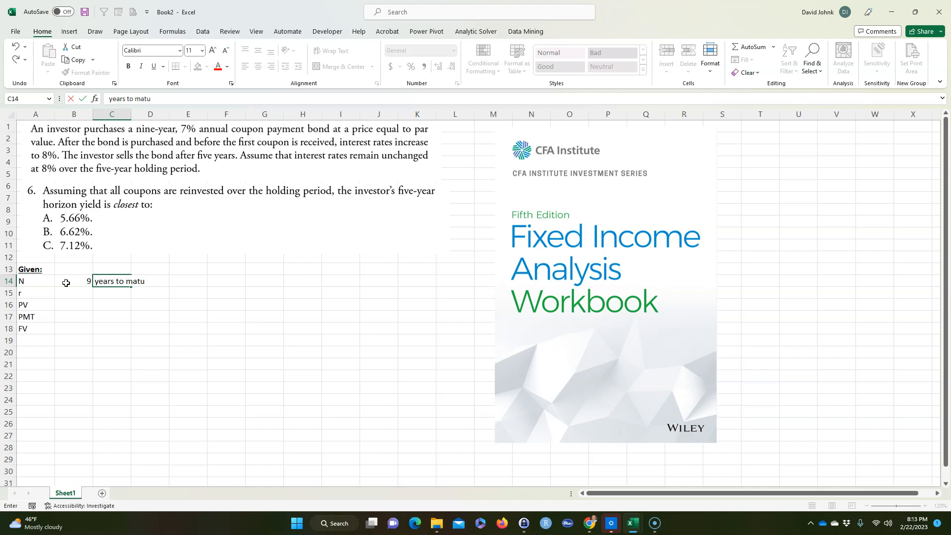
pyautogui.press('Return')
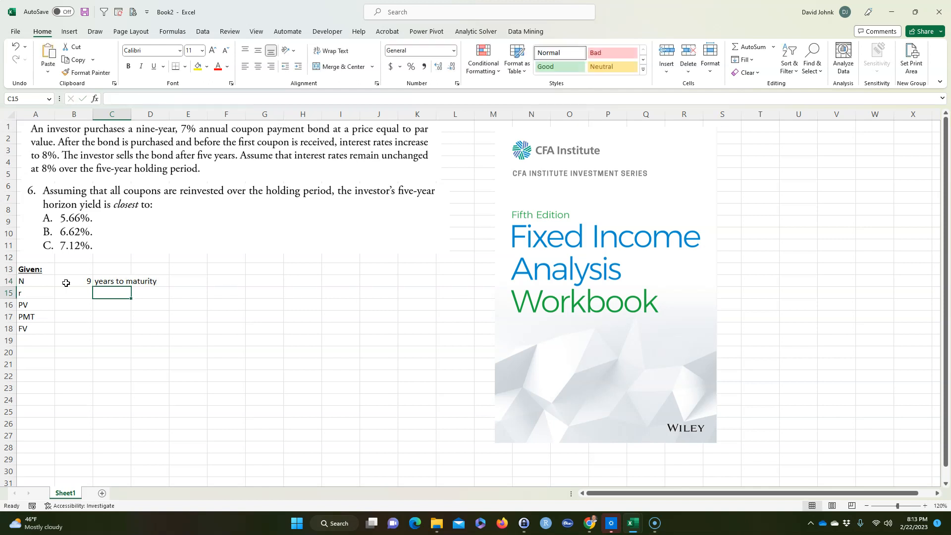
# Step: Record r as 8% per year, check PV of ($100), and mark PMT as unknown with '?'
pyautogui.click(74, 292)
pyautogui.write('8')
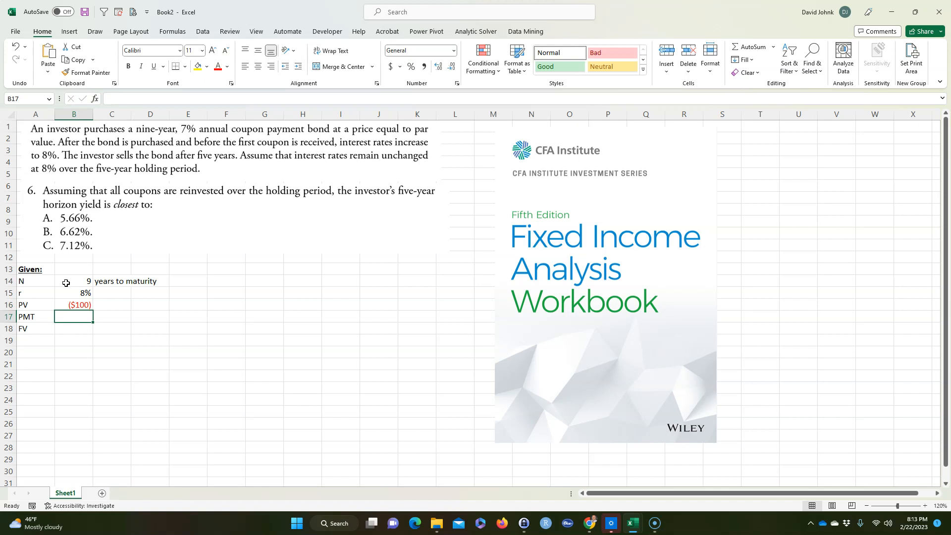
pyautogui.click(112, 293)
pyautogui.write('/year')
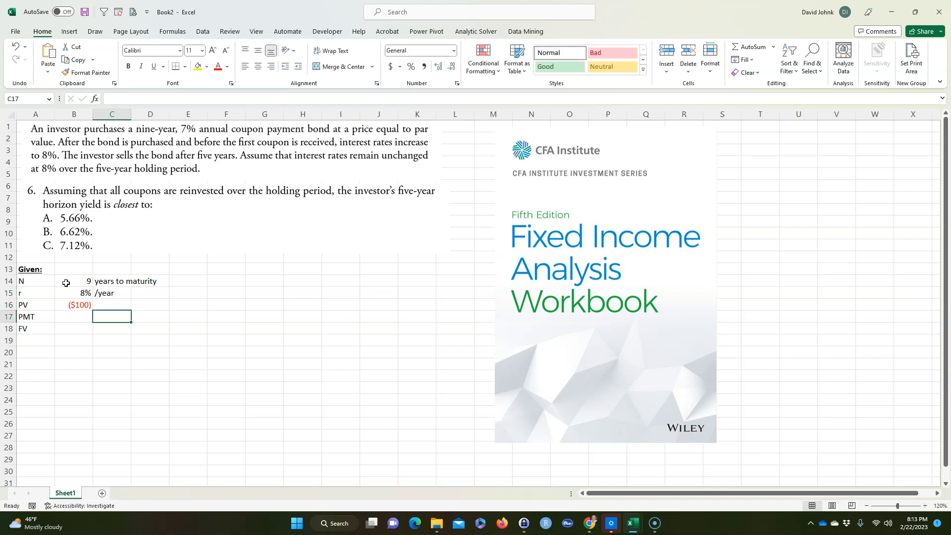
pyautogui.click(75, 304)
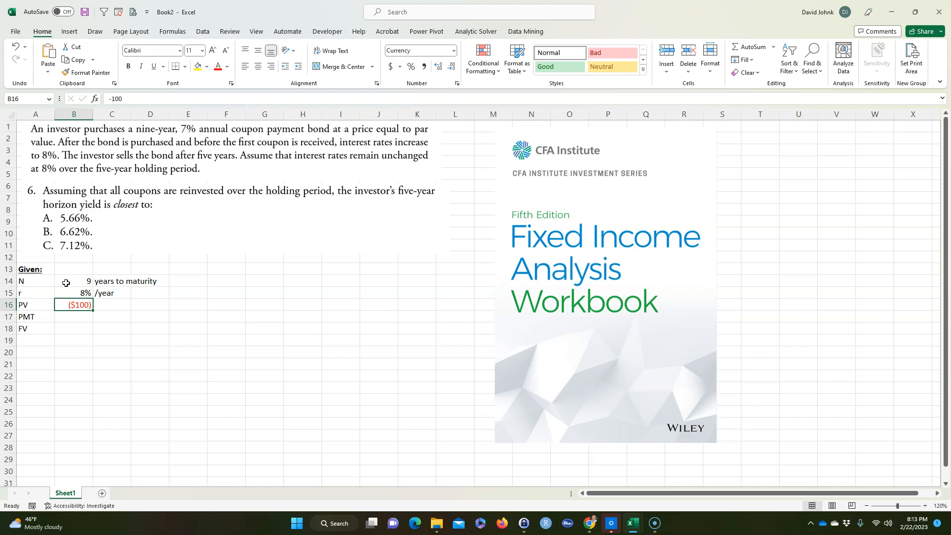
pyautogui.click(73, 315)
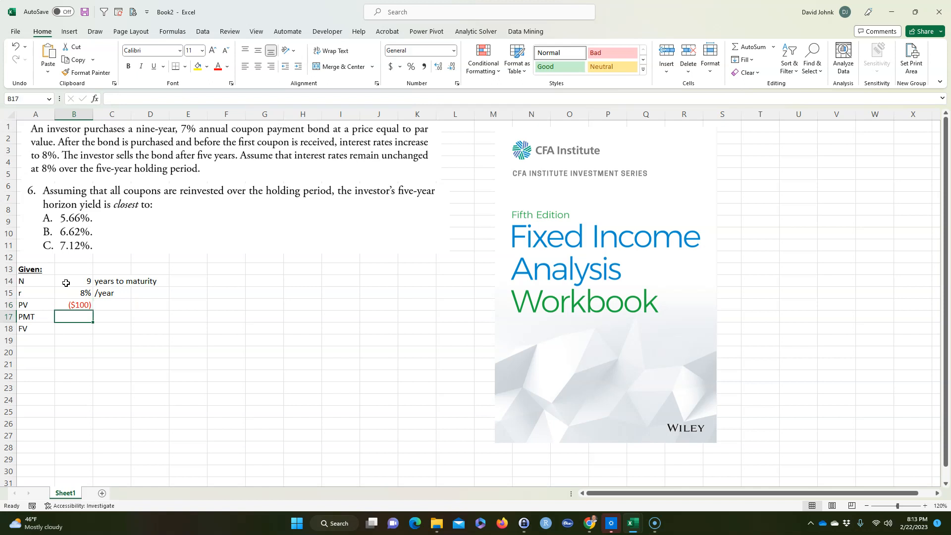
pyautogui.write('?')
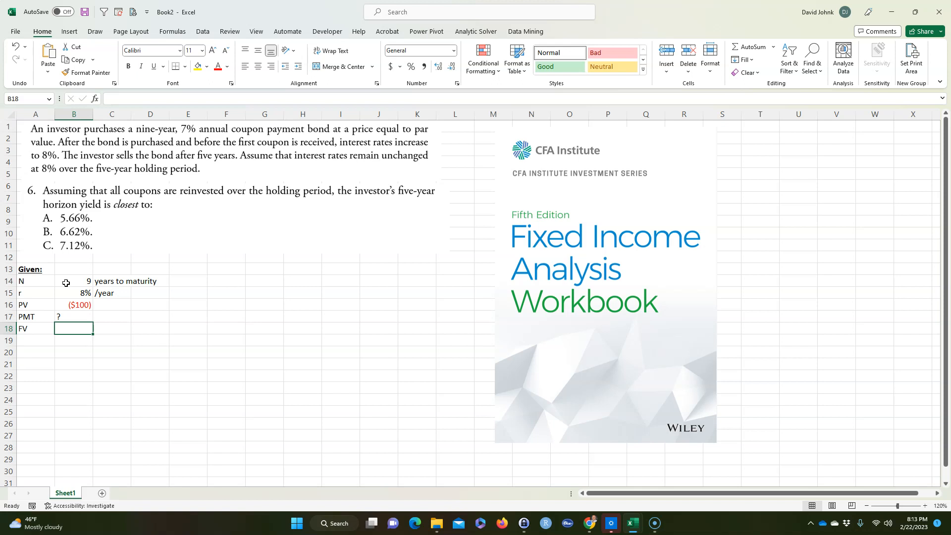
# Step: Enter FV as 100 in B18 formatted as currency to show $100
pyautogui.write('100')
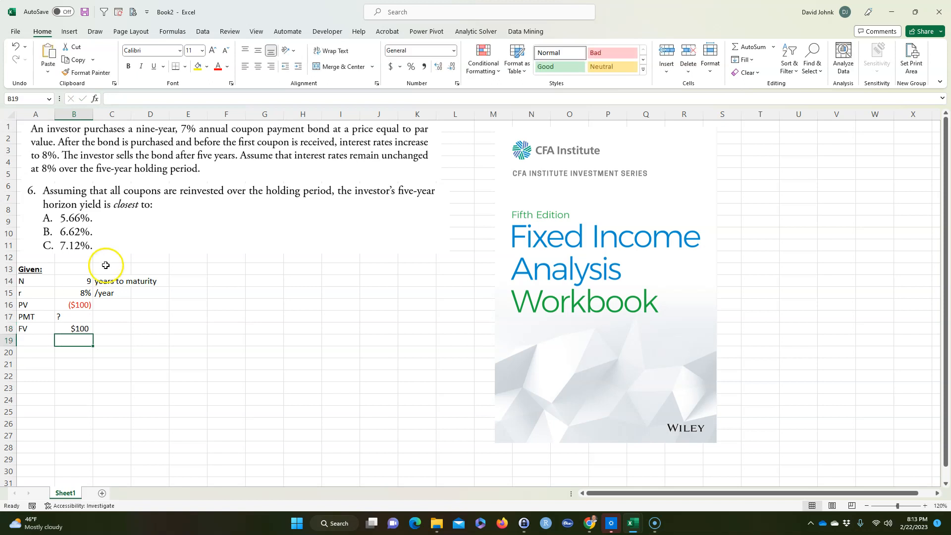
pyautogui.moveTo(411, 130)
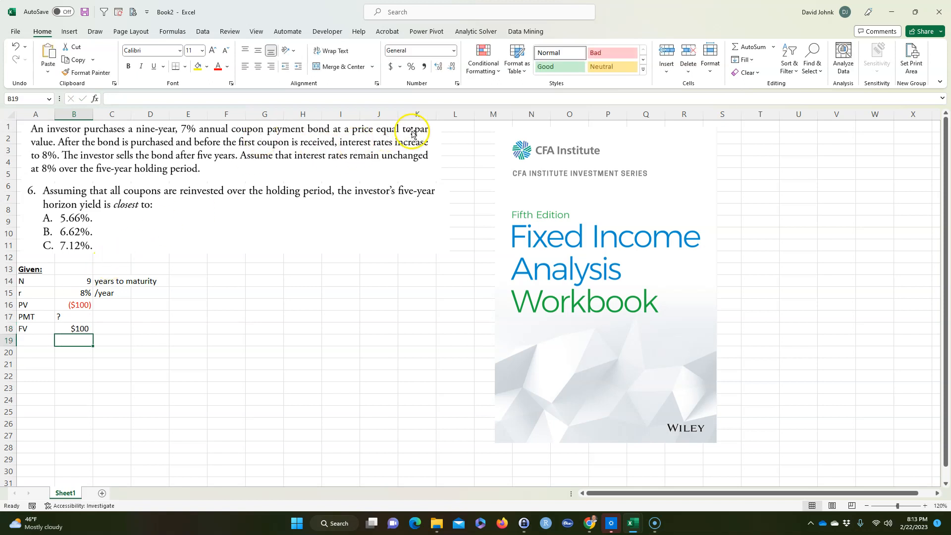
pyautogui.click(73, 328)
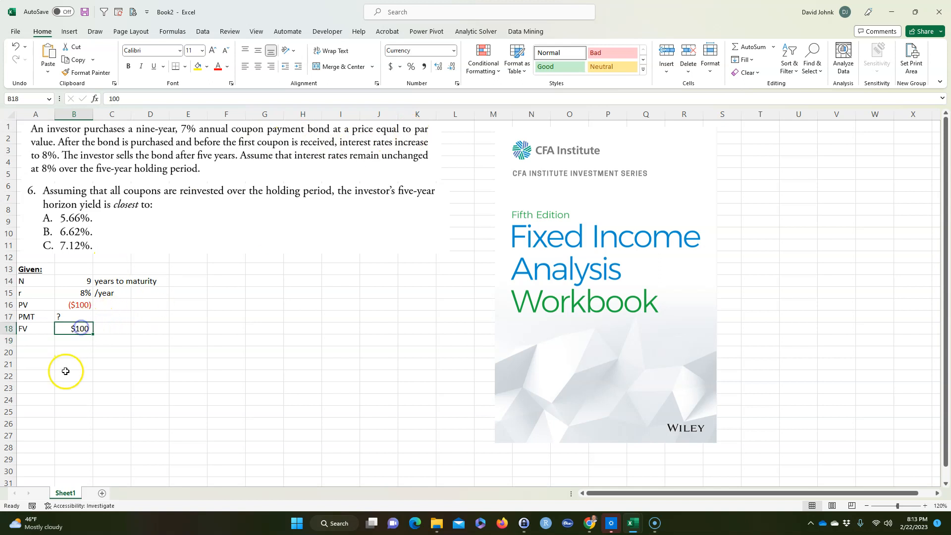
pyautogui.click(73, 375)
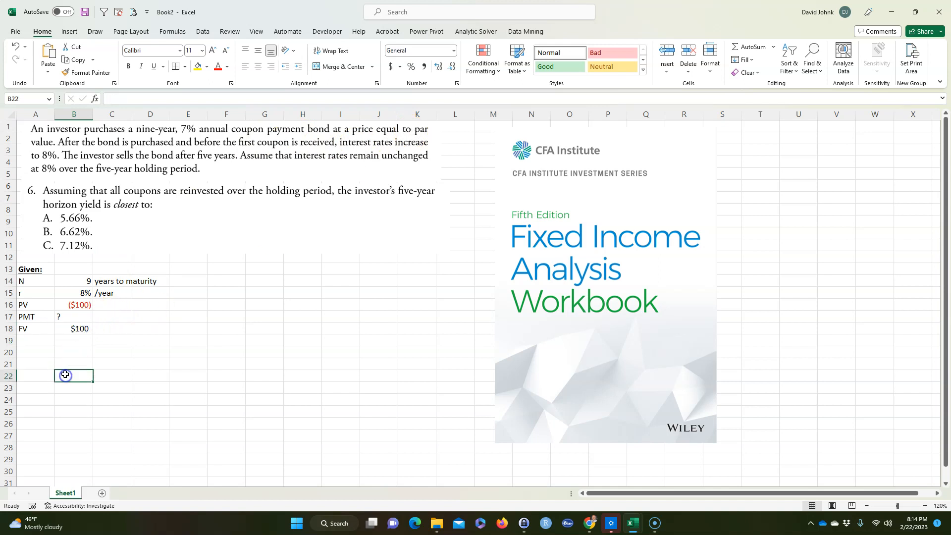
# Step: Note 'at maturity' beside the $100 FV amount
pyautogui.click(111, 328)
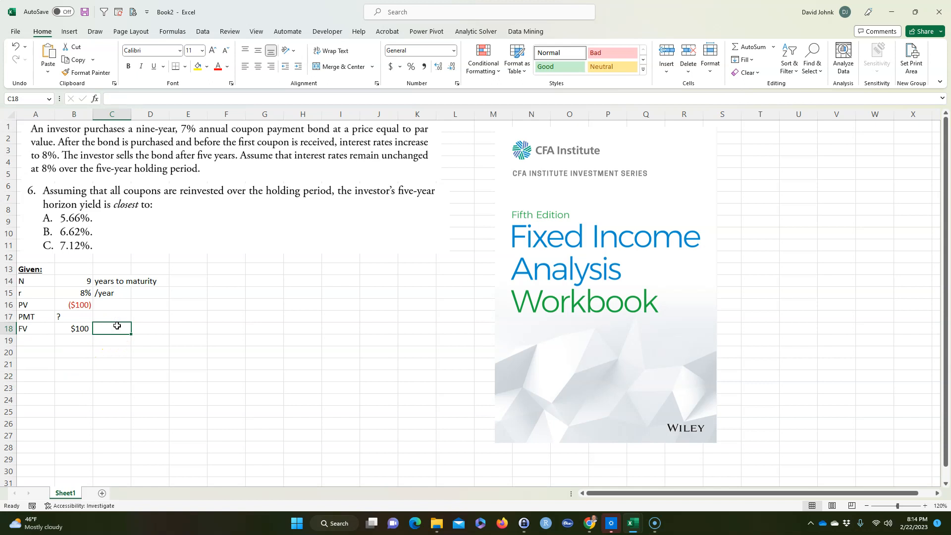
pyautogui.write('at m')
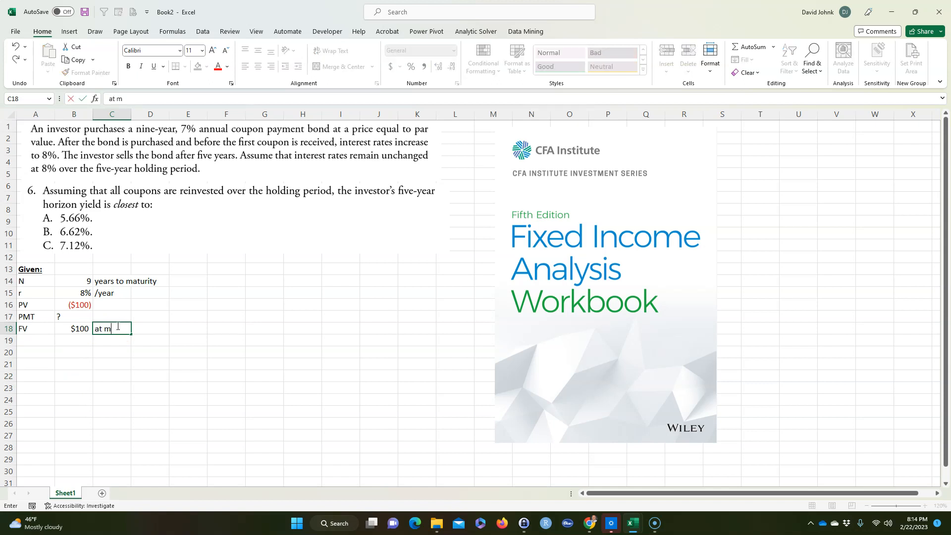
pyautogui.write('uri')
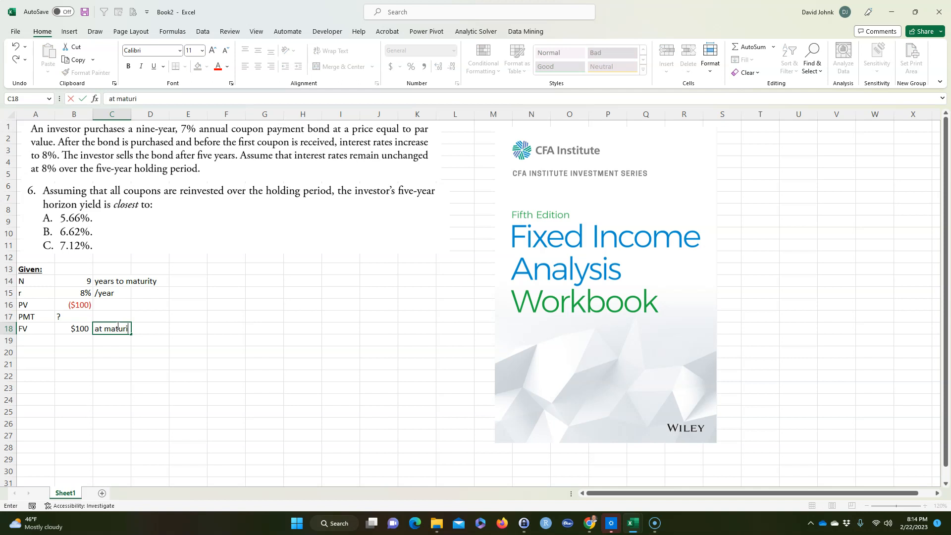
pyautogui.press('Return')
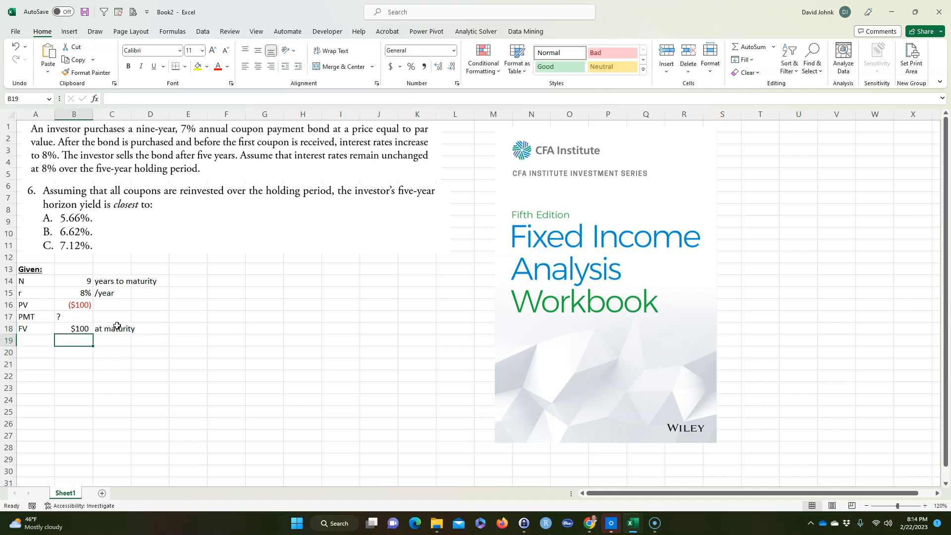
# Step: Add a holding period row of 5 years and start a Coupon label in A20
pyautogui.write('hol')
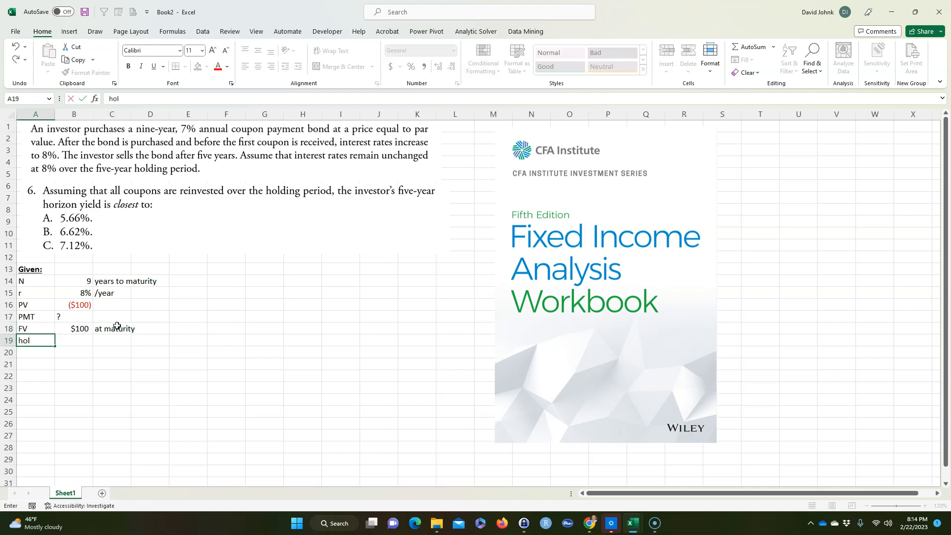
pyautogui.write('ding')
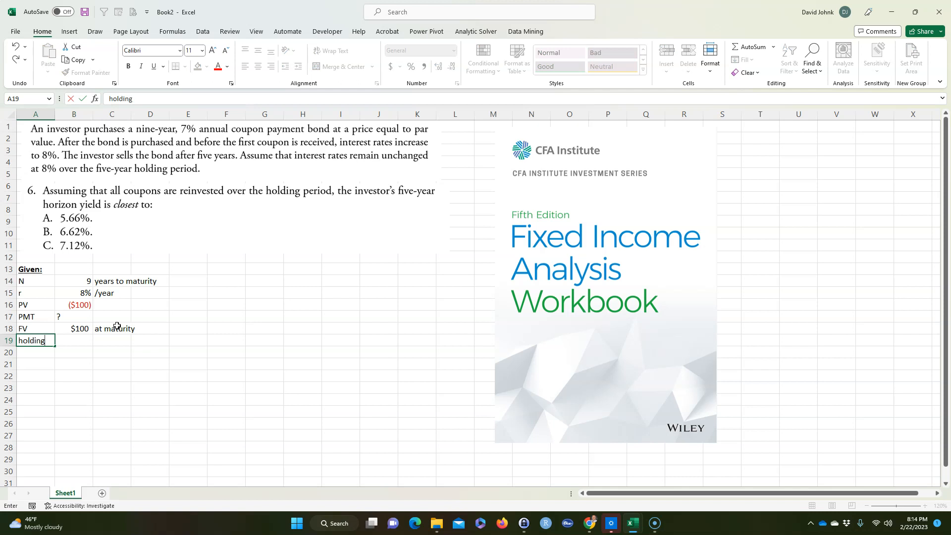
pyautogui.write('period')
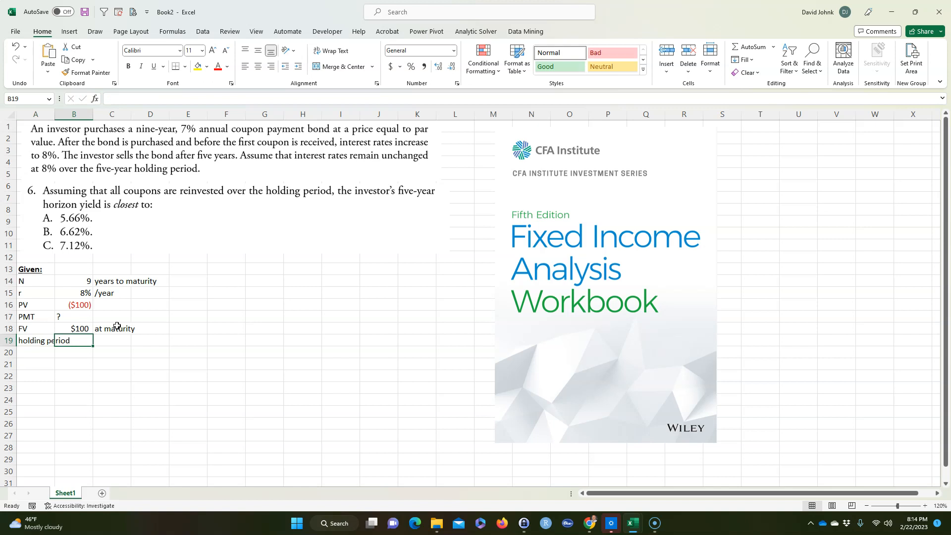
pyautogui.write('years to maturity')
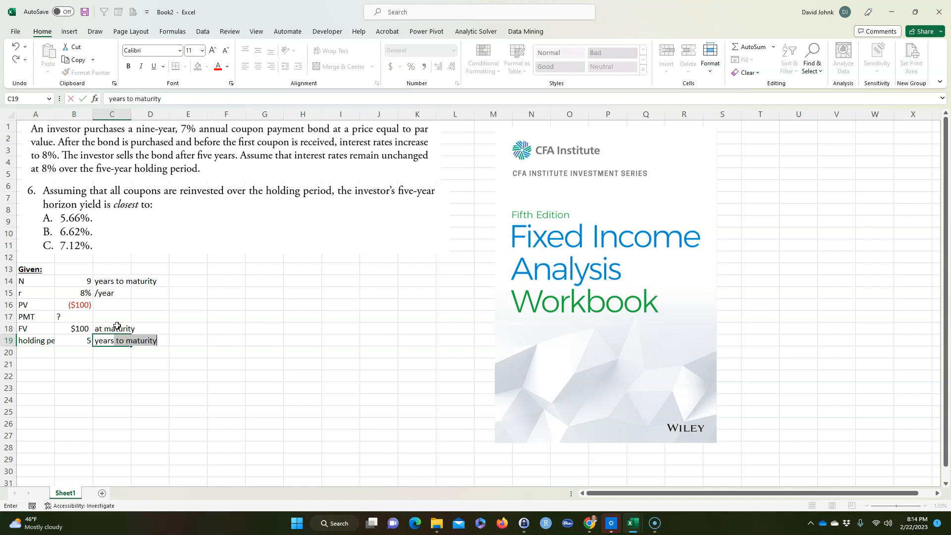
pyautogui.press('Return')
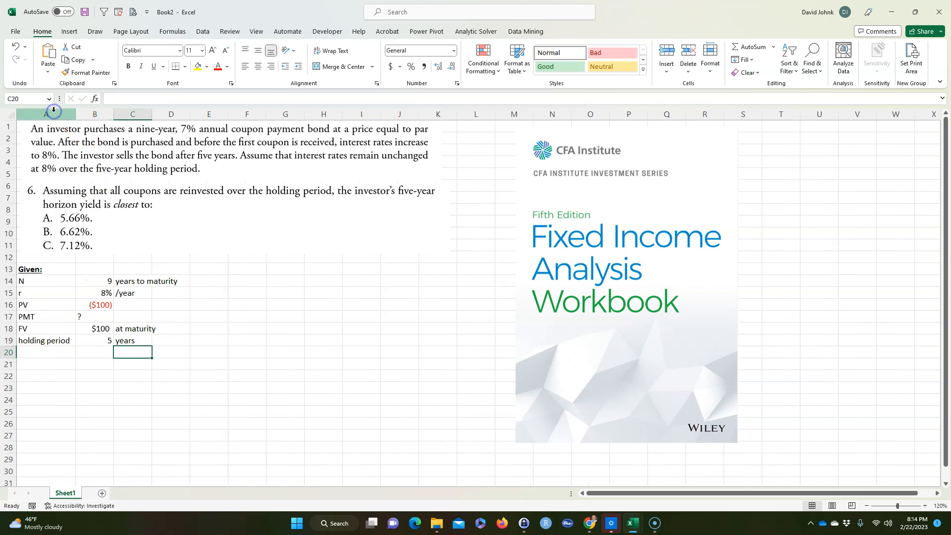
pyautogui.click(45, 352)
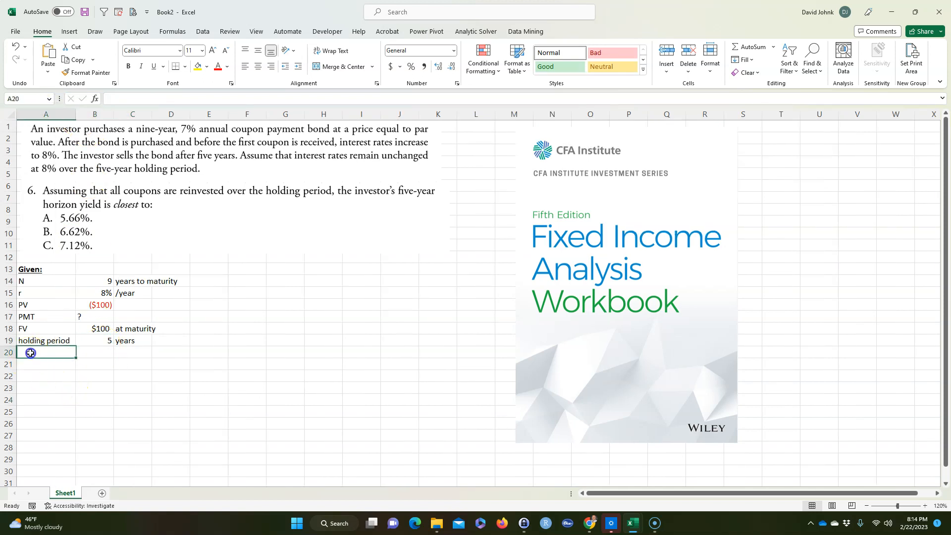
pyautogui.moveTo(77, 406)
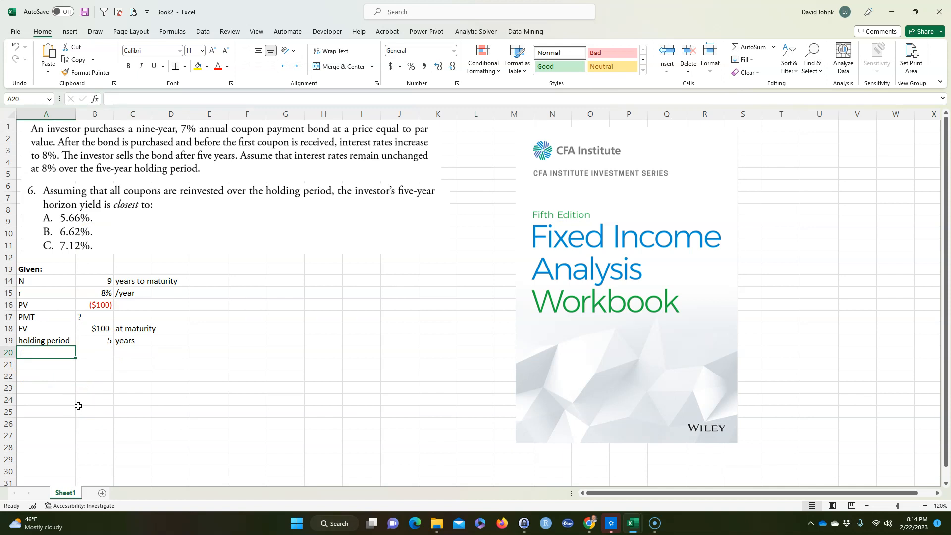
pyautogui.write('Coupon rate')
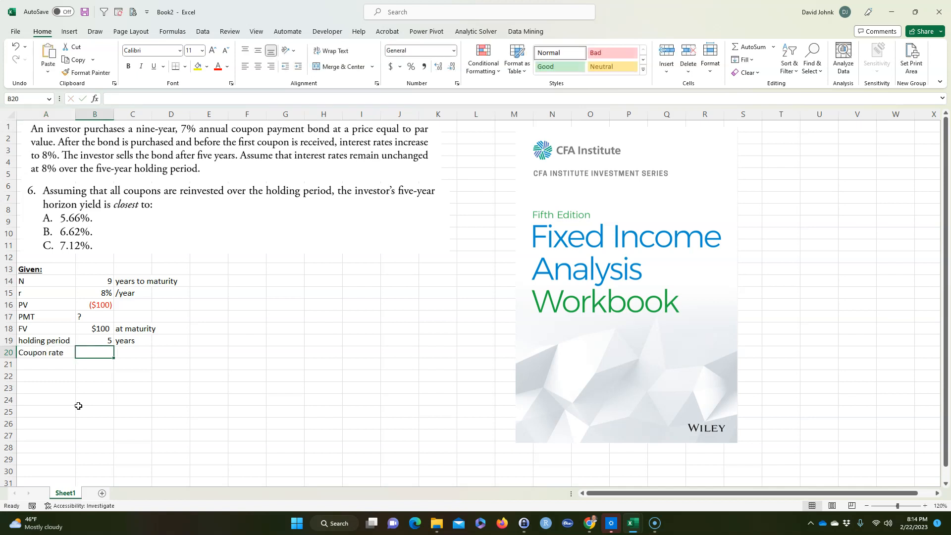
# Step: Complete the Coupon rate row with 7% and the note 'paid annually'
pyautogui.write('7%')
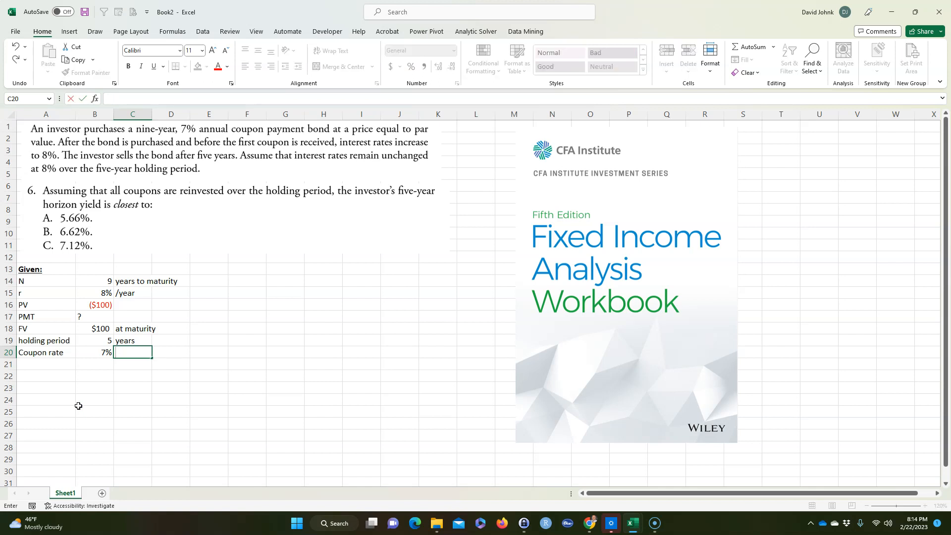
pyautogui.write('paid a')
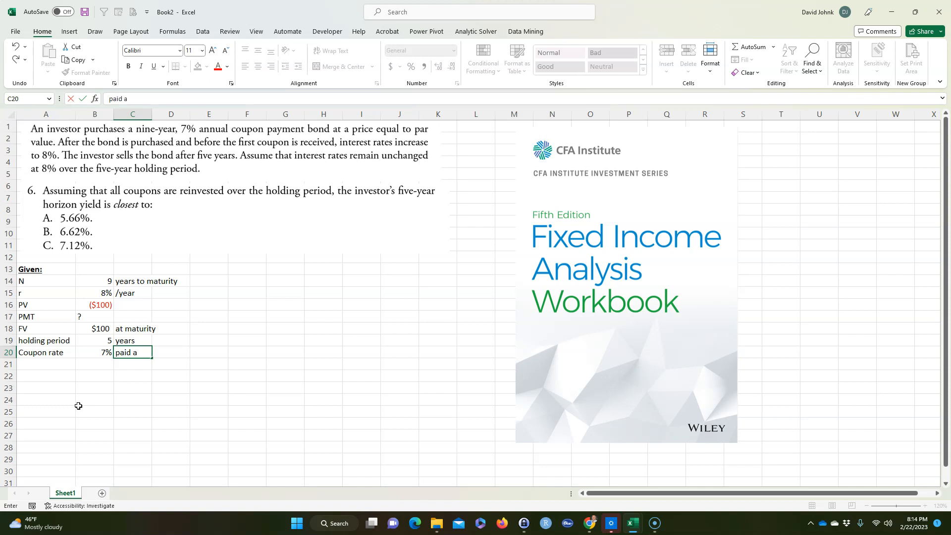
pyautogui.press('enter')
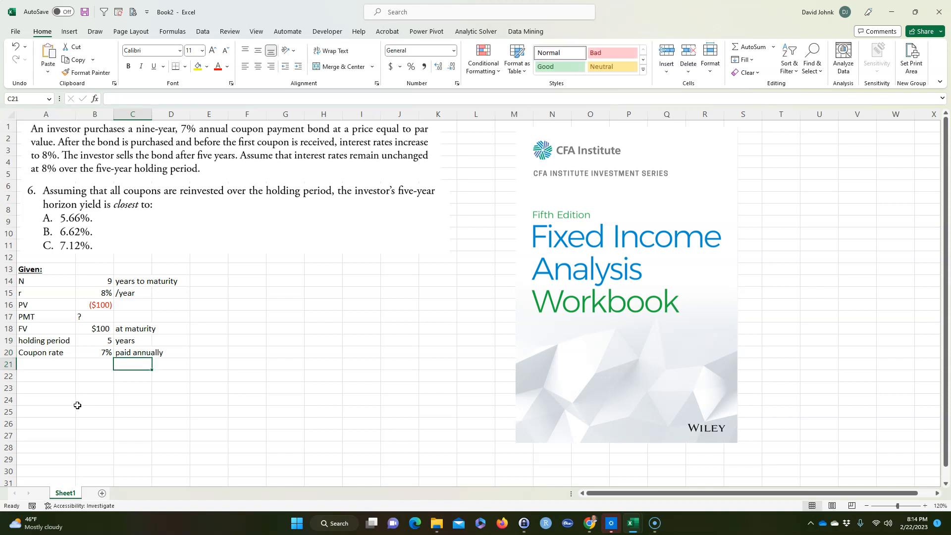
# Step: Add a bold underlined Find: heading with 'horizon yield' beneath it
pyautogui.write('Find:')
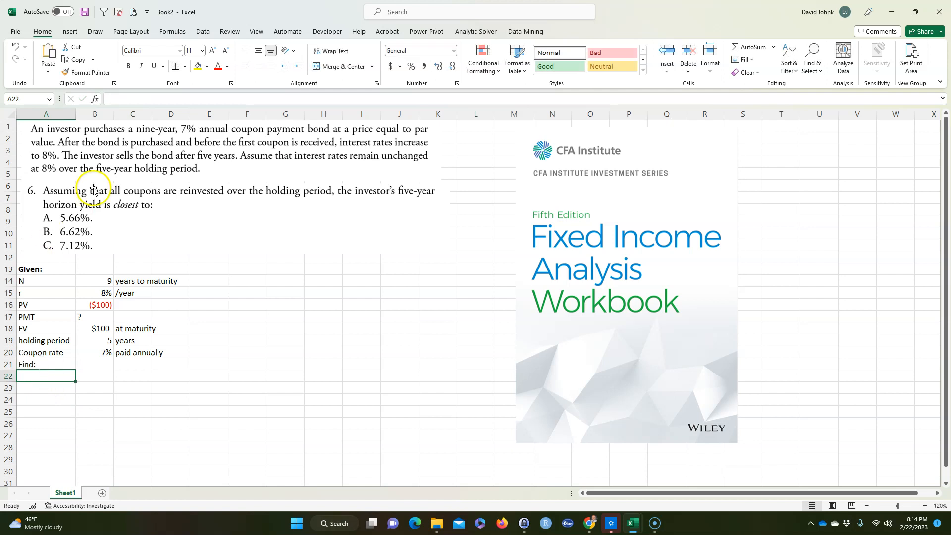
pyautogui.moveTo(30, 411)
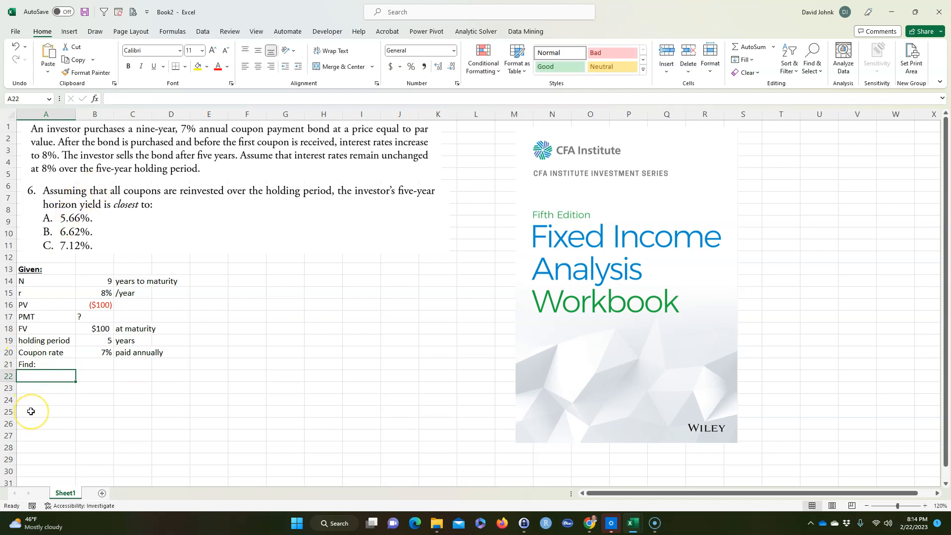
pyautogui.write('horiz')
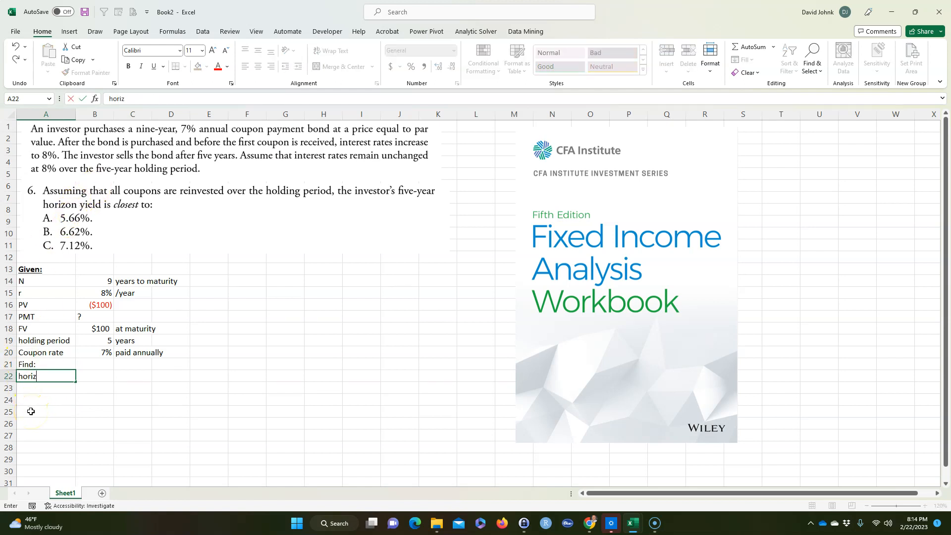
pyautogui.write('on yh')
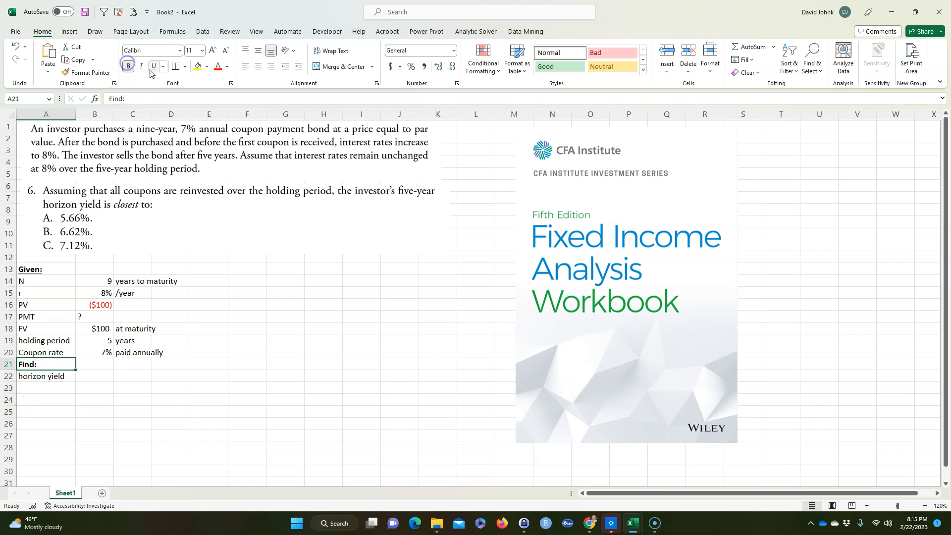
pyautogui.click(45, 388)
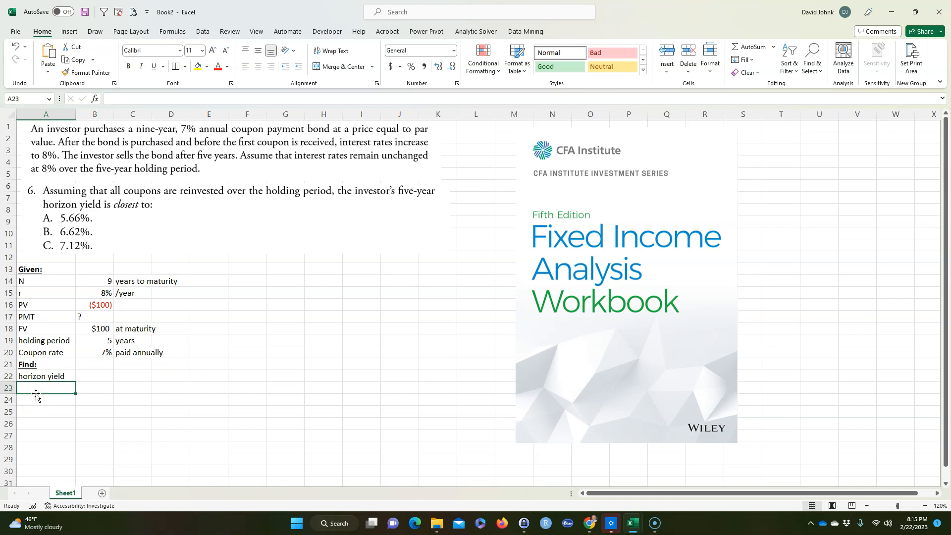
pyautogui.scroll(-3)
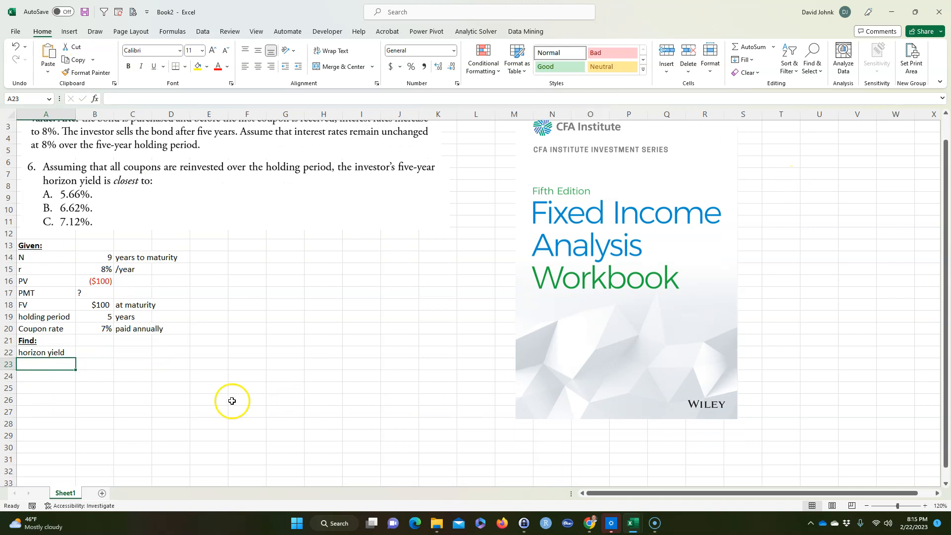
pyautogui.moveTo(34, 352)
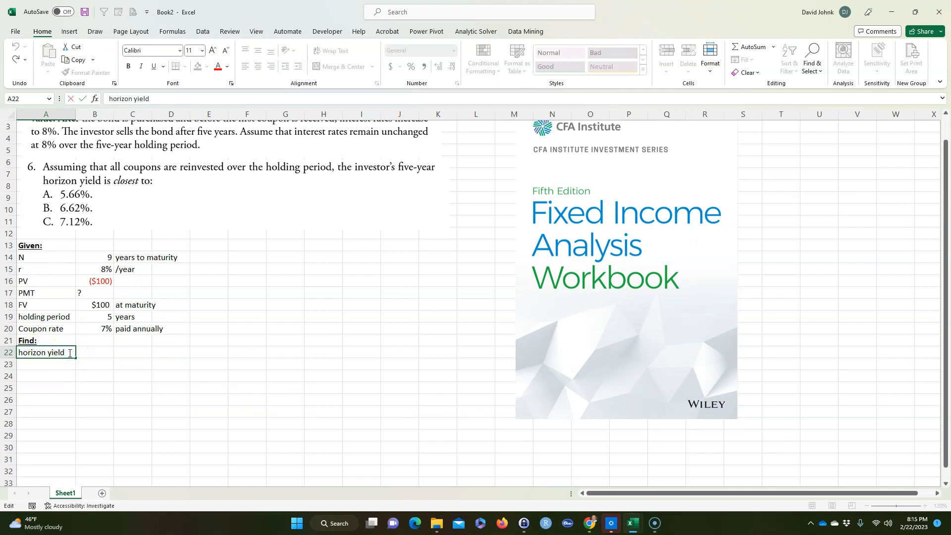
# Step: Extend the target to read 'horizon yield (coupons are reinvested)'
pyautogui.write('(coupons')
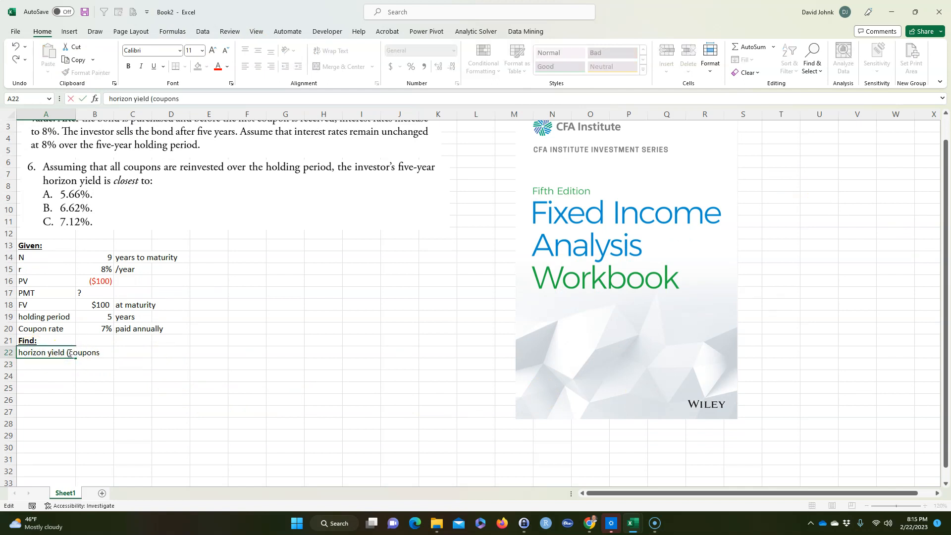
pyautogui.write('are ren')
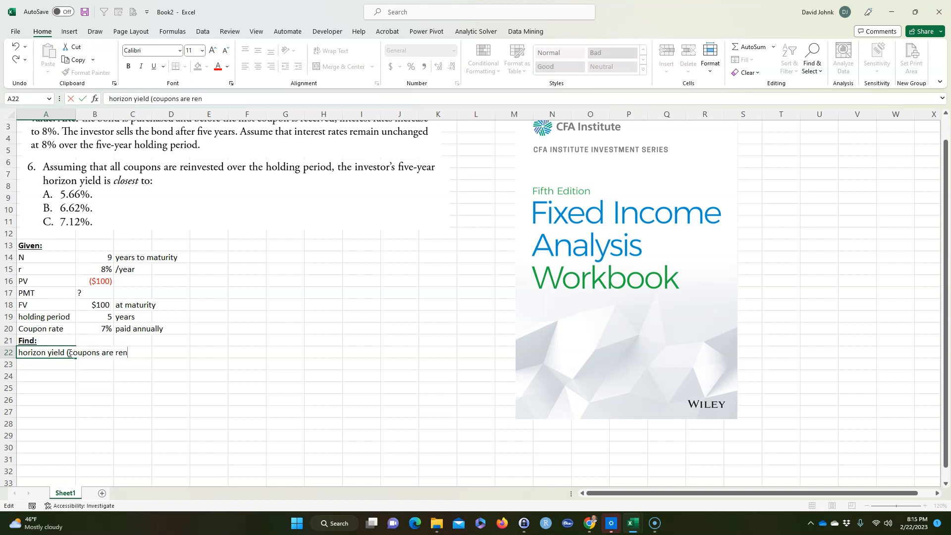
pyautogui.write('invested')
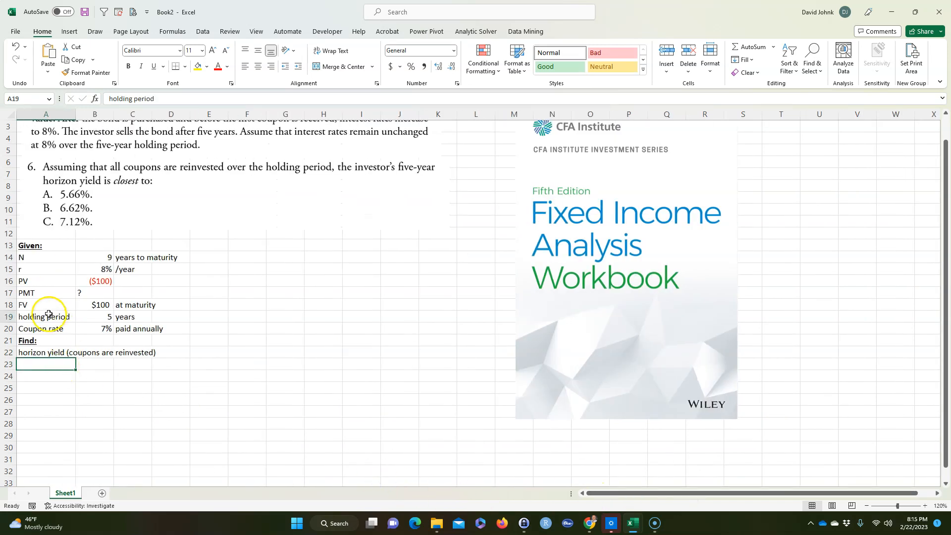
pyautogui.click(94, 423)
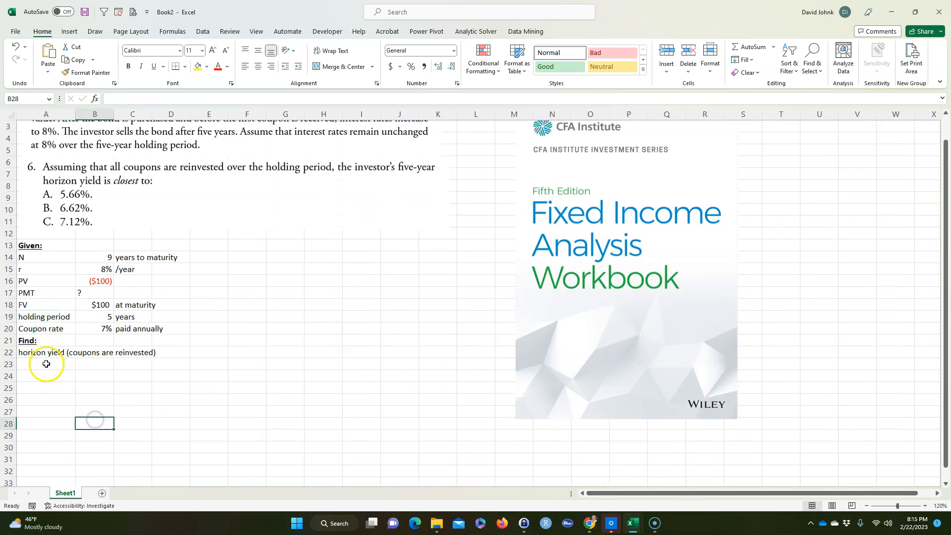
# Step: Add a Solution: heading and a PMT row computing =B20*B18 as $7
pyautogui.write('Soluti')
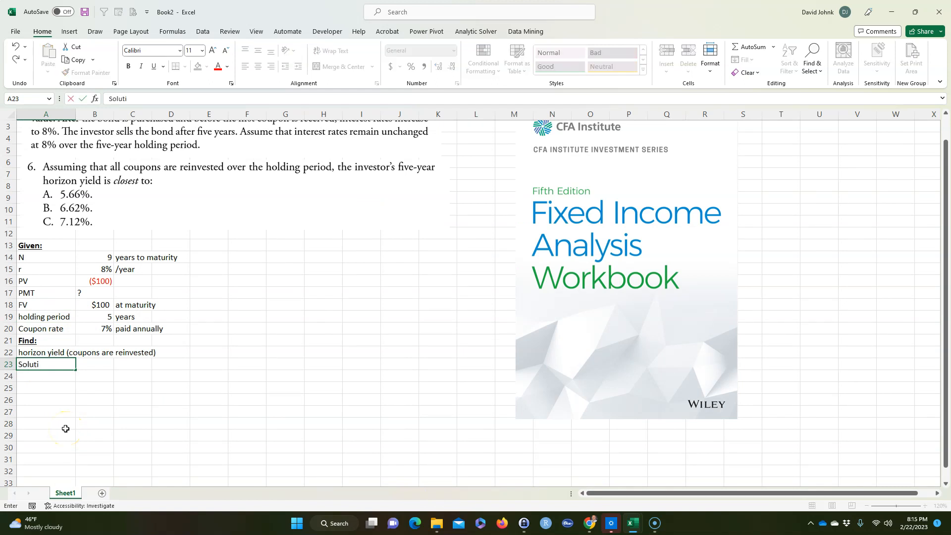
pyautogui.press('Return')
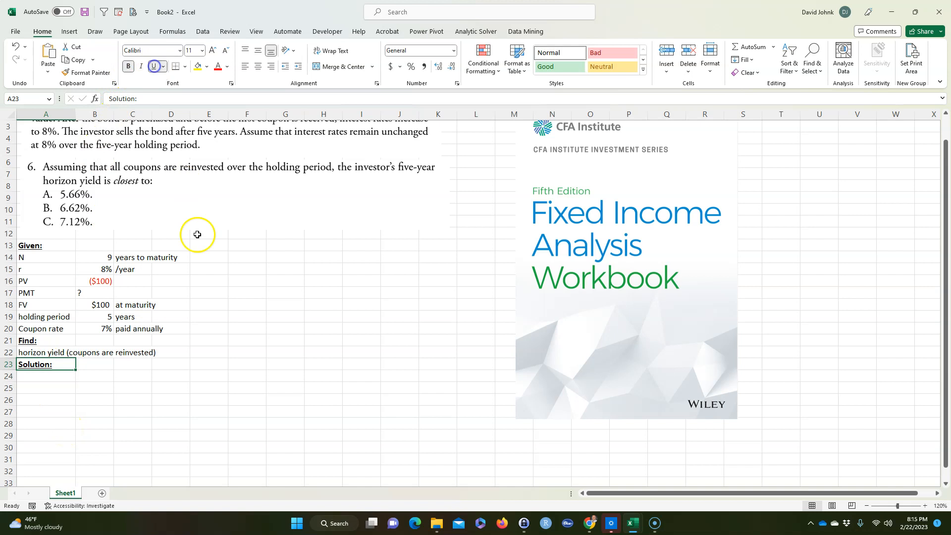
pyautogui.scroll(-3)
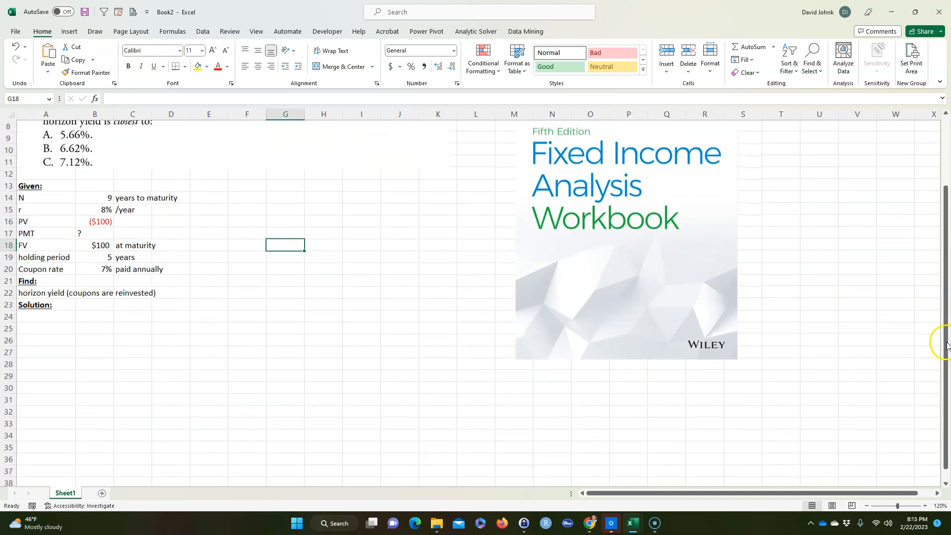
pyautogui.scroll(3)
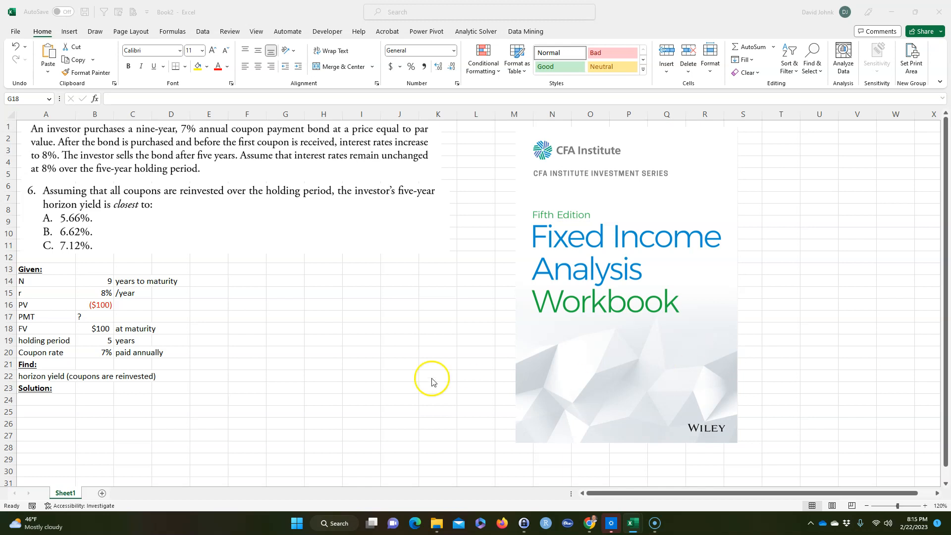
pyautogui.click(45, 399)
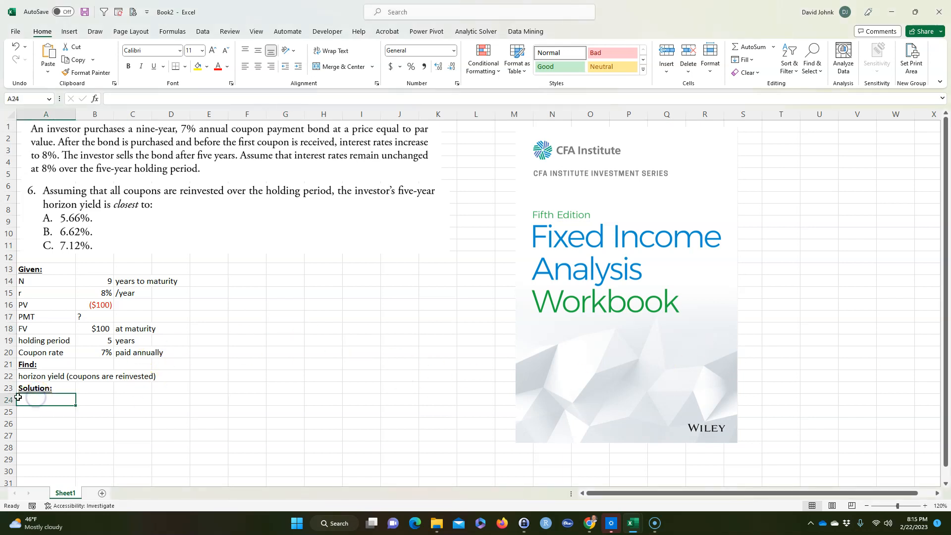
pyautogui.write('PMT')
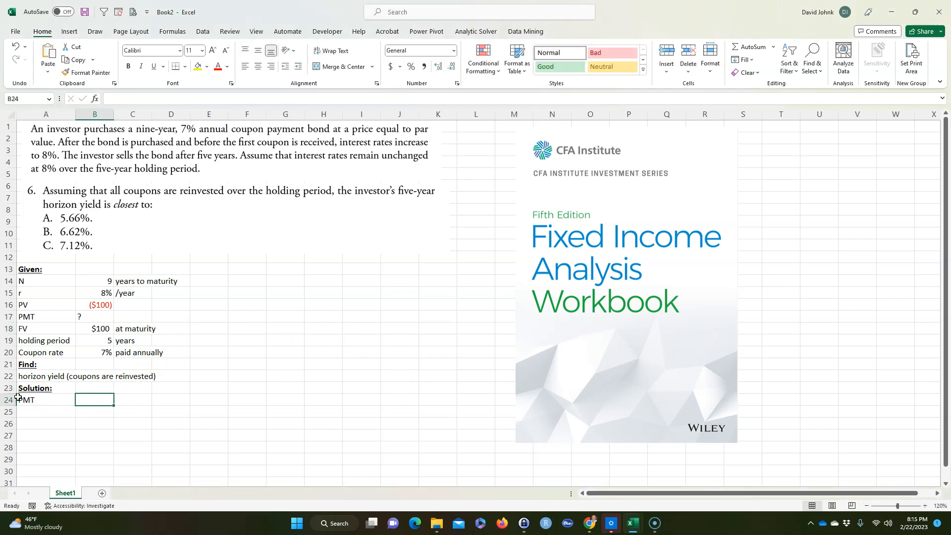
pyautogui.click(95, 352)
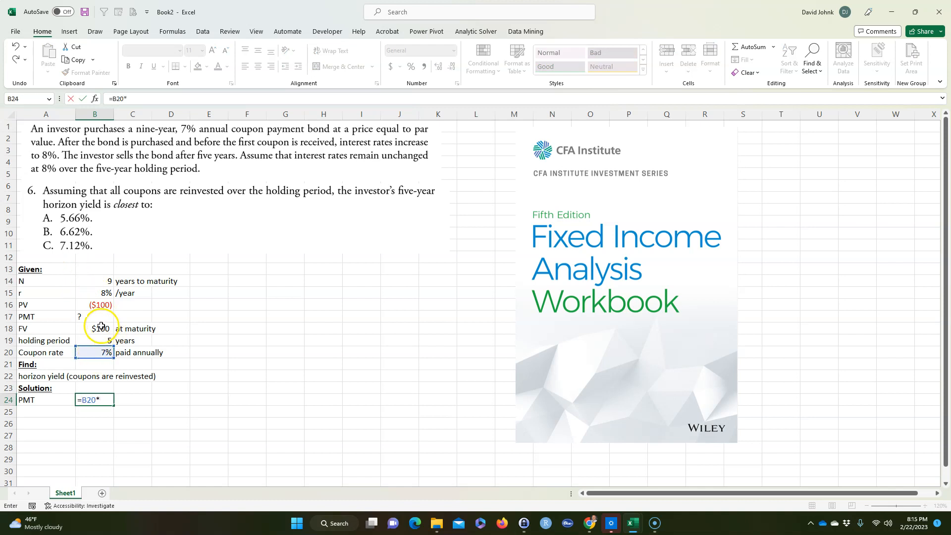
pyautogui.press('Return')
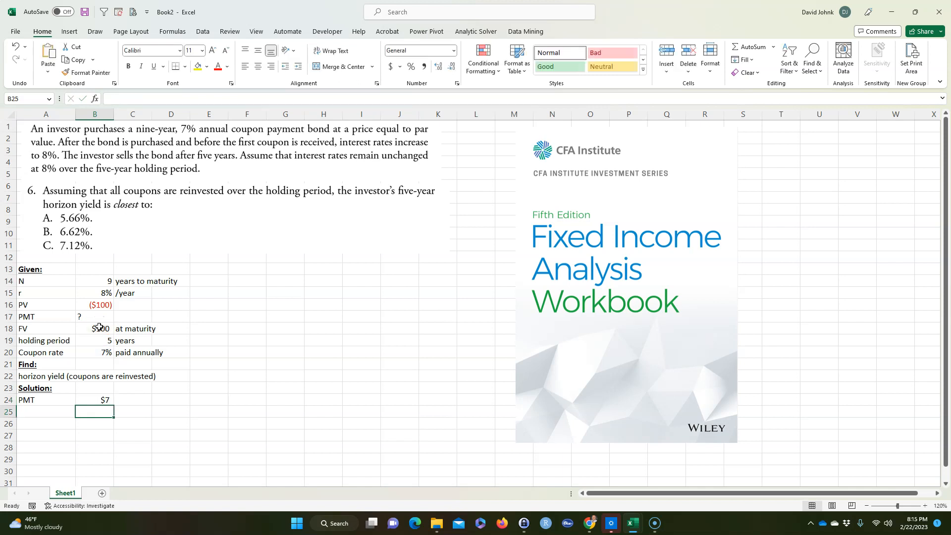
# Step: Label the $7 payment '/year' and 'coupon payment' in the cells to its right
pyautogui.click(132, 399)
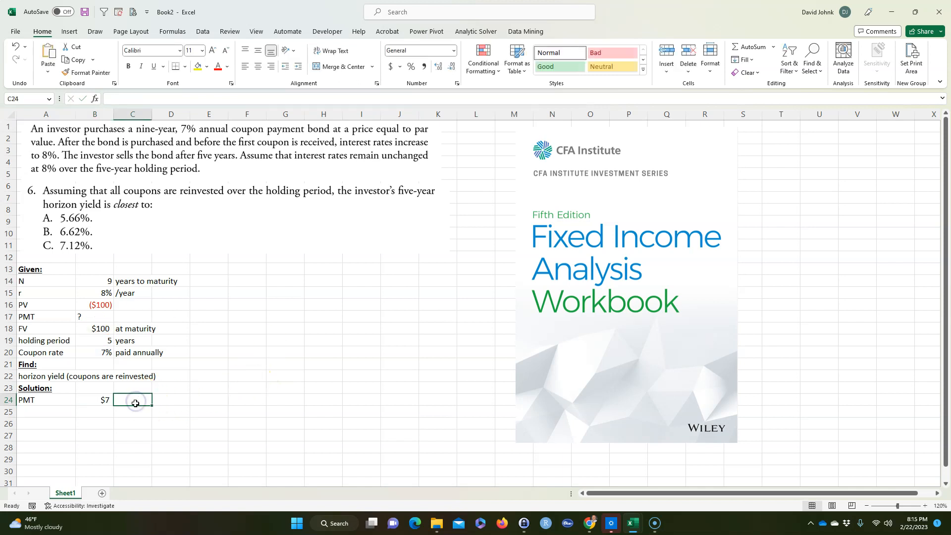
pyautogui.write("'/y")
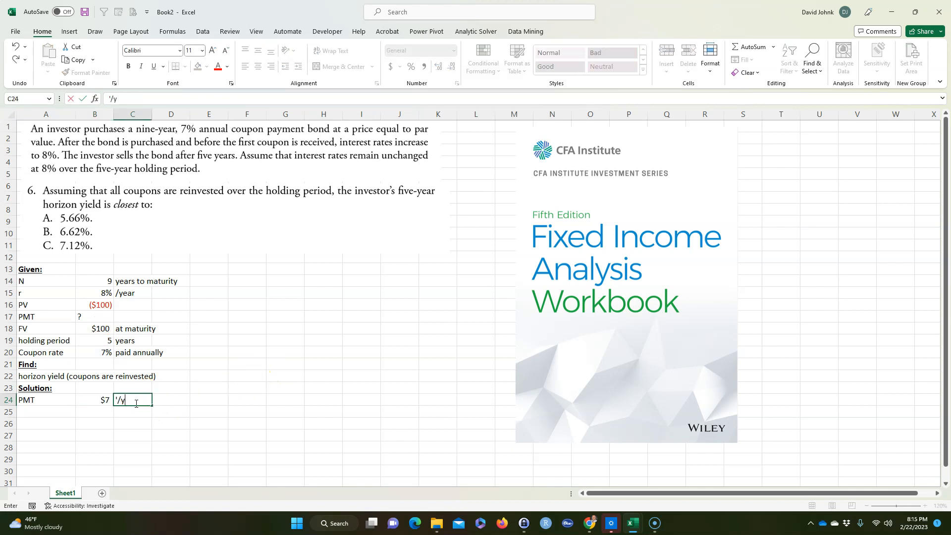
pyautogui.press('Enter')
pyautogui.write('c')
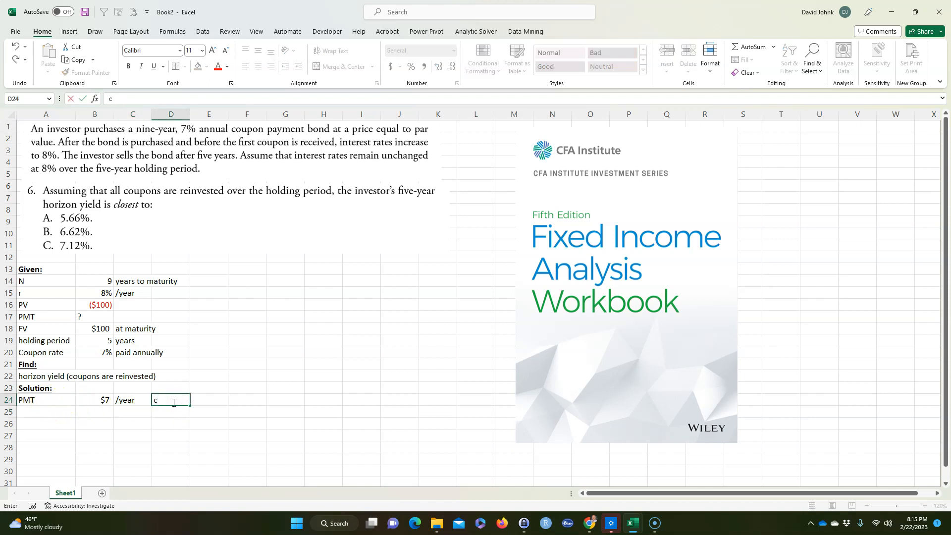
pyautogui.write('khlk')
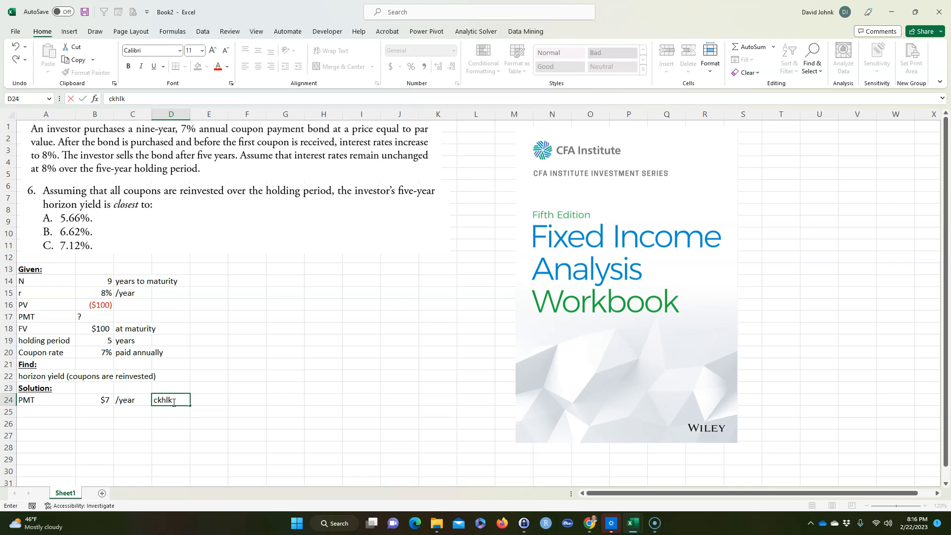
pyautogui.press('Backspace')
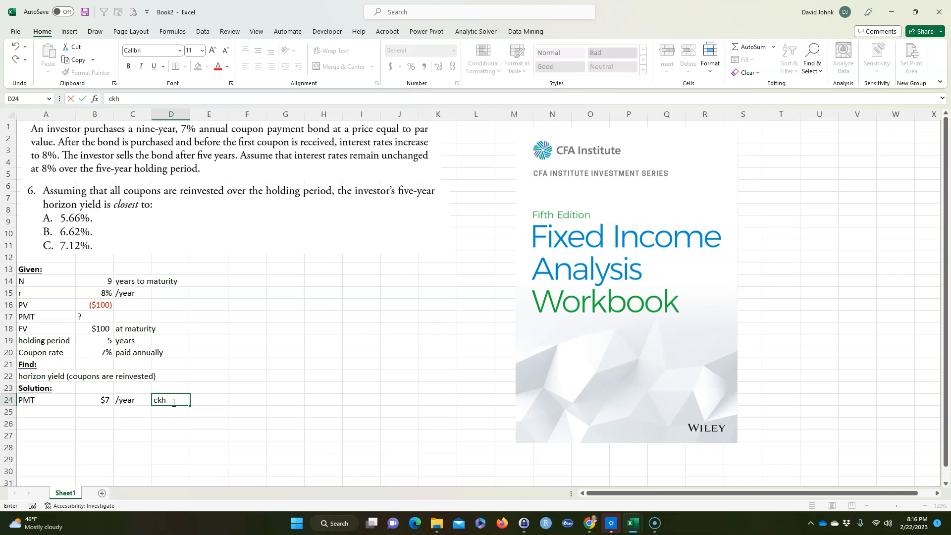
pyautogui.write('coupon payment')
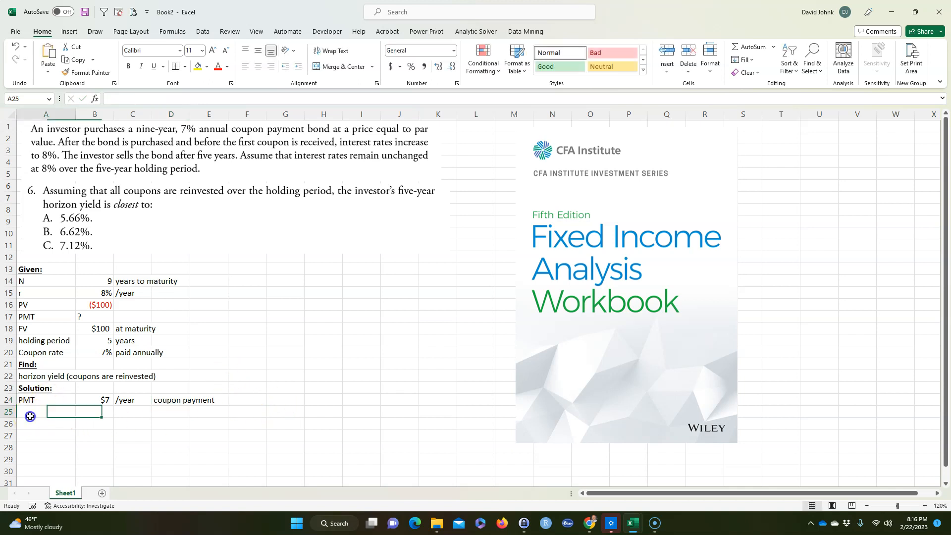
# Step: Add a plain Year heading in A25 with years 0 through 5 listed below
pyautogui.write('Year')
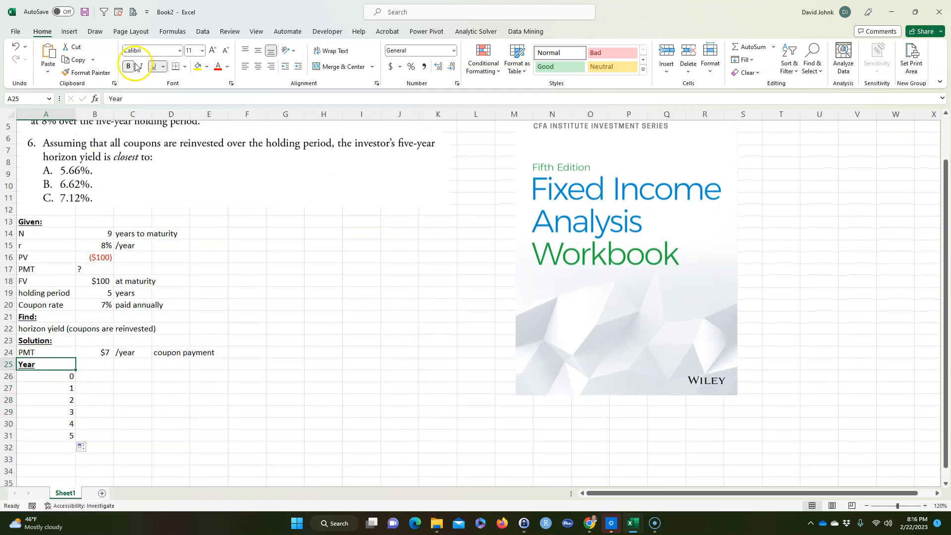
pyautogui.click(171, 423)
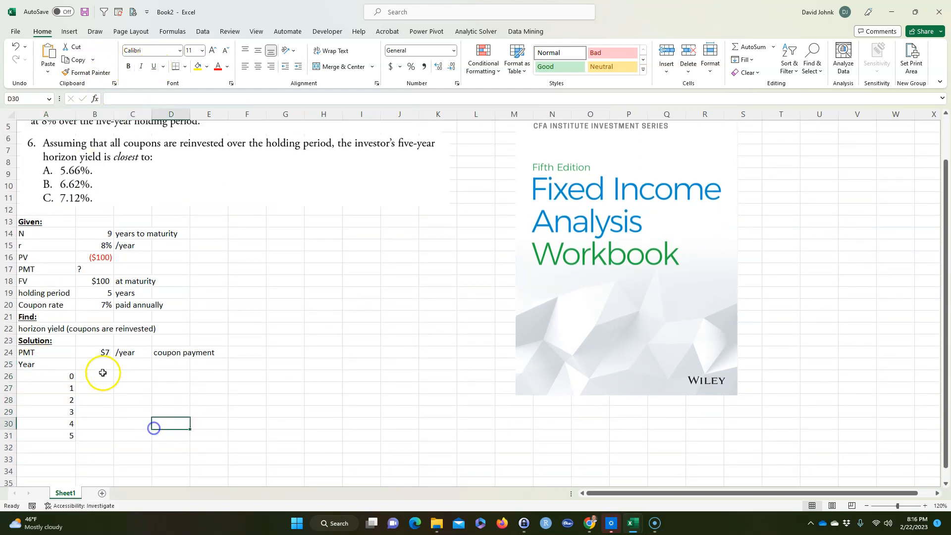
pyautogui.click(95, 363)
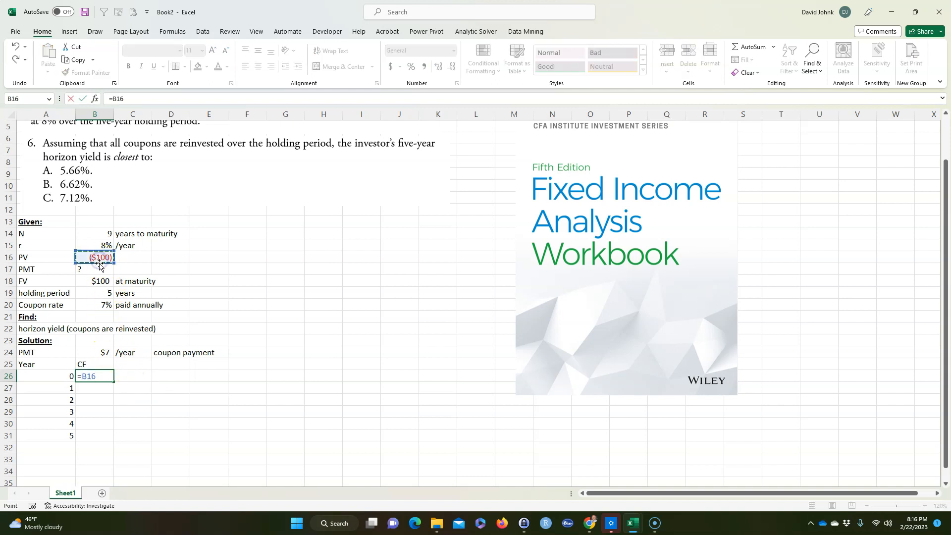
# Step: Enter -$100 from PV at year 0 and $7 coupons referencing $B$24 for years 1–5, shown with two decimals
pyautogui.press('Return')
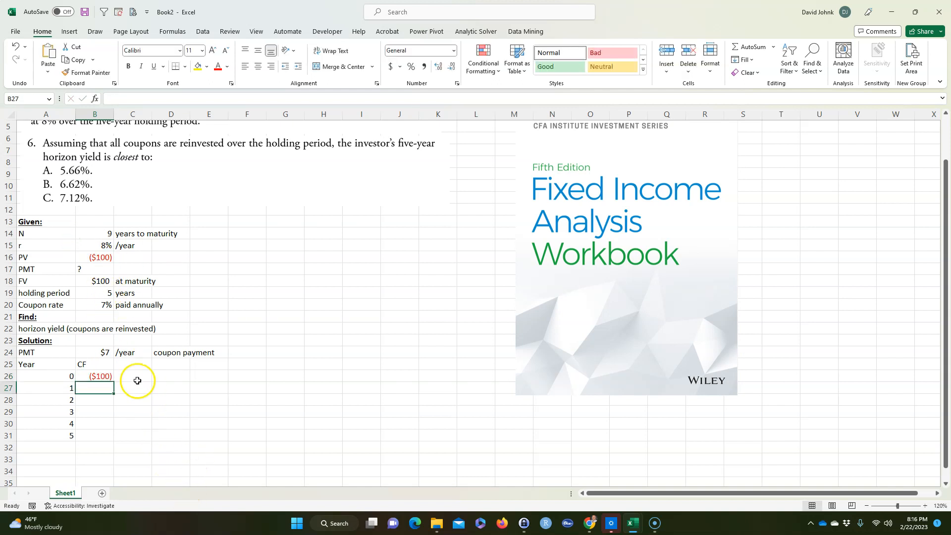
pyautogui.write('=form')
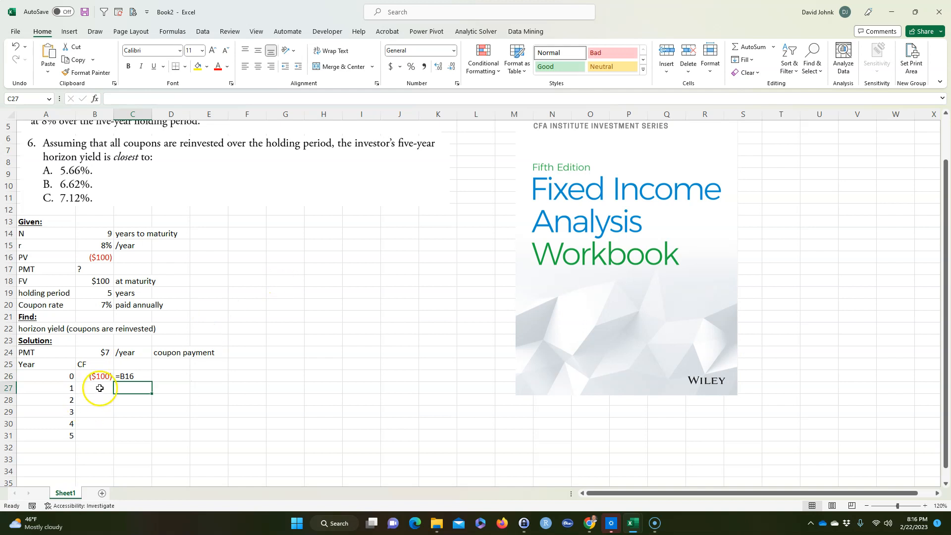
pyautogui.click(95, 387)
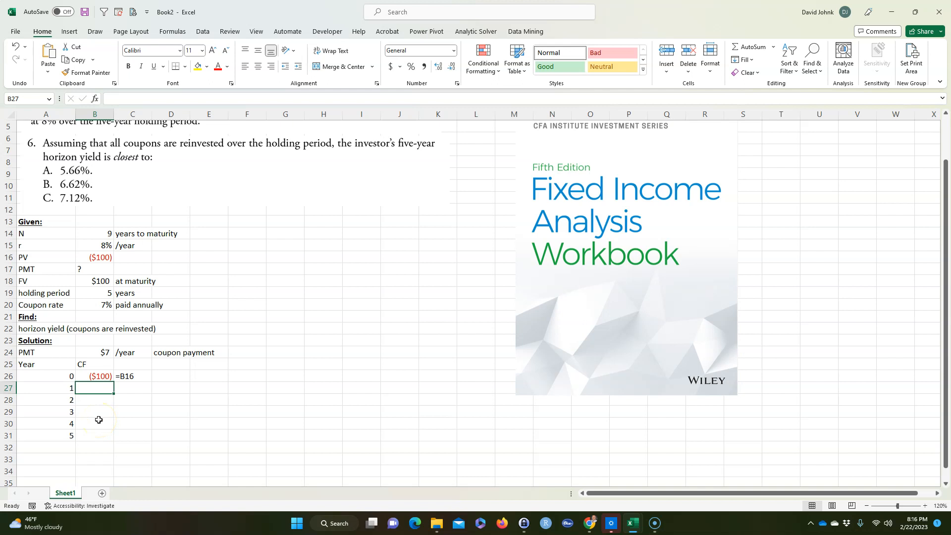
pyautogui.write('=')
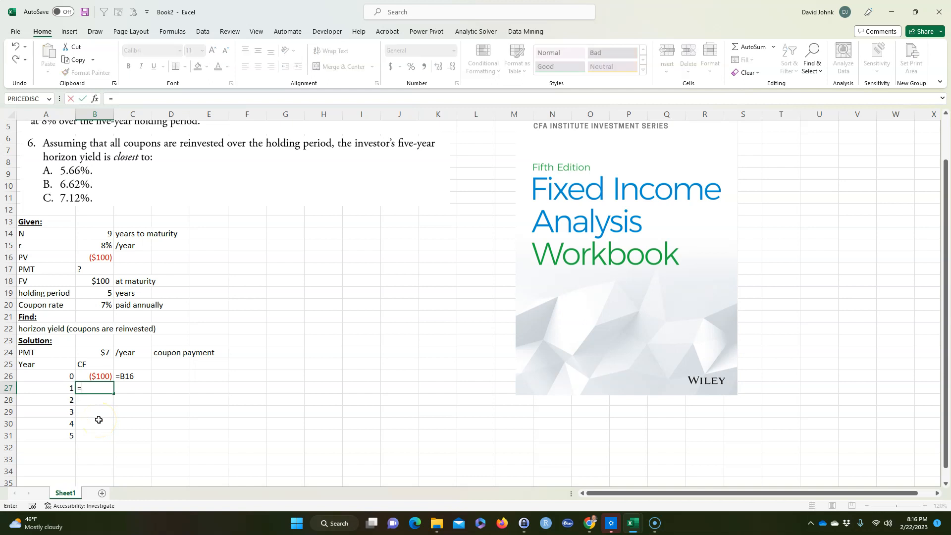
pyautogui.click(95, 353)
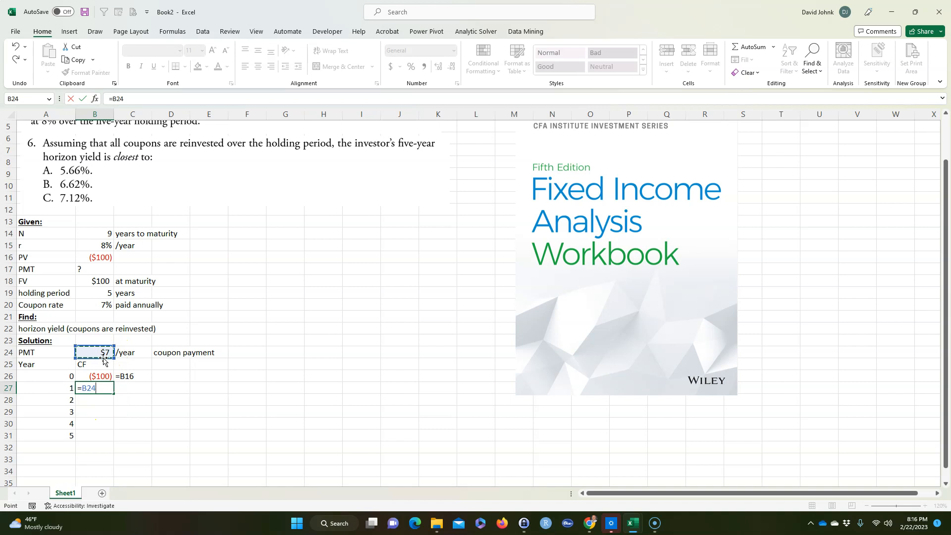
pyautogui.press('Return')
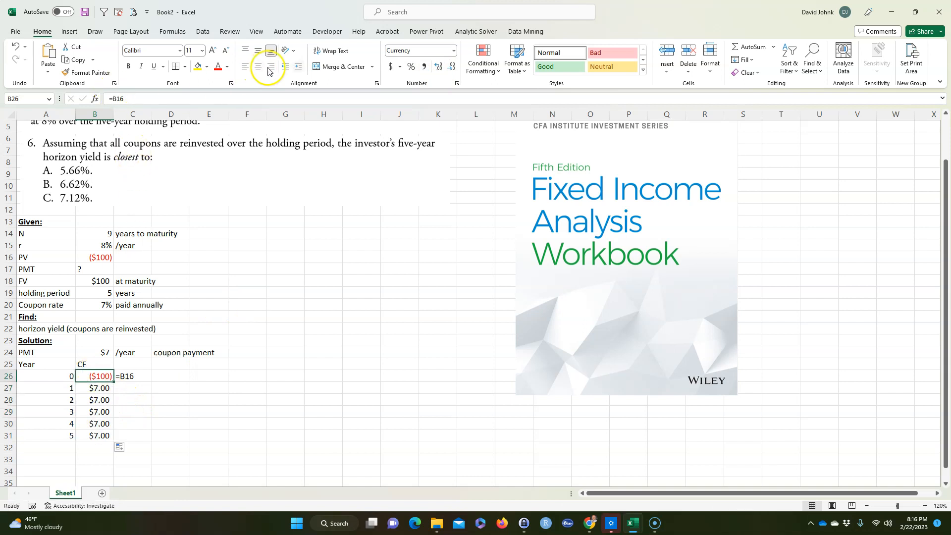
pyautogui.click(95, 257)
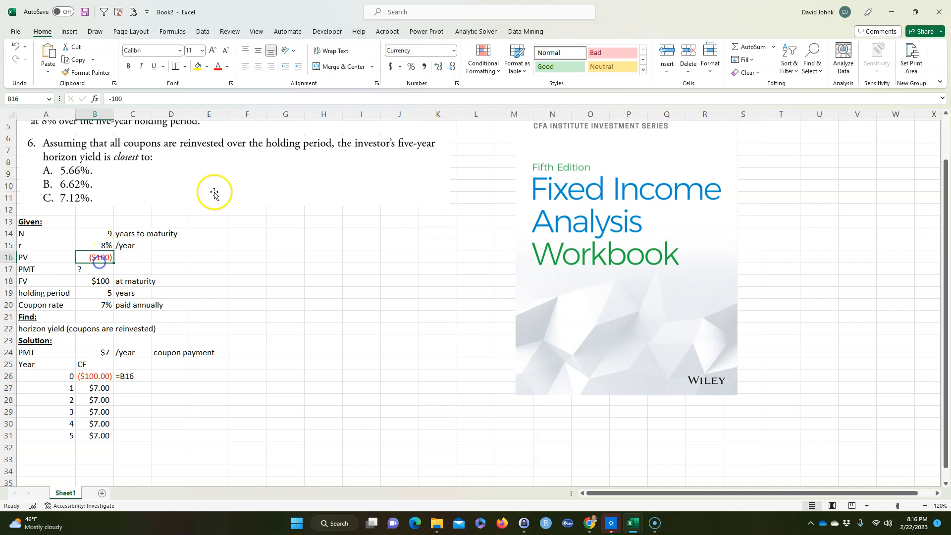
pyautogui.click(95, 281)
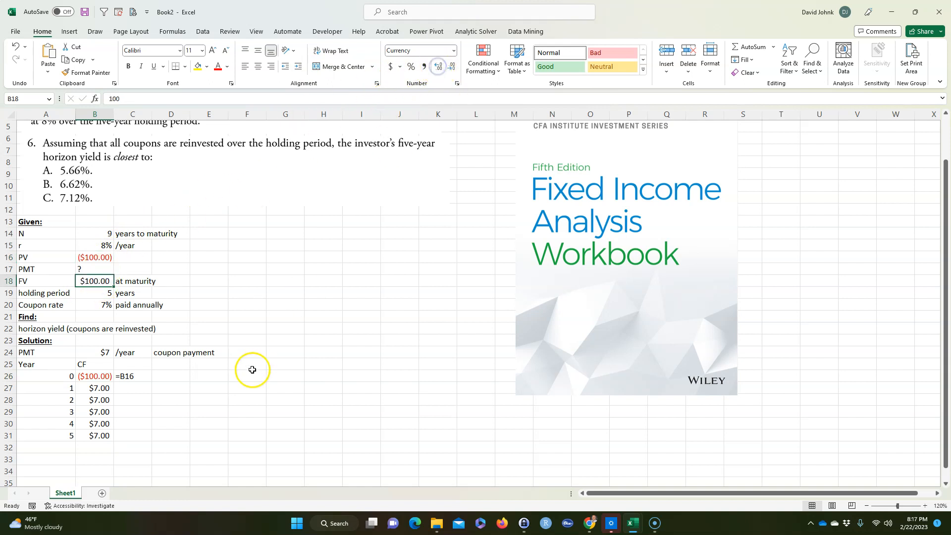
# Step: Add a second year-5 row referencing the $100 face value and an FV column heading
pyautogui.click(46, 447)
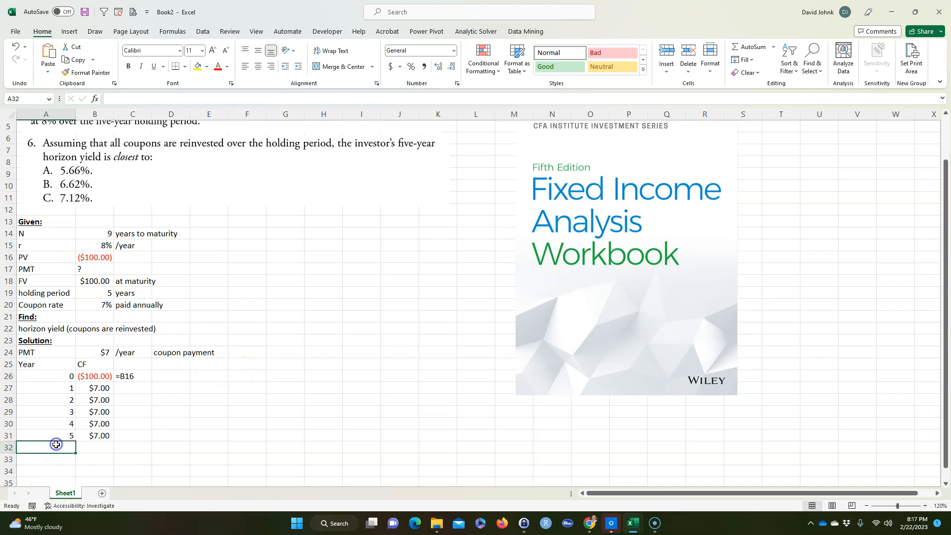
pyautogui.click(94, 446)
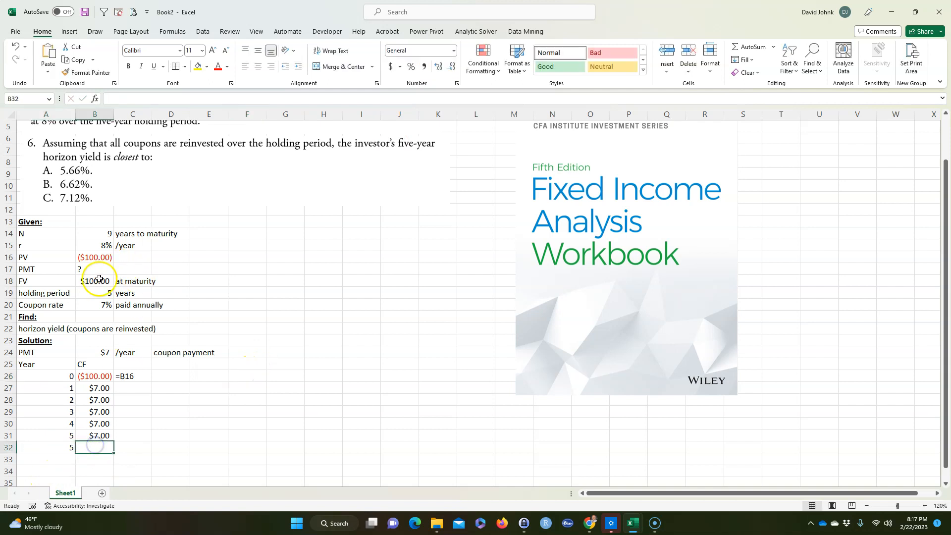
pyautogui.moveTo(105, 450)
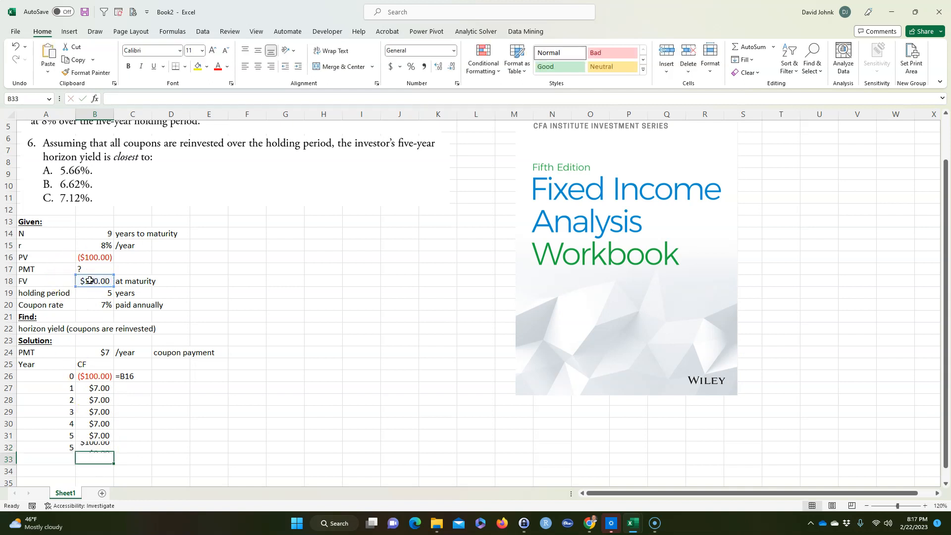
pyautogui.click(132, 376)
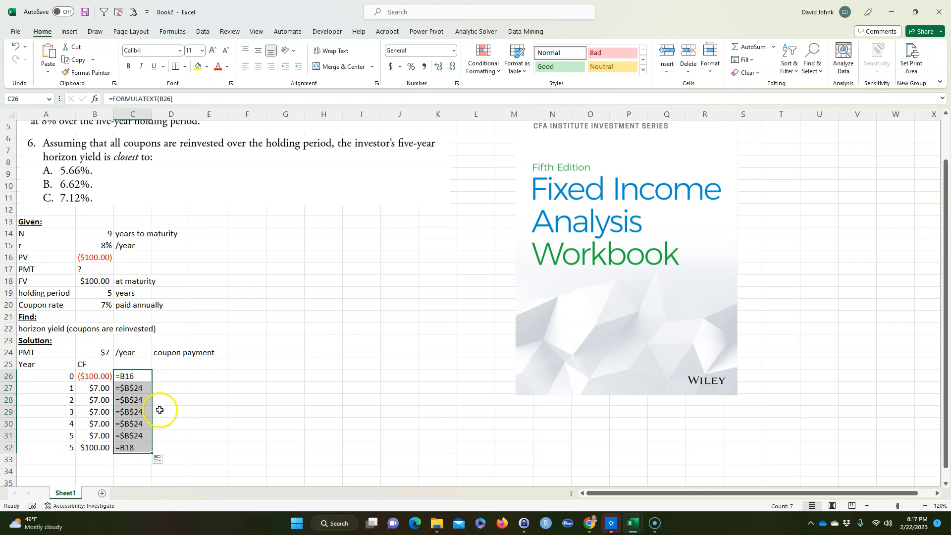
pyautogui.click(170, 363)
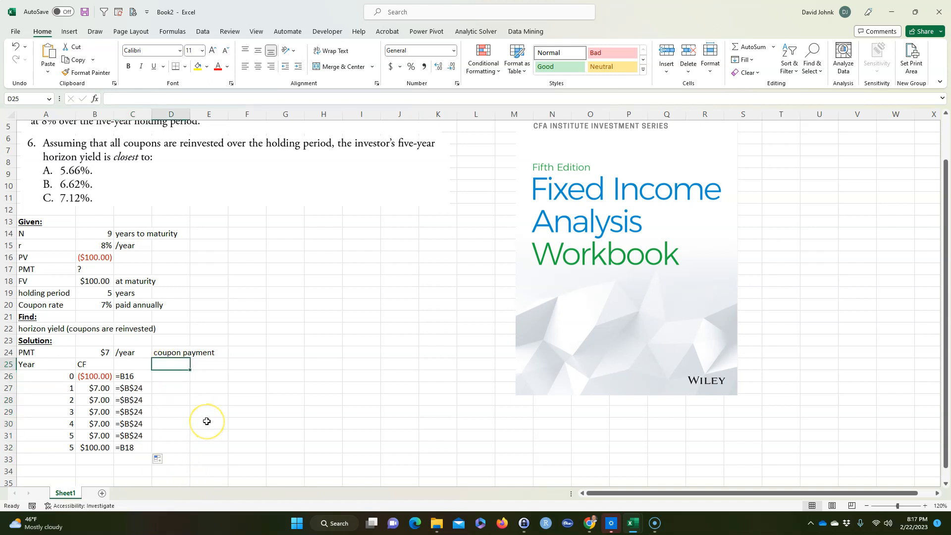
pyautogui.write('FV CF')
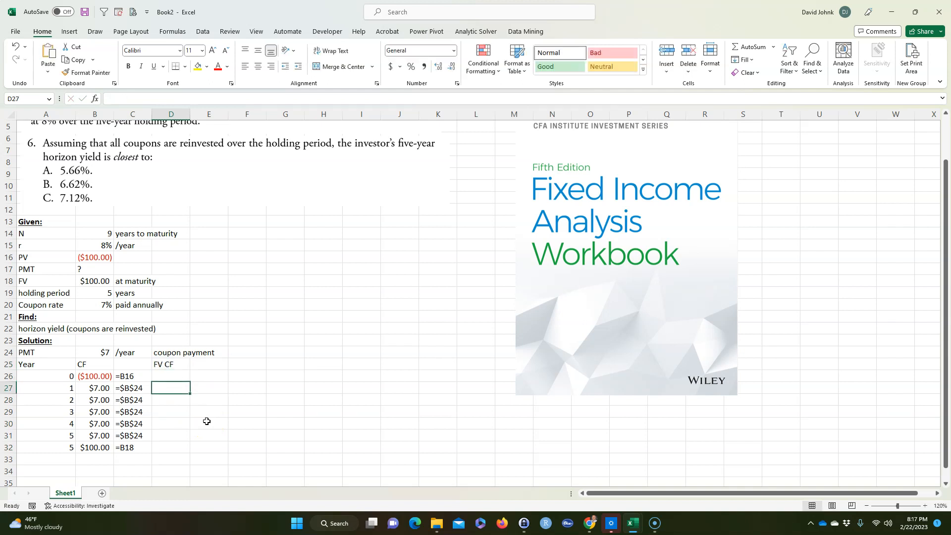
# Step: Review the cash flow formulas against the given PV, FV and coupon rate
pyautogui.click(94, 377)
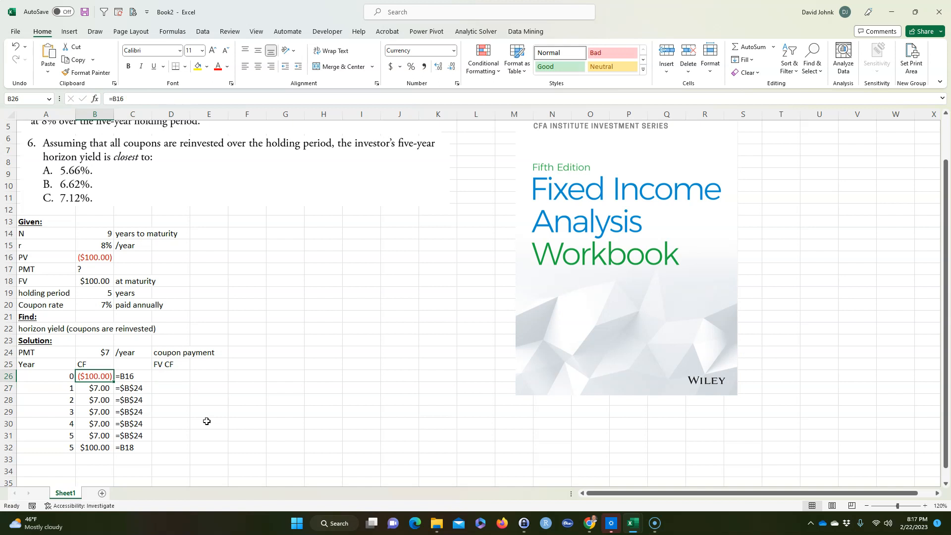
pyautogui.click(95, 448)
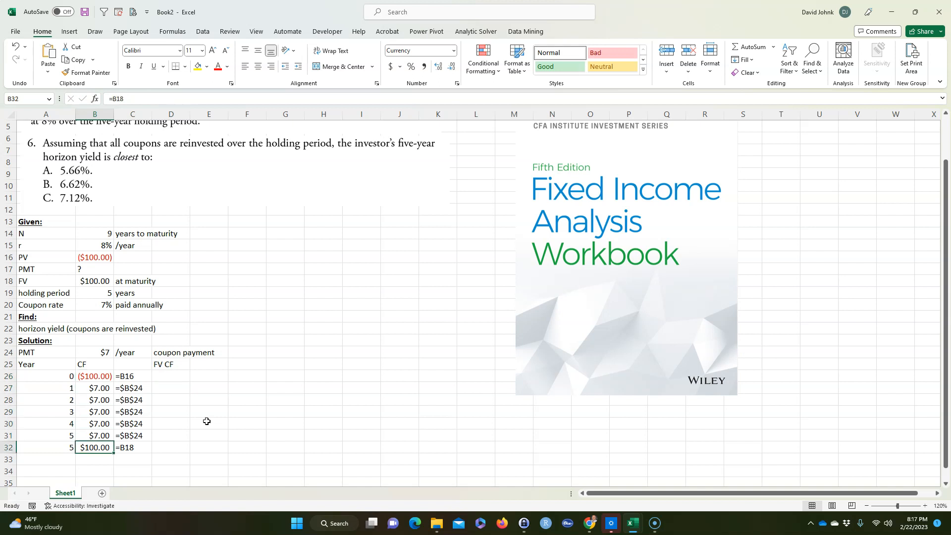
pyautogui.click(94, 423)
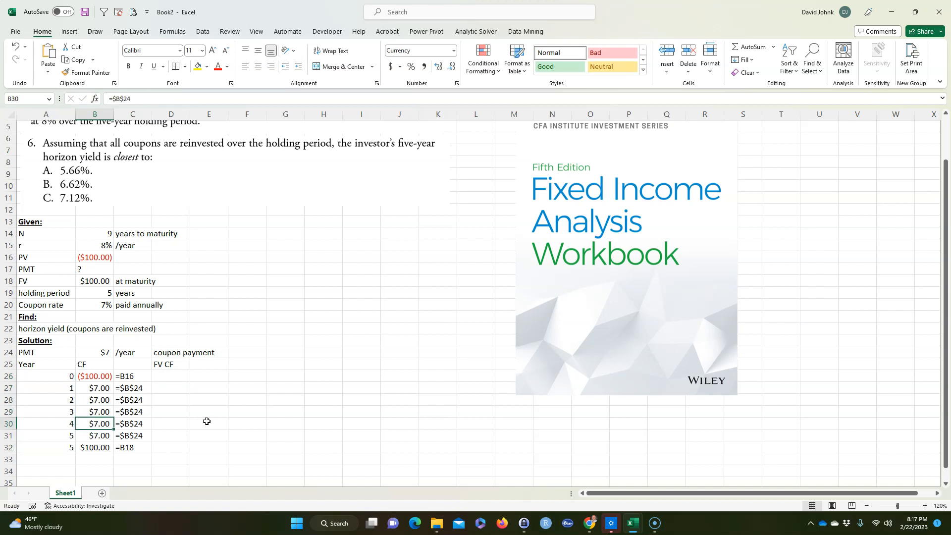
pyautogui.click(95, 448)
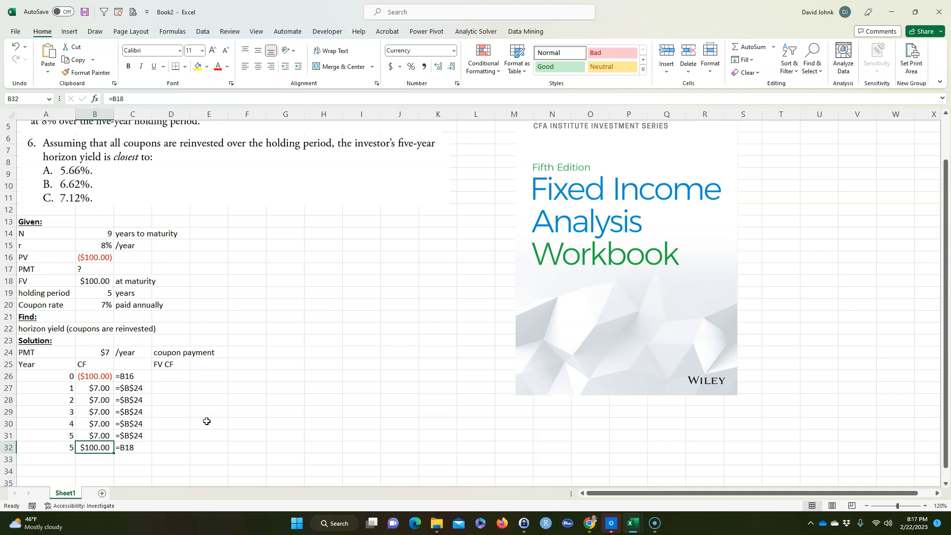
pyautogui.click(94, 412)
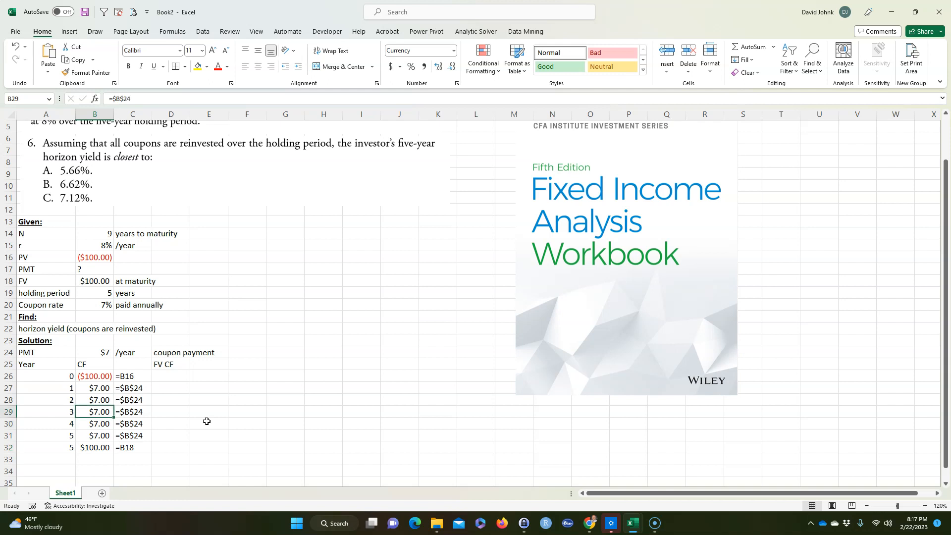
pyautogui.click(94, 280)
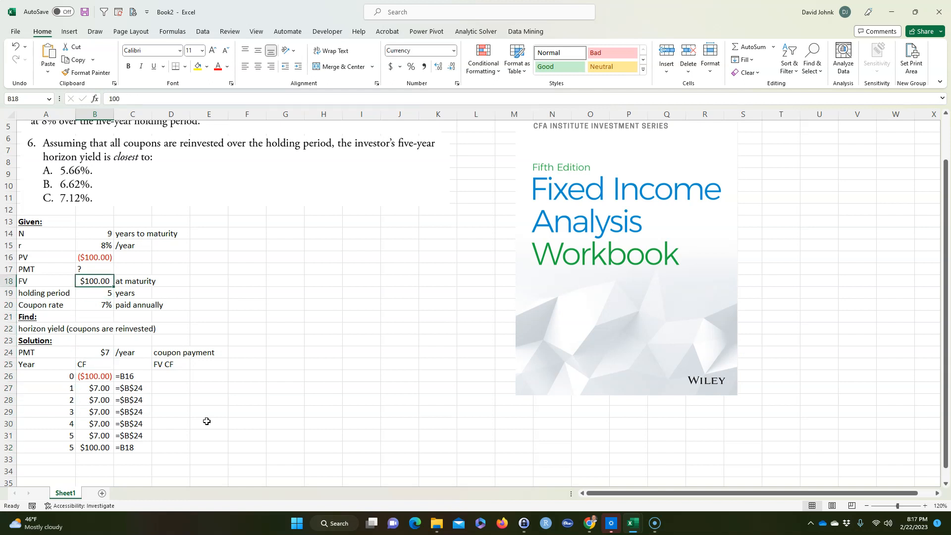
pyautogui.click(95, 304)
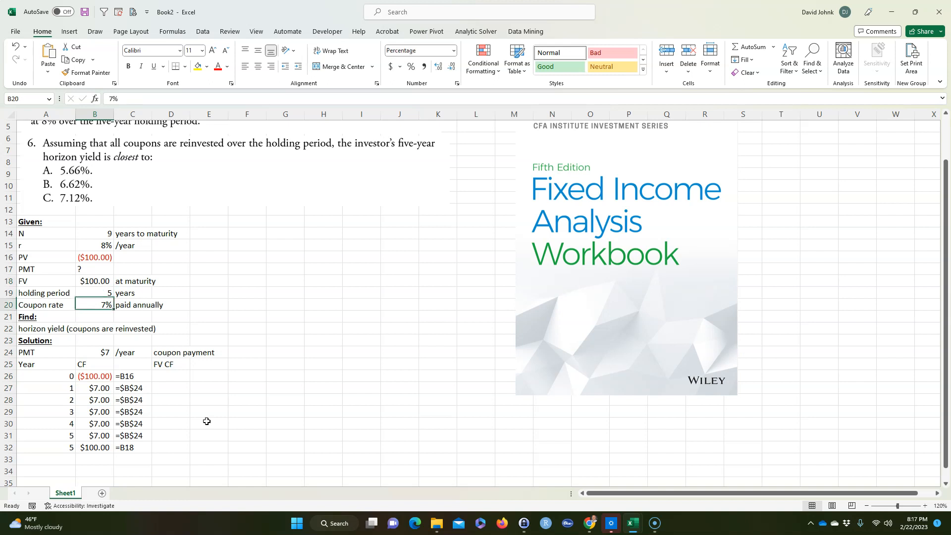
pyautogui.click(95, 448)
pyautogui.write('=')
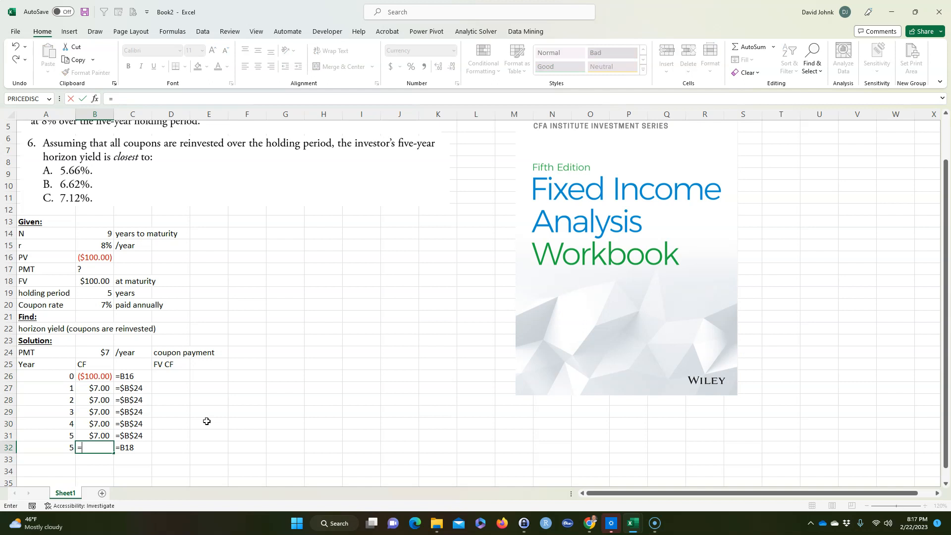
# Step: Enter =-PV(B15,9-A32,B27,B18) in B32 giving the year-5 bond price of $96.69
pyautogui.write('PV')
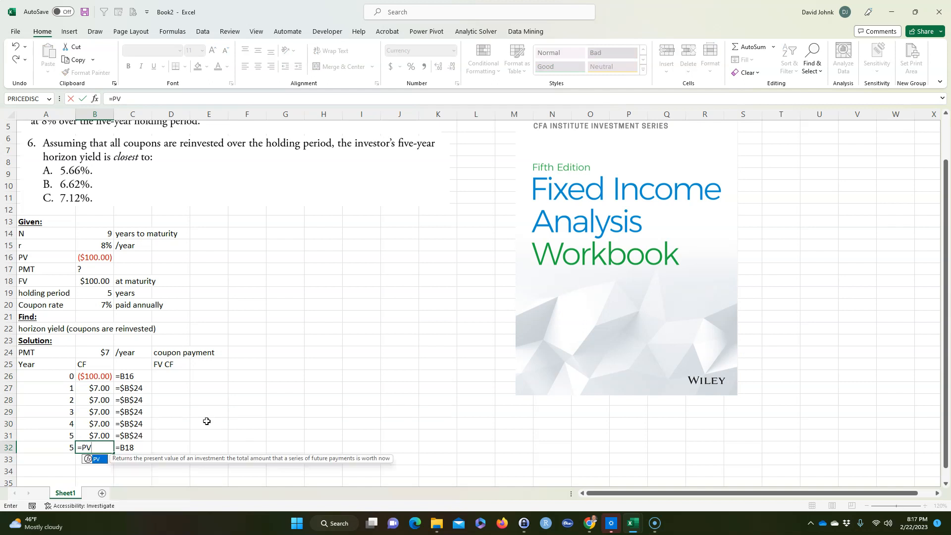
pyautogui.write('(')
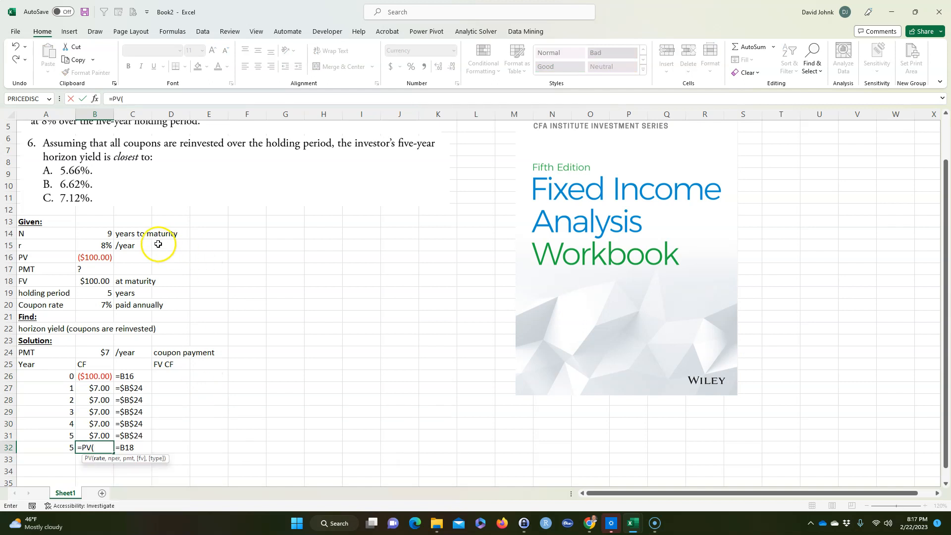
pyautogui.click(94, 245)
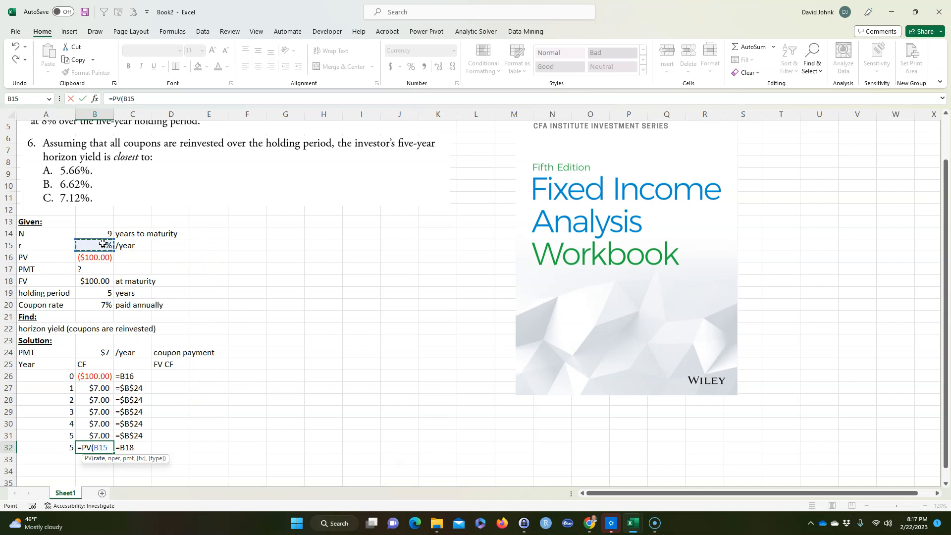
pyautogui.write(',')
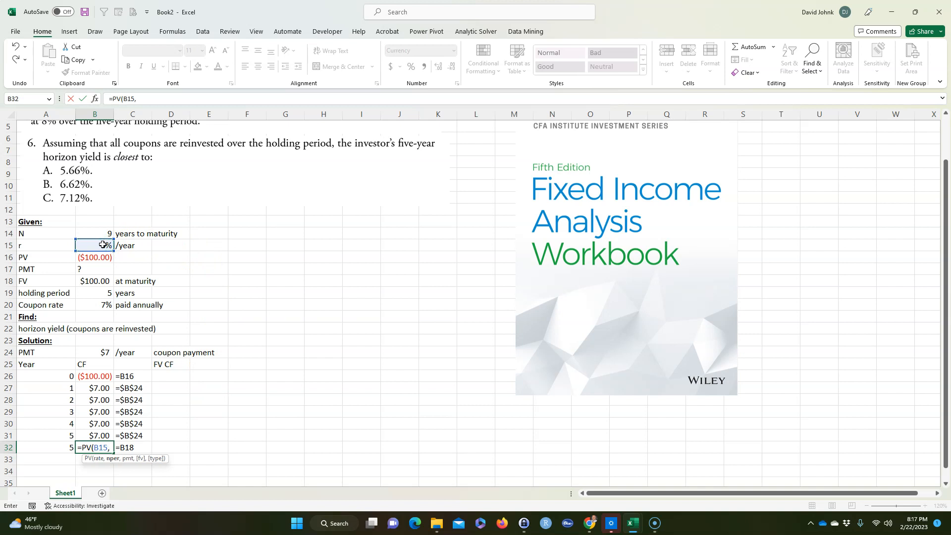
pyautogui.write('9')
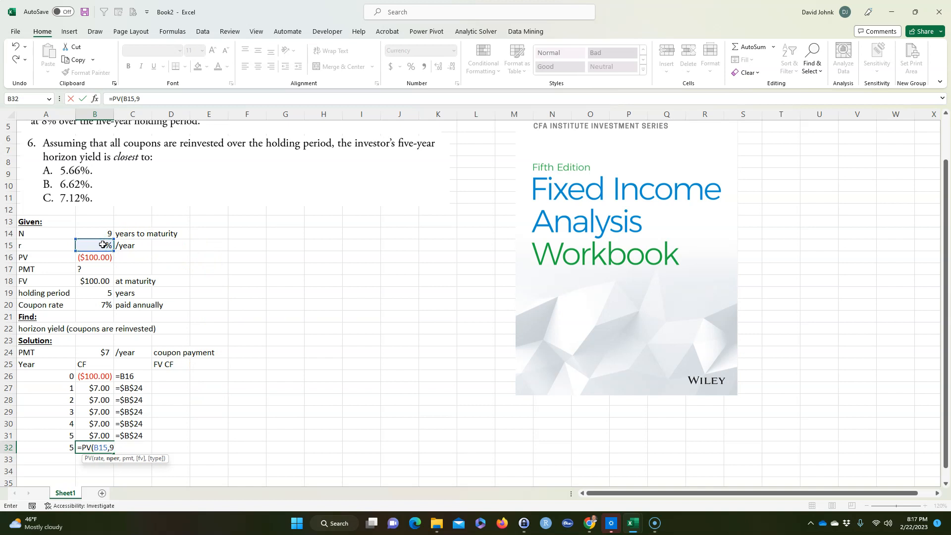
pyautogui.write('-')
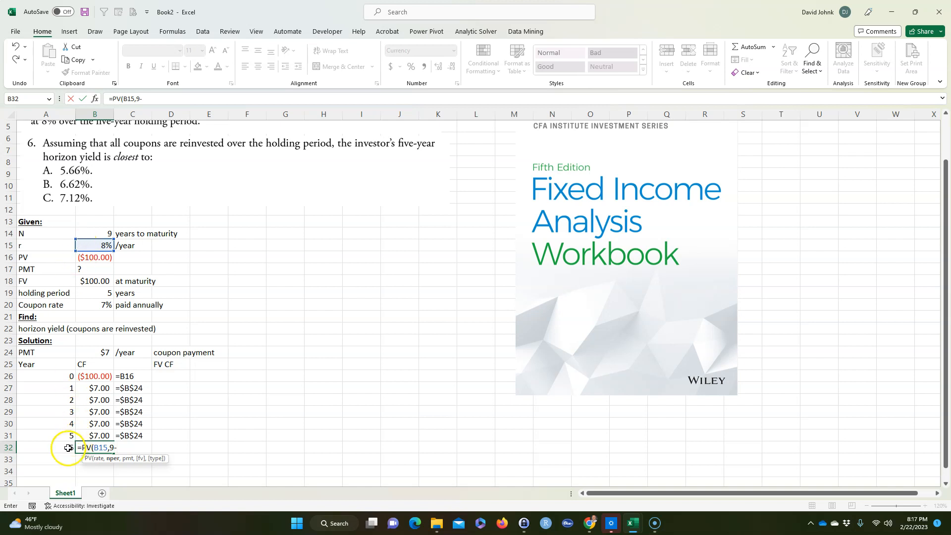
pyautogui.click(45, 447)
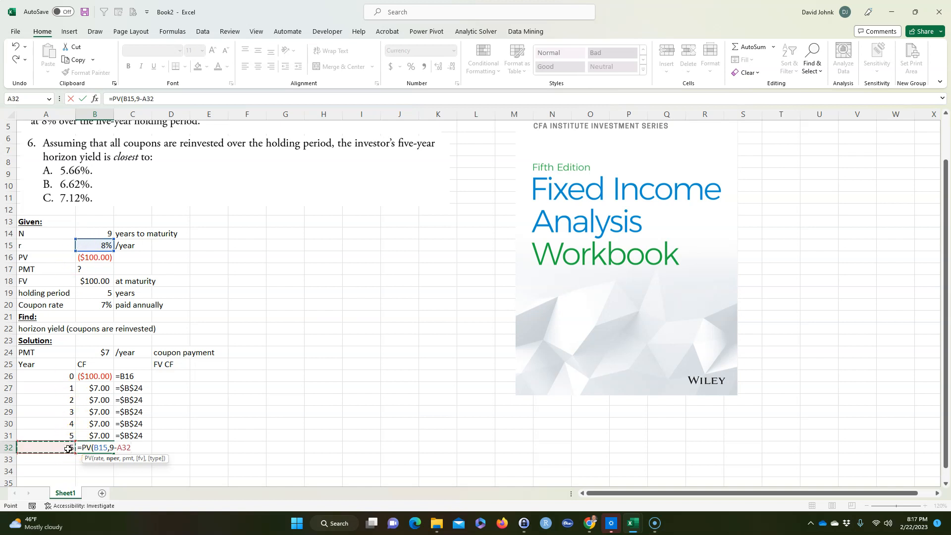
pyautogui.write(',')
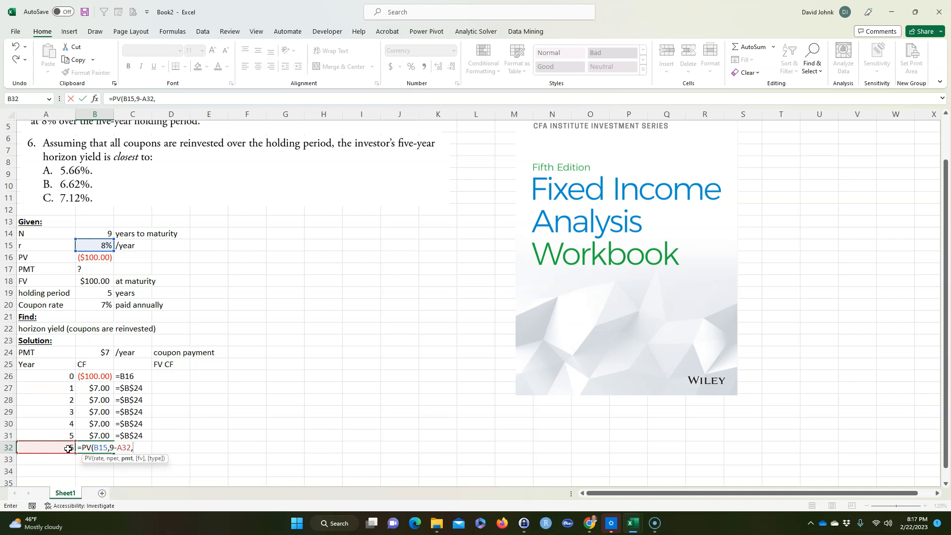
pyautogui.click(95, 387)
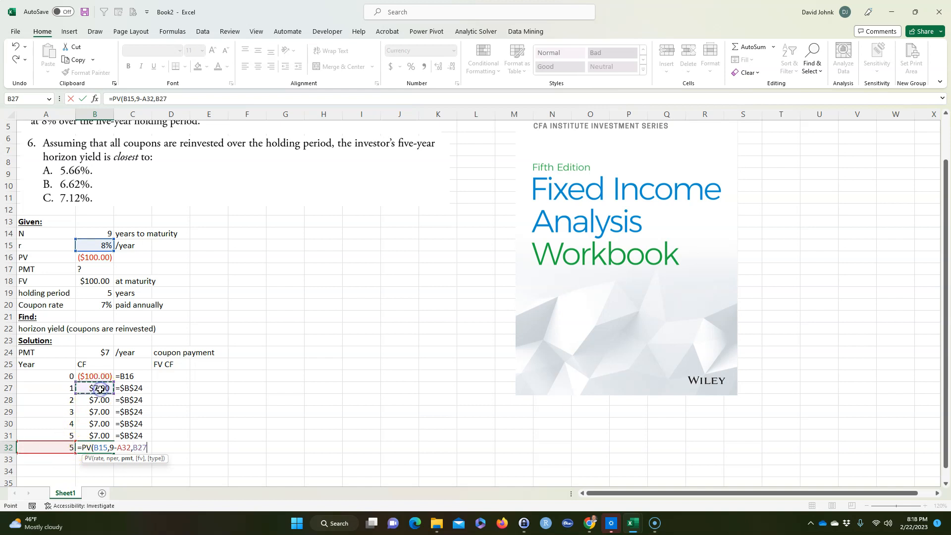
pyautogui.click(95, 280)
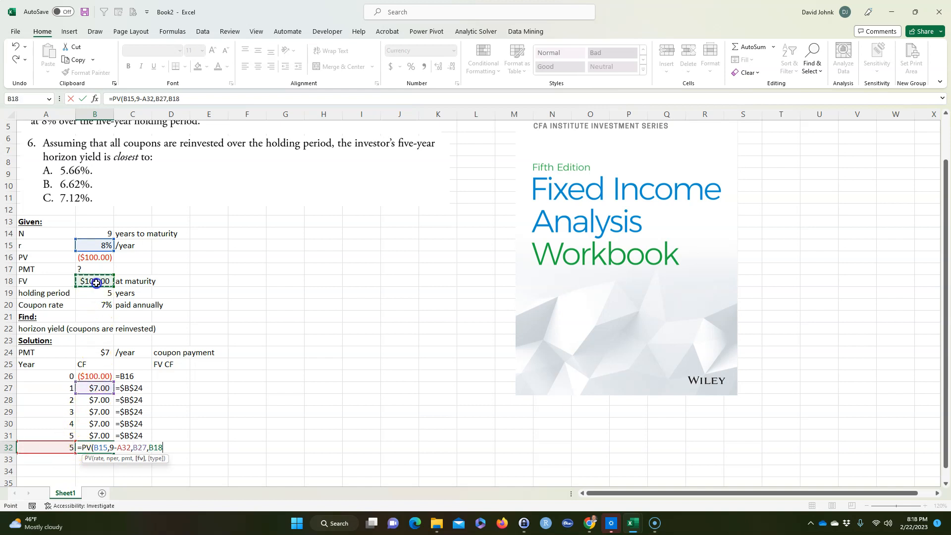
pyautogui.press('Return')
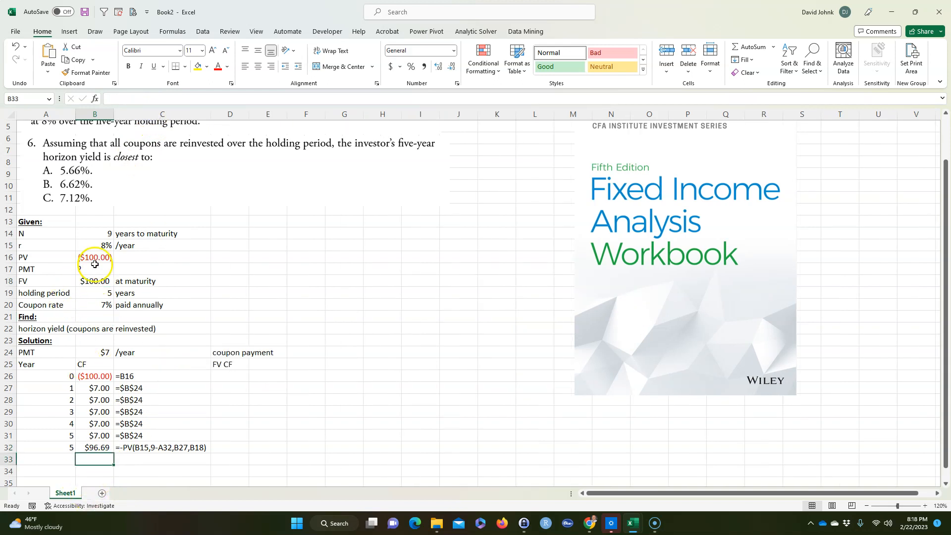
# Step: Inspect the $96.69 present value result and move to the first cell under FV CF
pyautogui.click(95, 233)
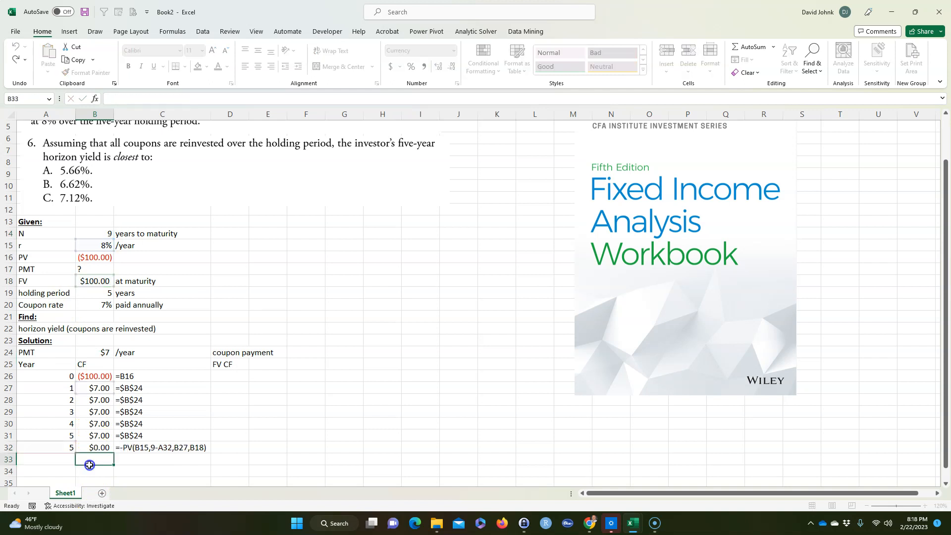
pyautogui.click(95, 447)
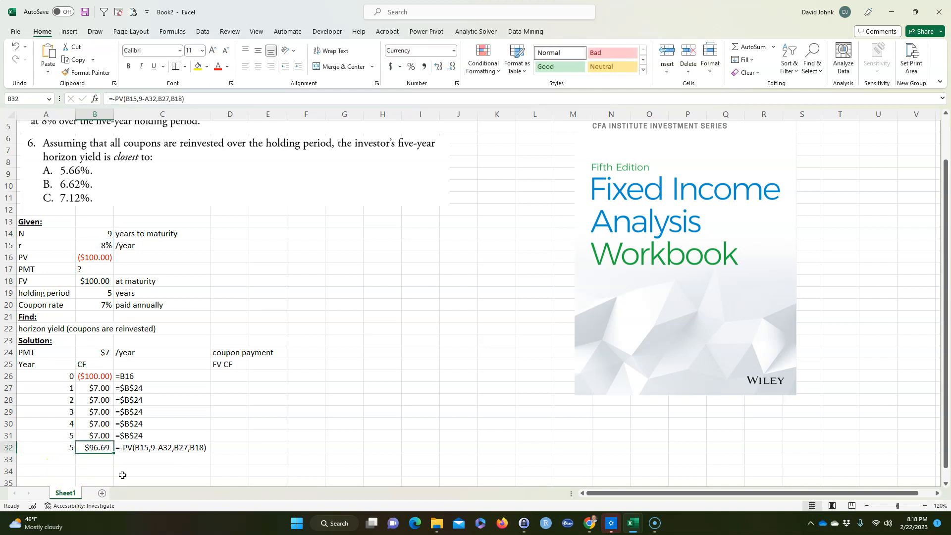
pyautogui.moveTo(245, 373)
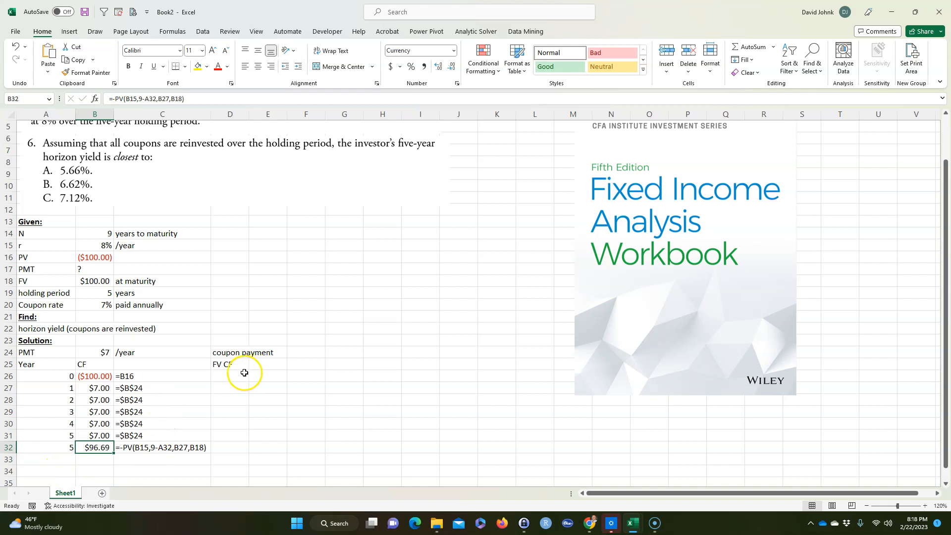
pyautogui.click(230, 376)
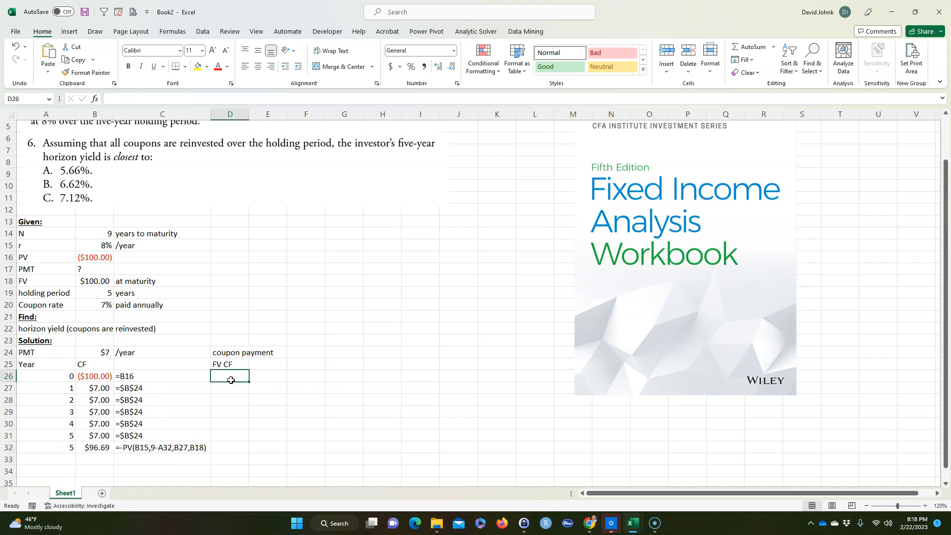
pyautogui.moveTo(228, 391)
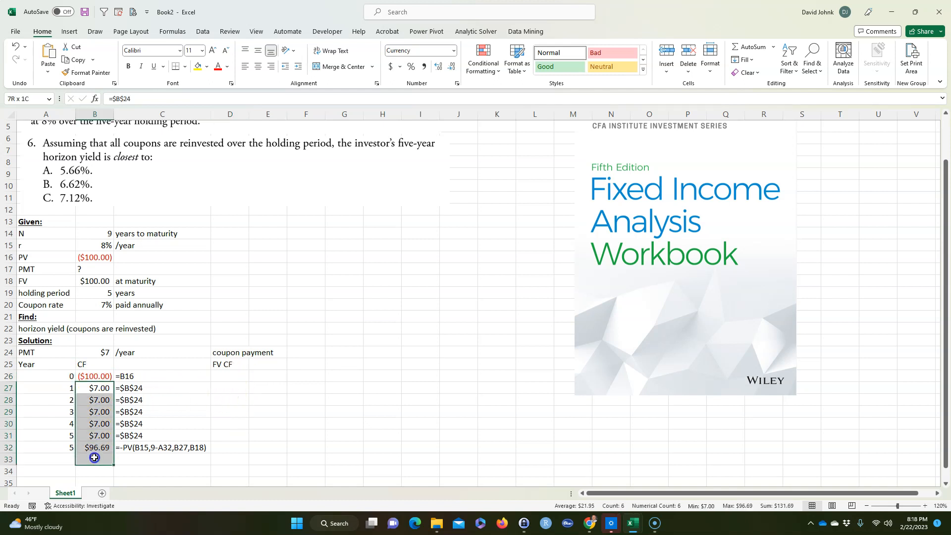
# Step: Enter =FV($B$15,A31-A27,,-B27) in D27 to compound the year-1 $7 coupon to $9.52
pyautogui.click(229, 388)
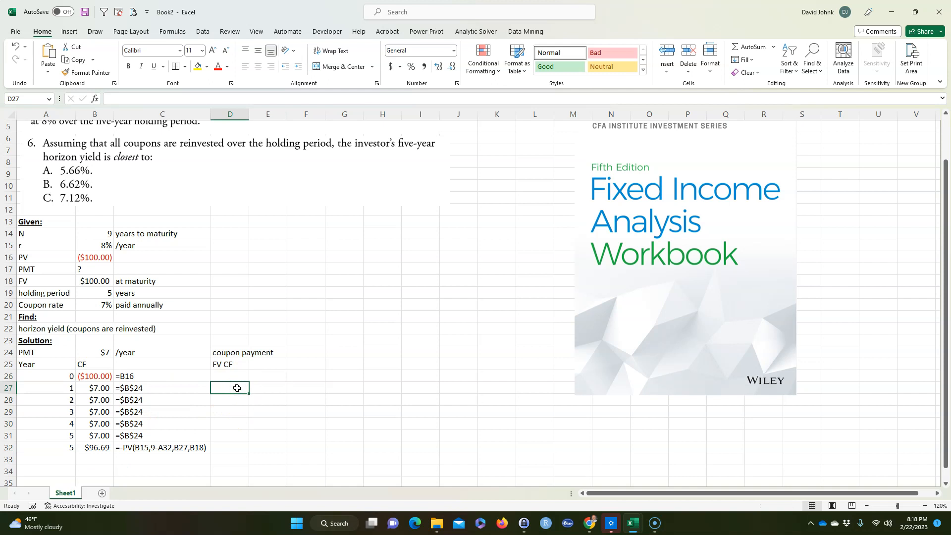
pyautogui.write('=FV(')
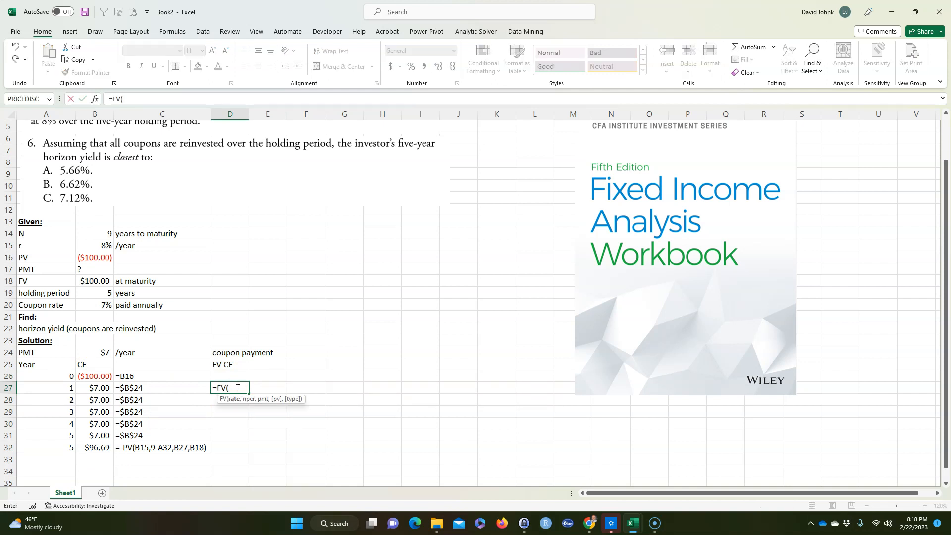
pyautogui.click(95, 245)
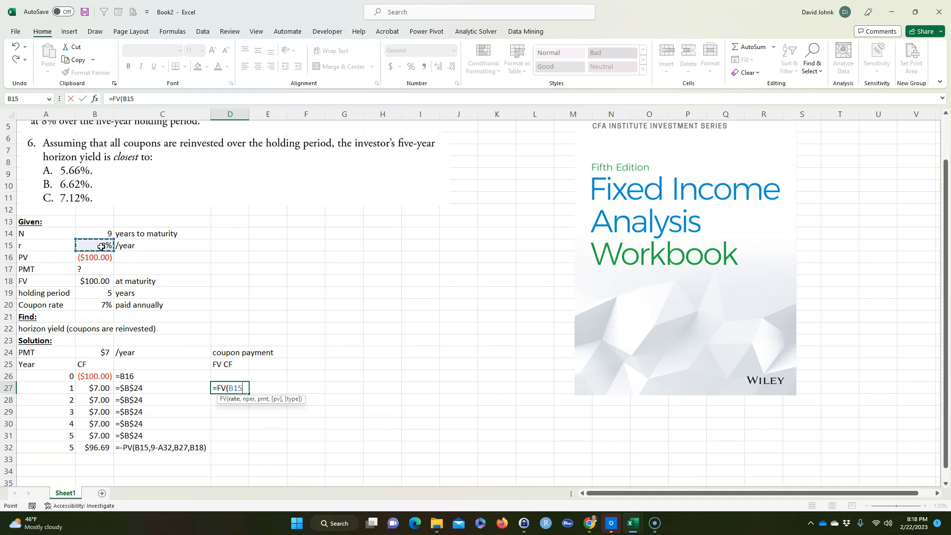
pyautogui.click(95, 245)
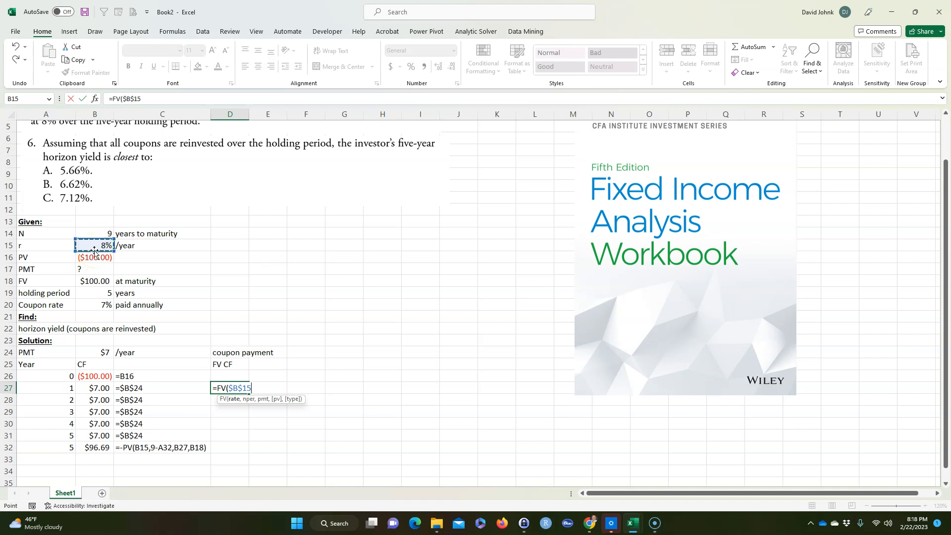
pyautogui.click(45, 389)
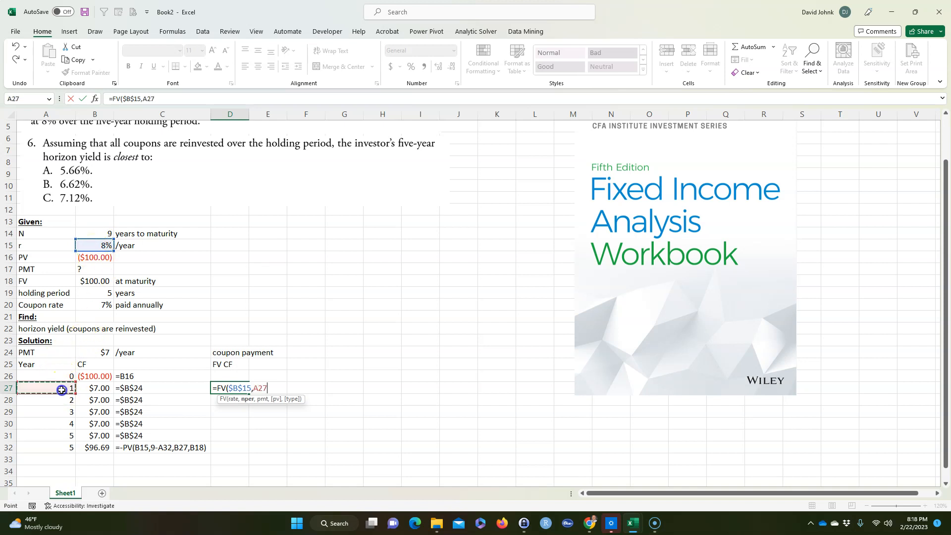
pyautogui.write(',')
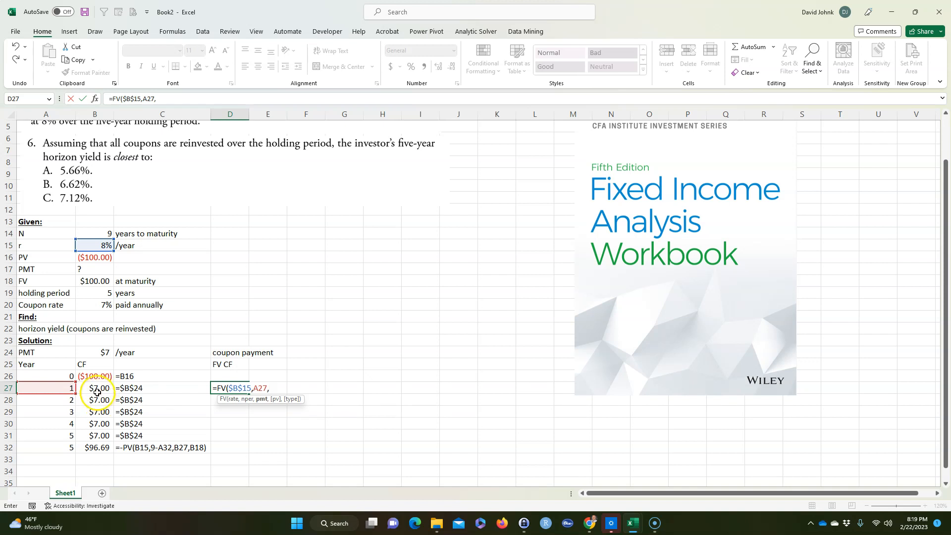
pyautogui.moveTo(91, 447)
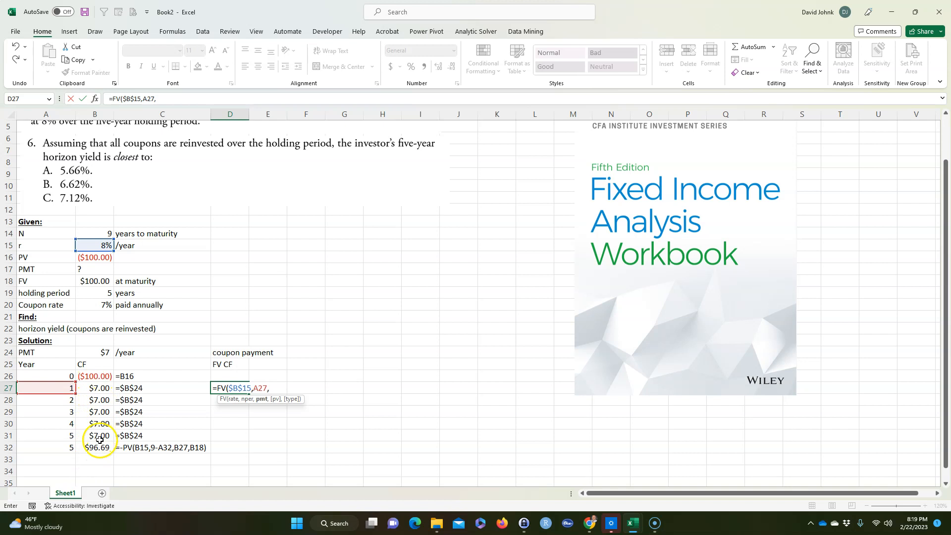
pyautogui.moveTo(182, 412)
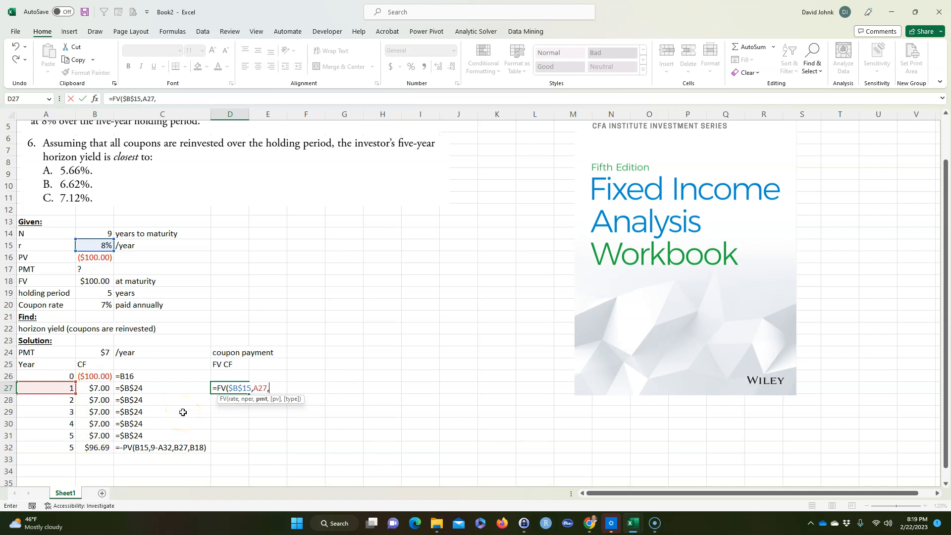
pyautogui.click(95, 388)
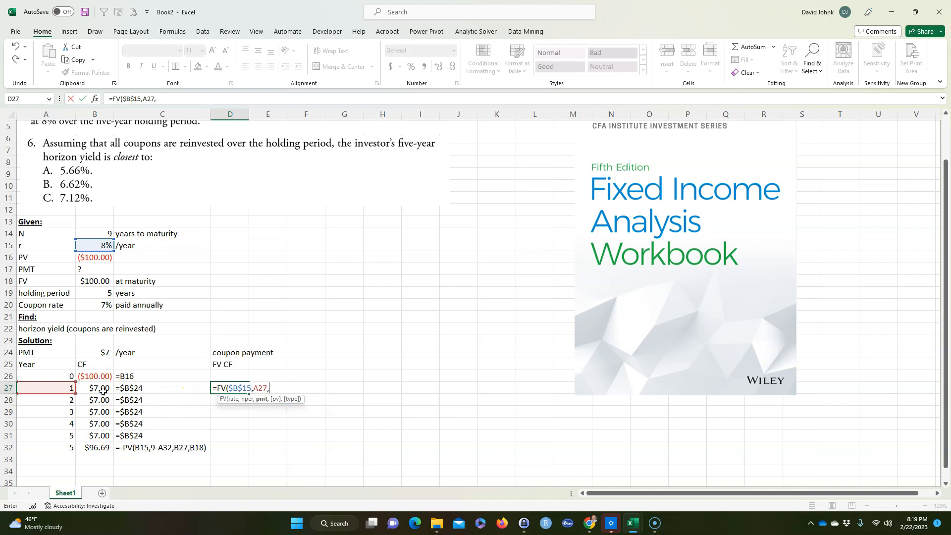
pyautogui.write(',-B27')
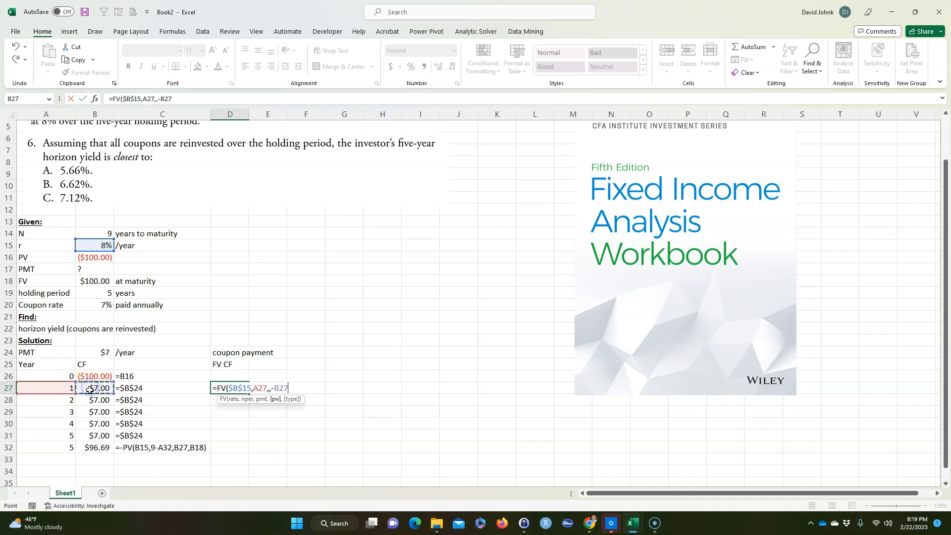
pyautogui.press('Return')
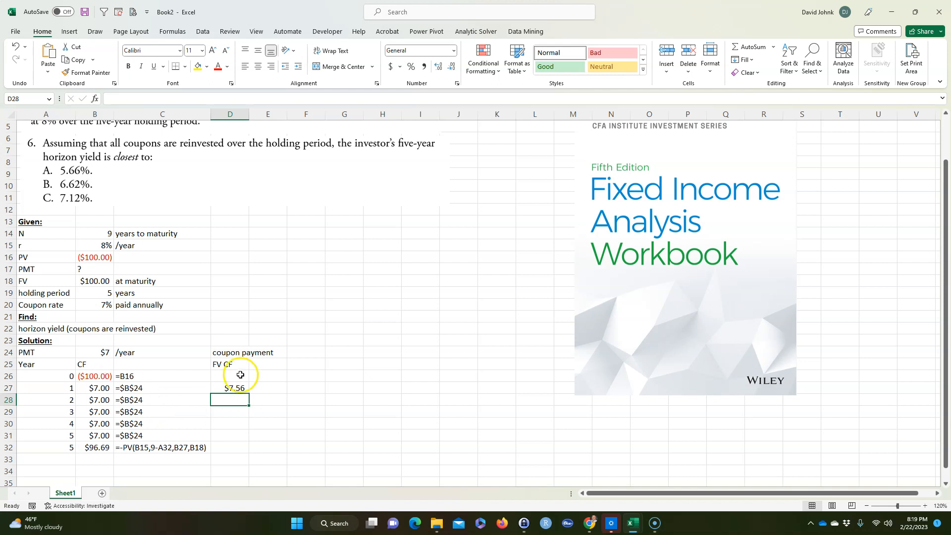
pyautogui.moveTo(288, 385)
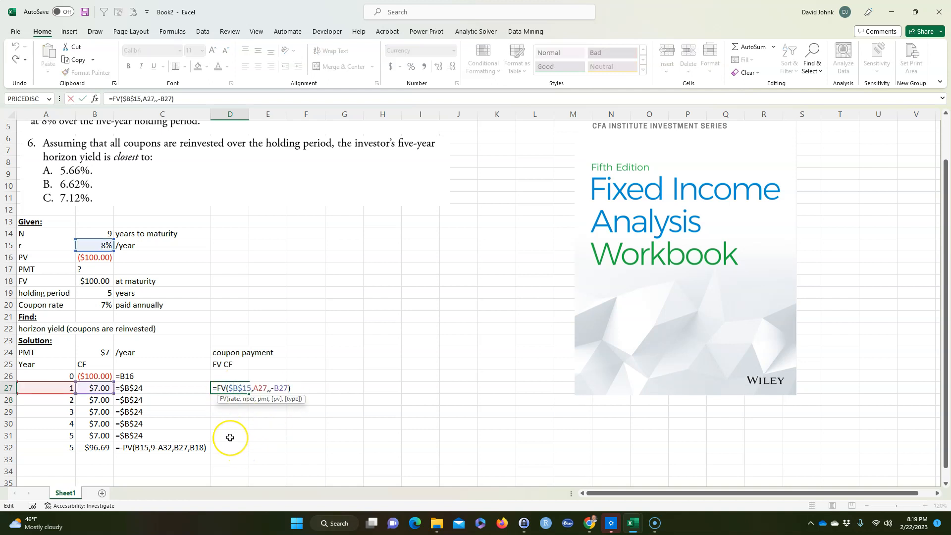
pyautogui.moveTo(238, 420)
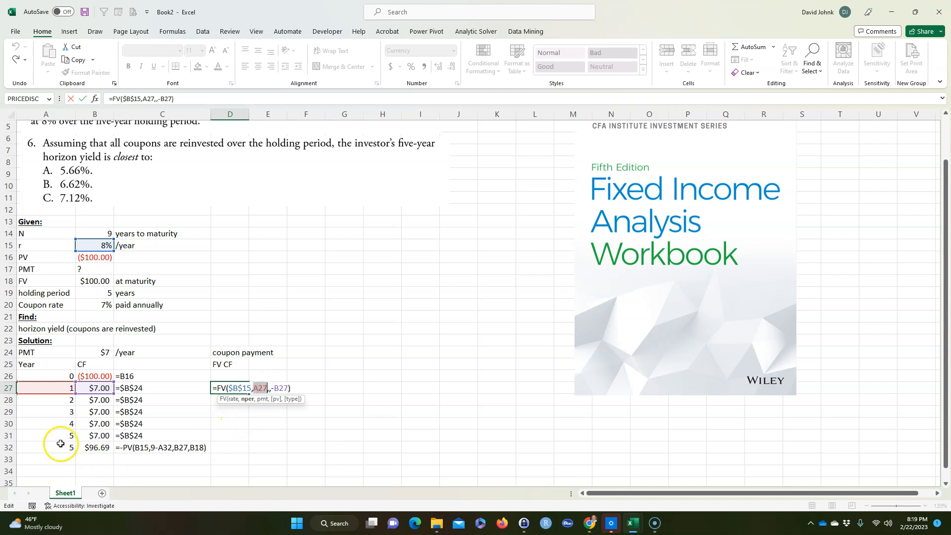
pyautogui.click(45, 435)
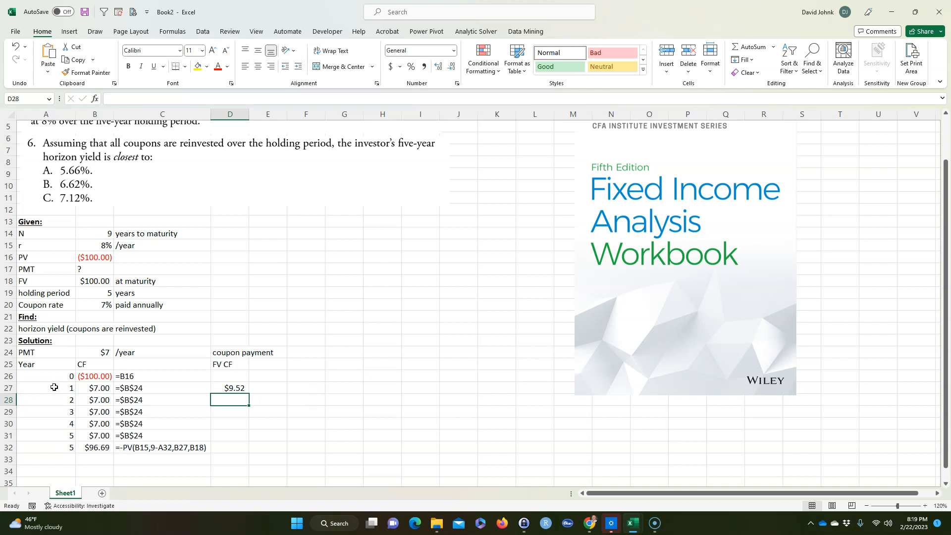
# Step: Show the FV formula with FORMULATEXT in E27 and fill D27:E27 down through row 32, $9.52 to $96.69
pyautogui.click(267, 388)
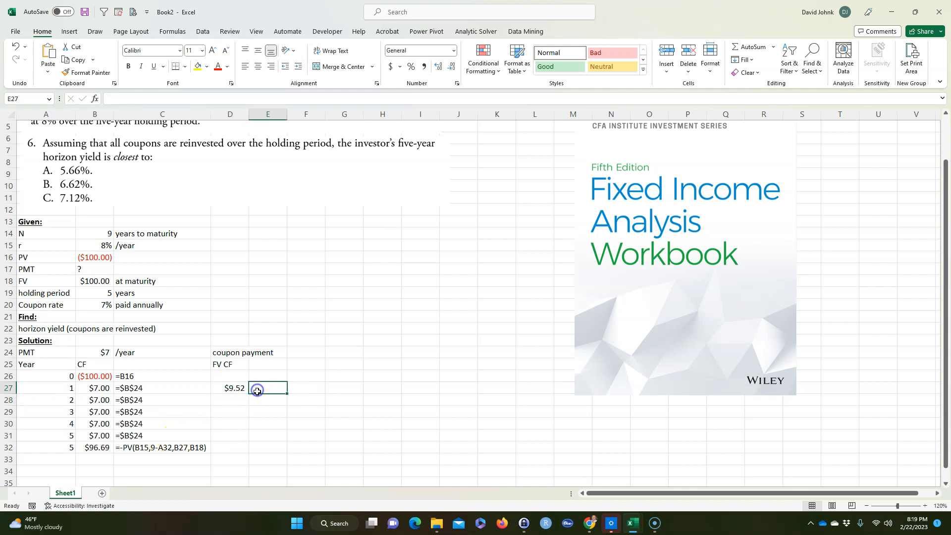
pyautogui.write('=form')
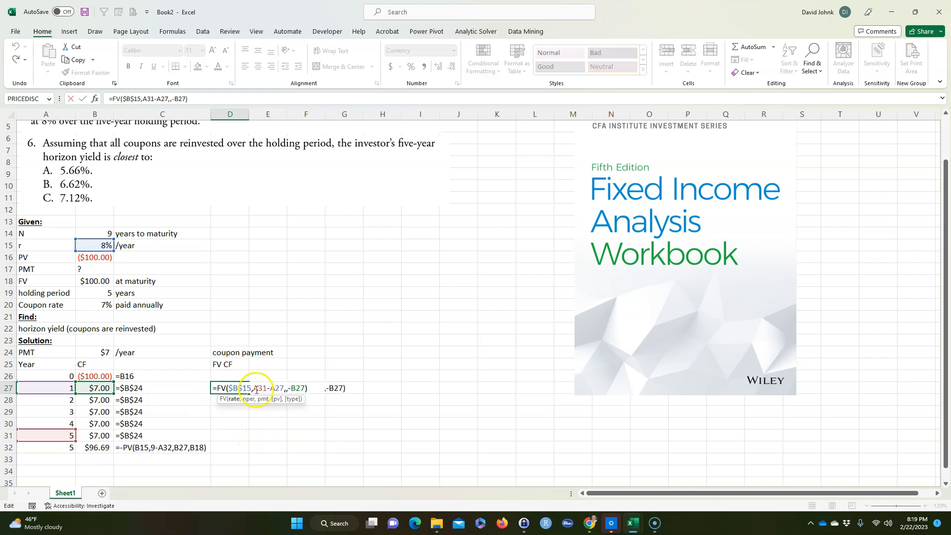
pyautogui.moveTo(58, 422)
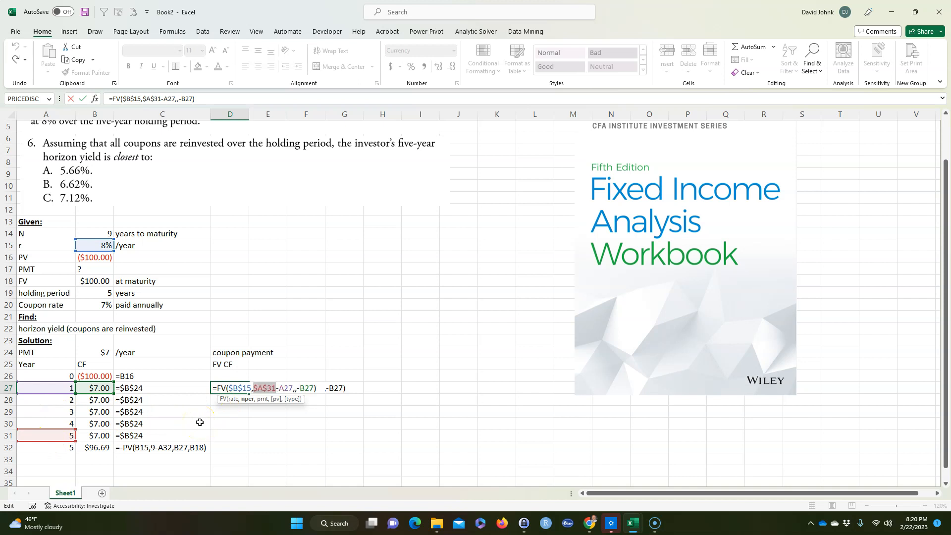
pyautogui.press('Return')
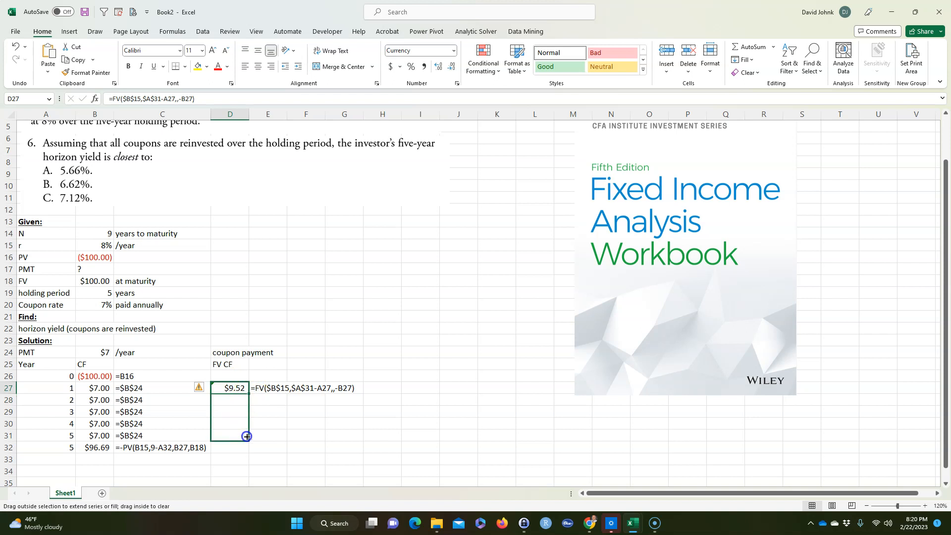
pyautogui.moveTo(246, 446)
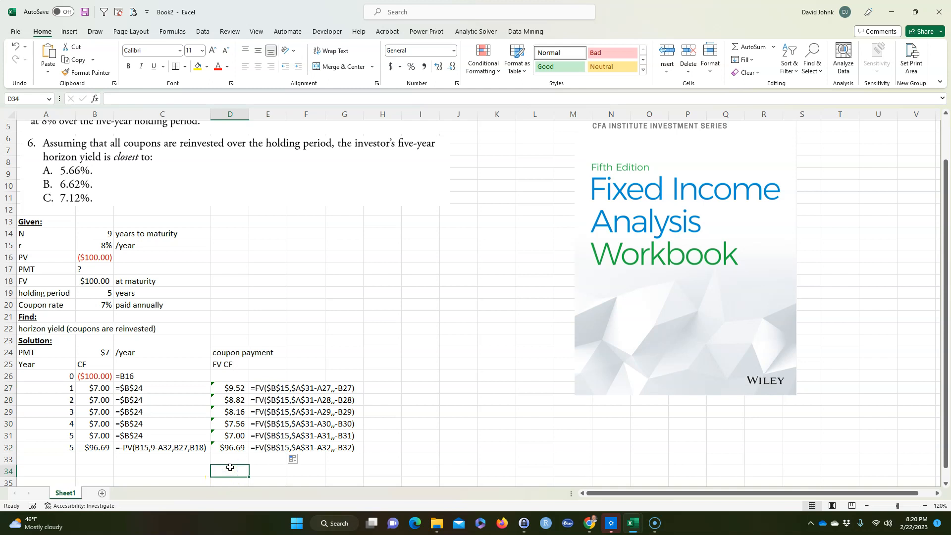
pyautogui.click(96, 376)
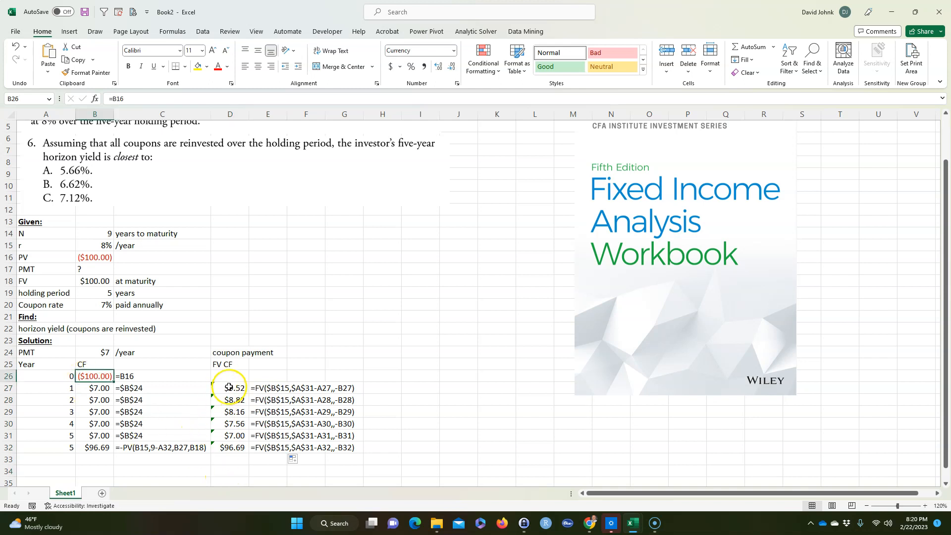
pyautogui.click(233, 399)
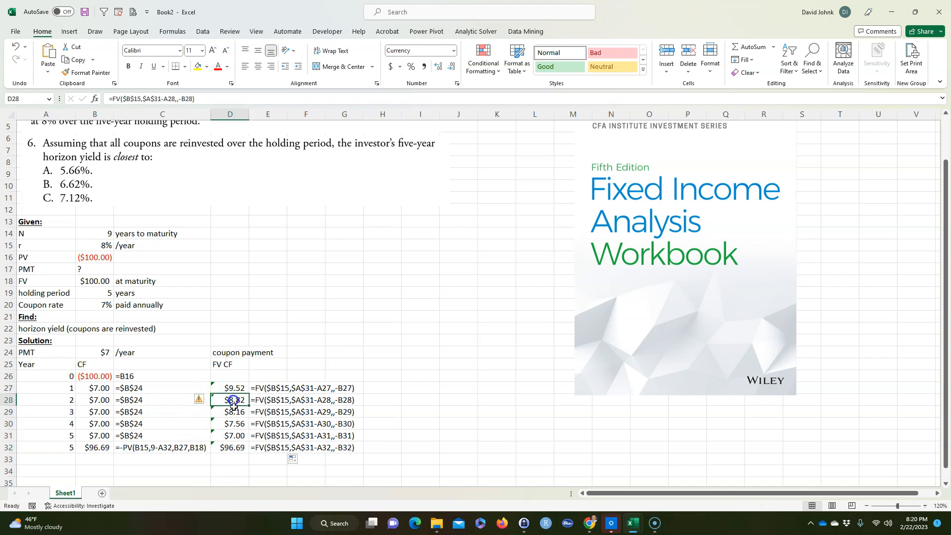
pyautogui.click(229, 423)
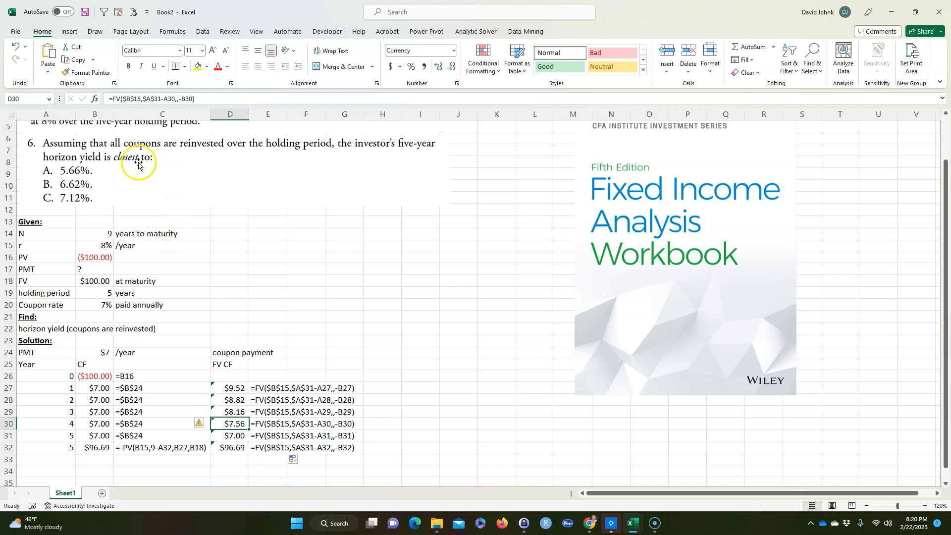
pyautogui.click(230, 436)
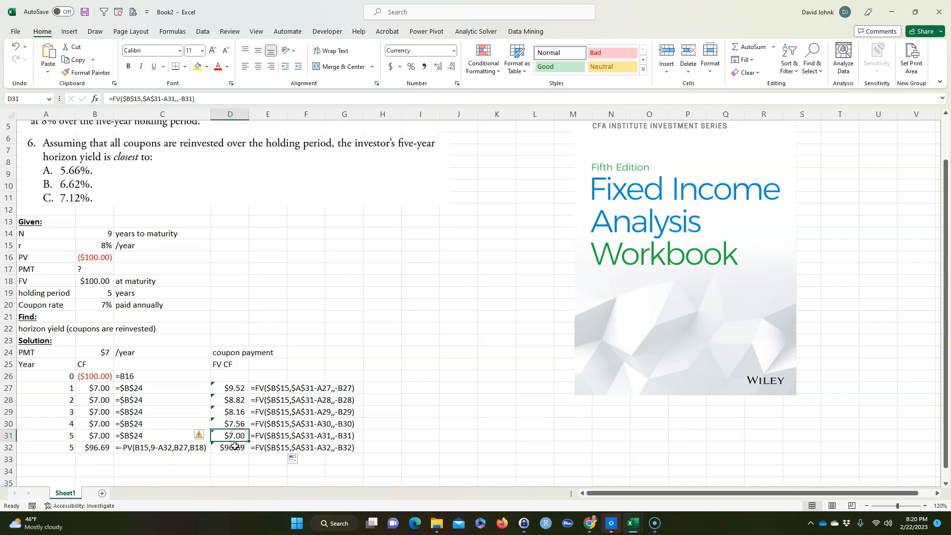
pyautogui.click(229, 448)
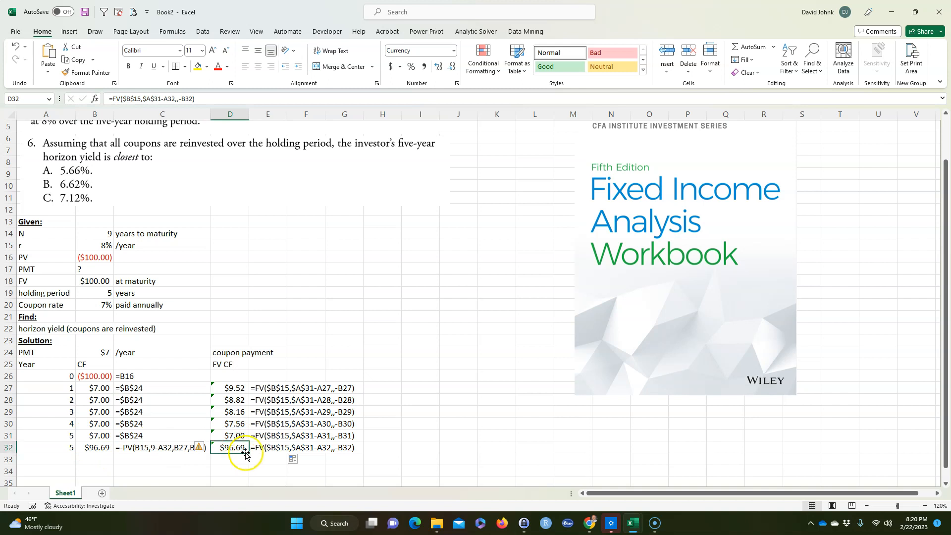
pyautogui.click(162, 471)
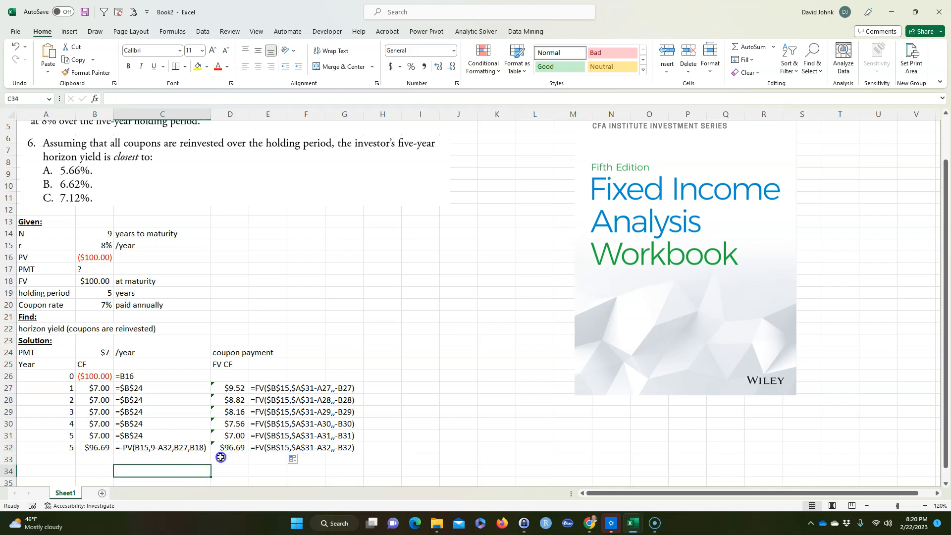
# Step: Total the future values D27:D32 in D33 with AutoSum, giving $137.75
pyautogui.click(229, 458)
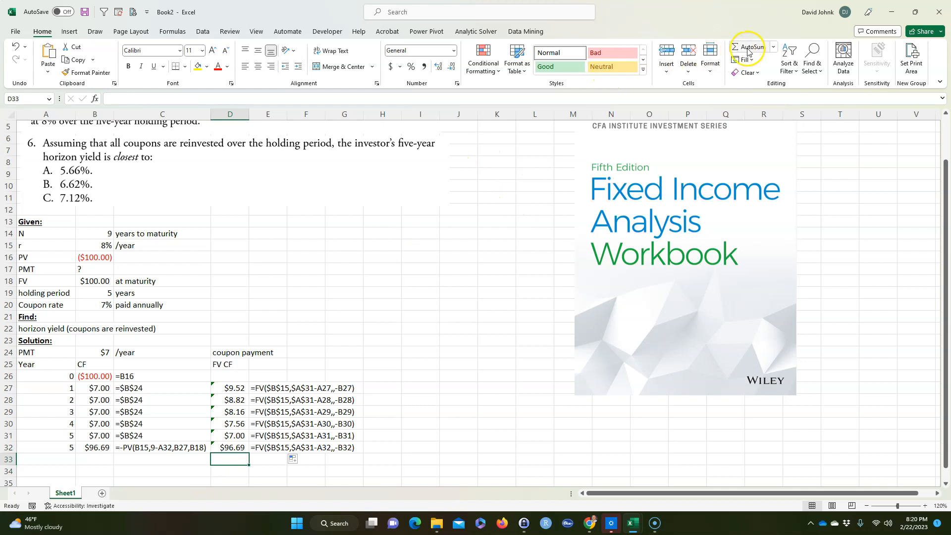
pyautogui.click(751, 46)
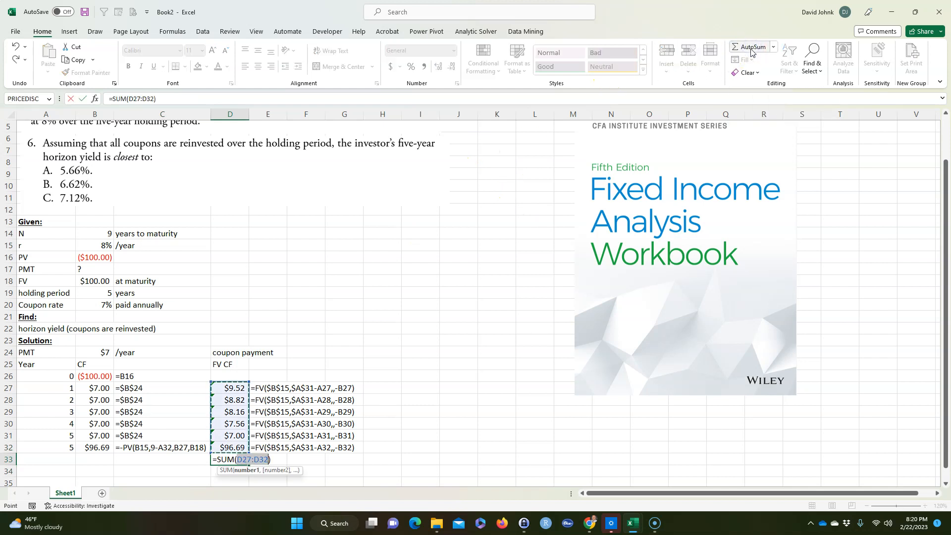
pyautogui.press('Return')
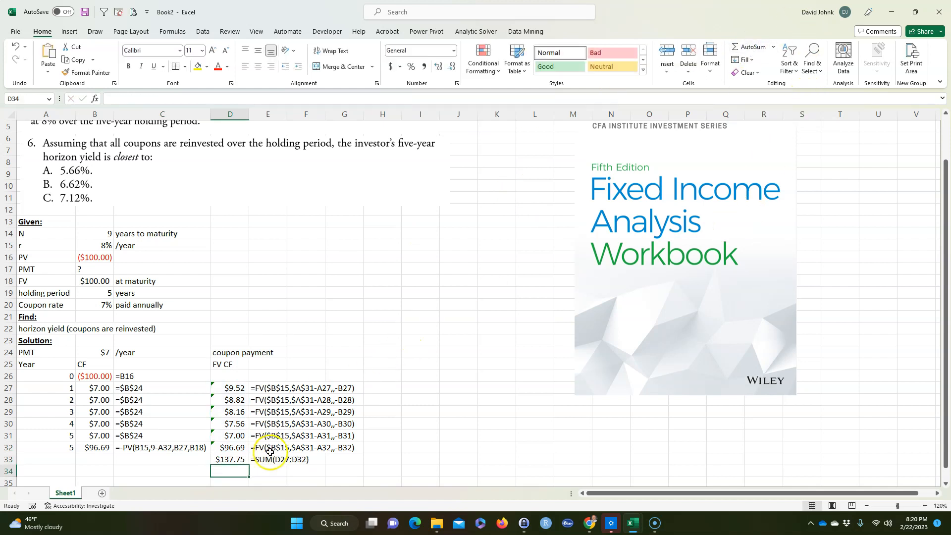
pyautogui.click(229, 458)
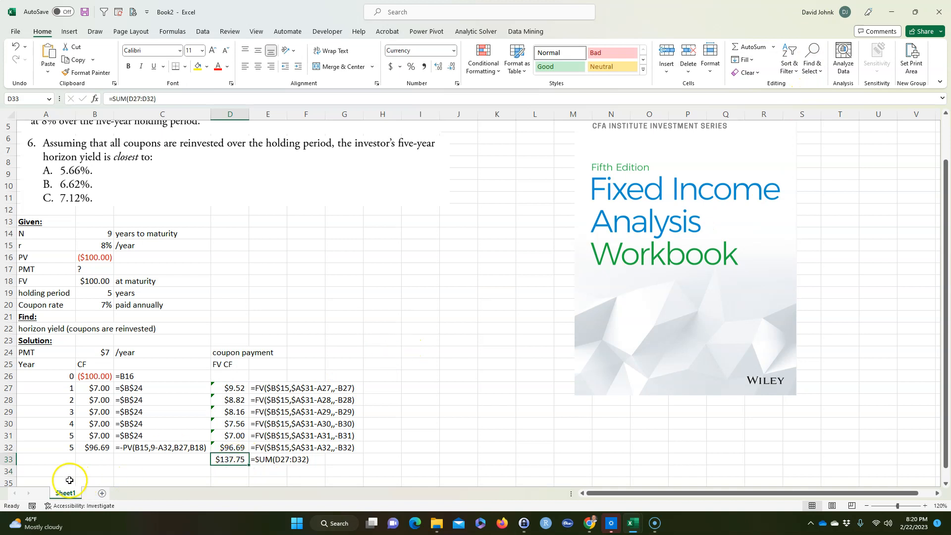
# Step: Label row 34 'horizon yield' and enter =RATE(A31,,B26,D33) in B34, yielding 6.62%
pyautogui.write('rat')
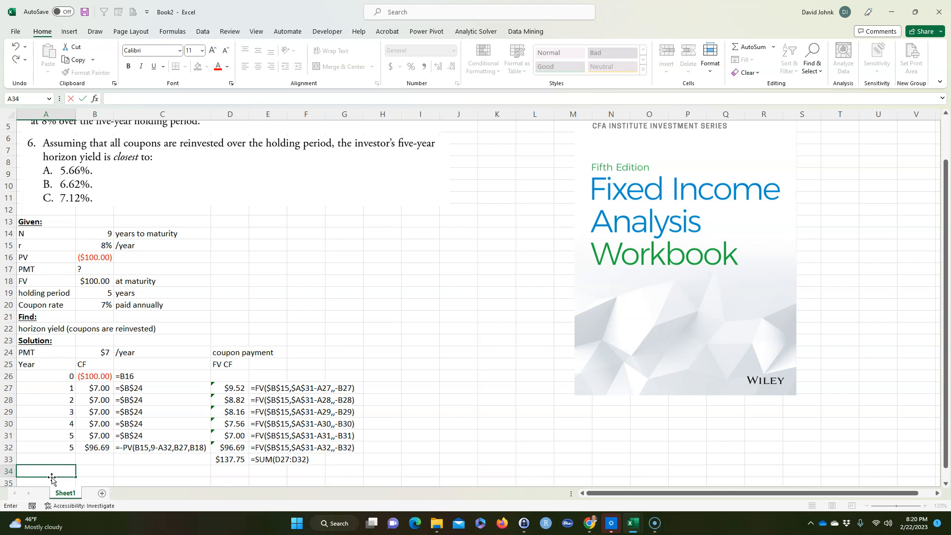
pyautogui.write('ho')
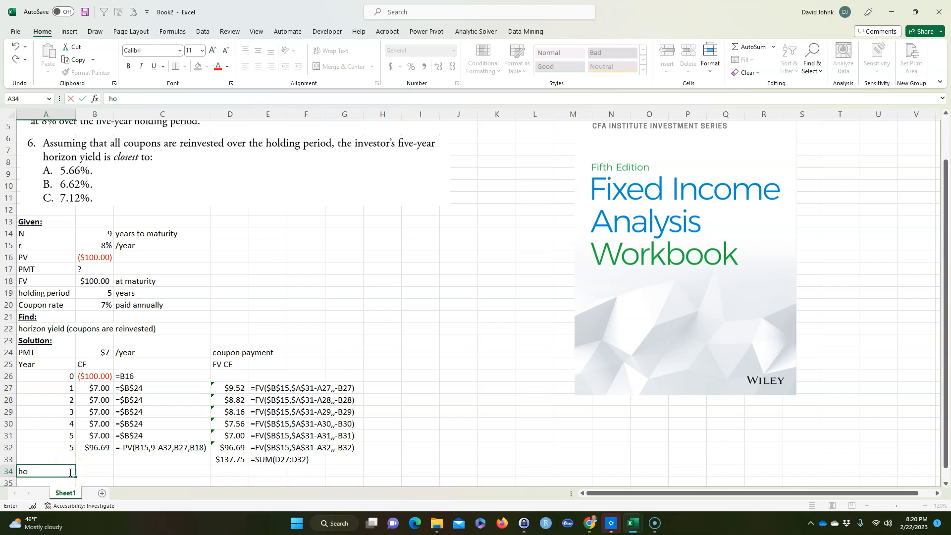
pyautogui.write('rizon yield')
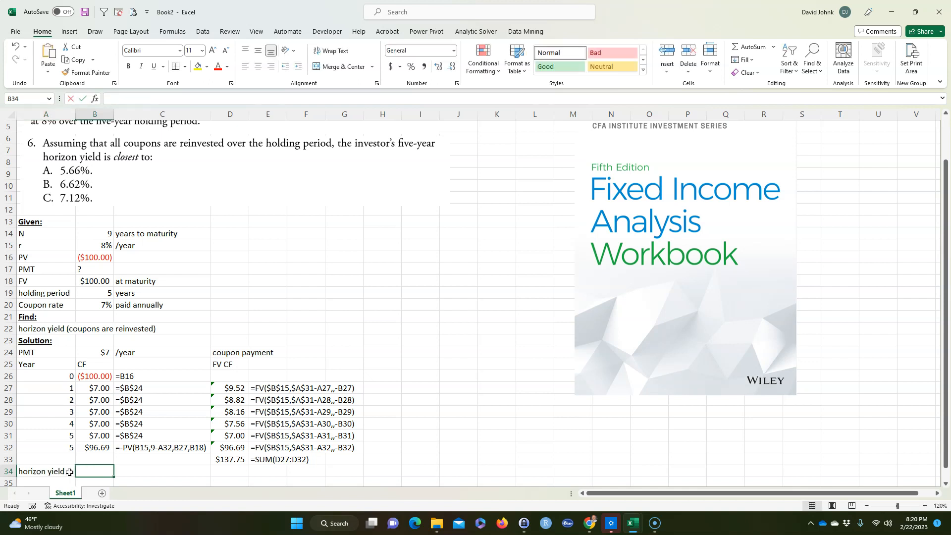
pyautogui.write('=rate(')
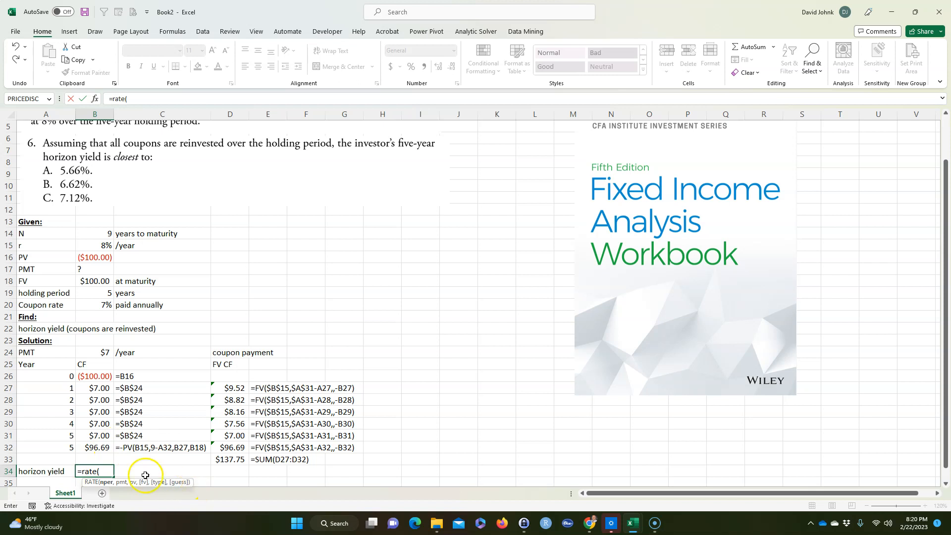
pyautogui.click(45, 435)
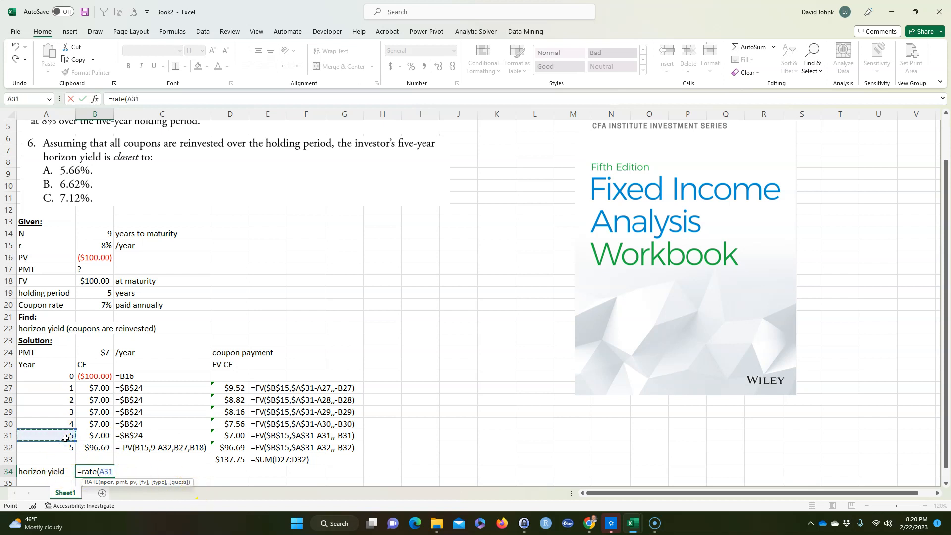
pyautogui.write(',,')
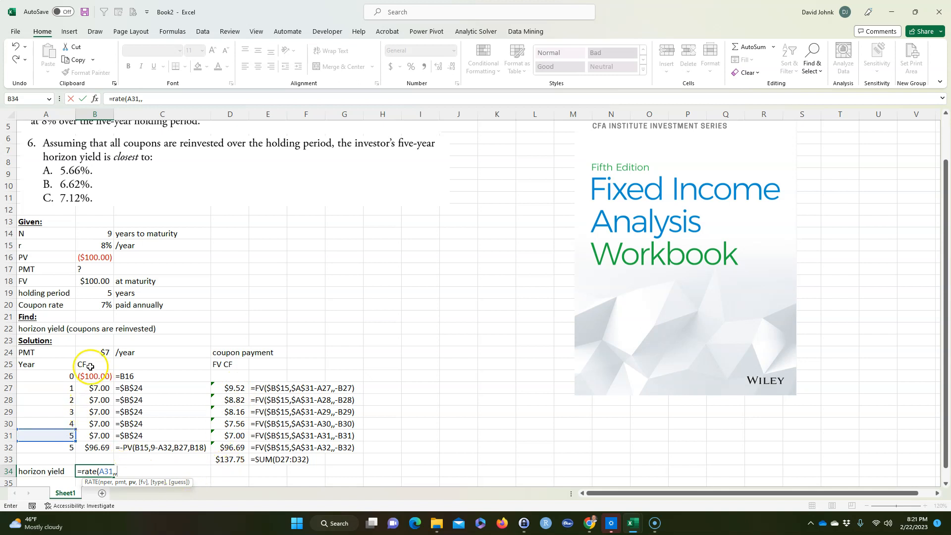
pyautogui.click(95, 376)
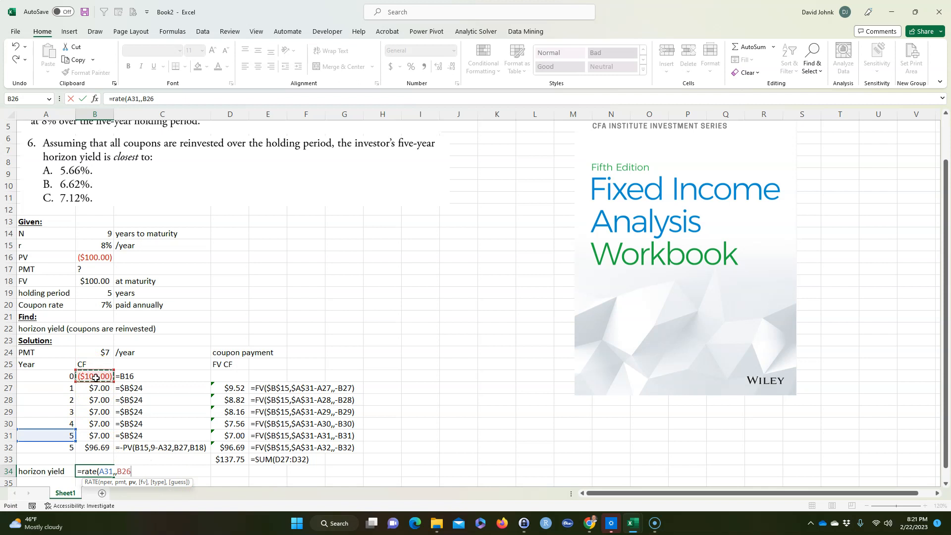
pyautogui.click(230, 458)
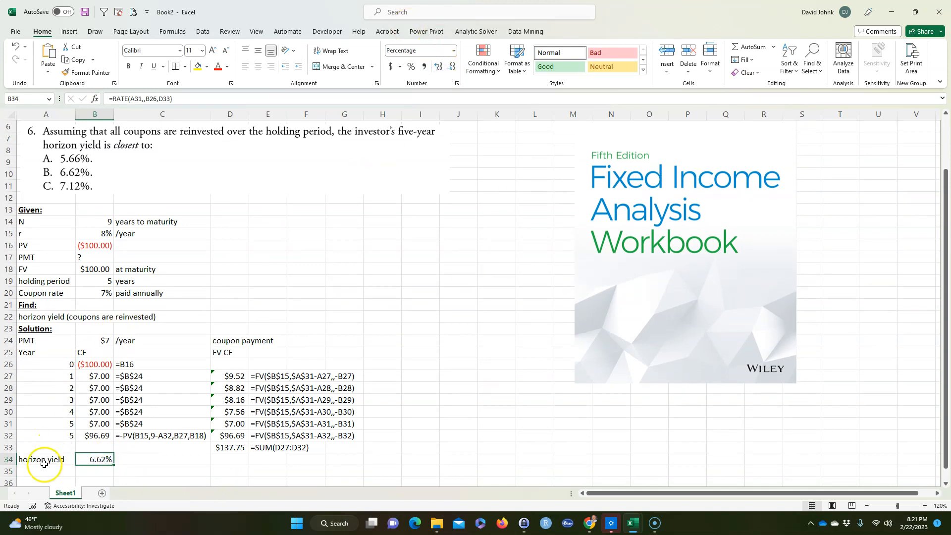
# Step: Highlight A34:B34 yellow and display the RATE formula with FORMULATEXT in C34
pyautogui.click(46, 459)
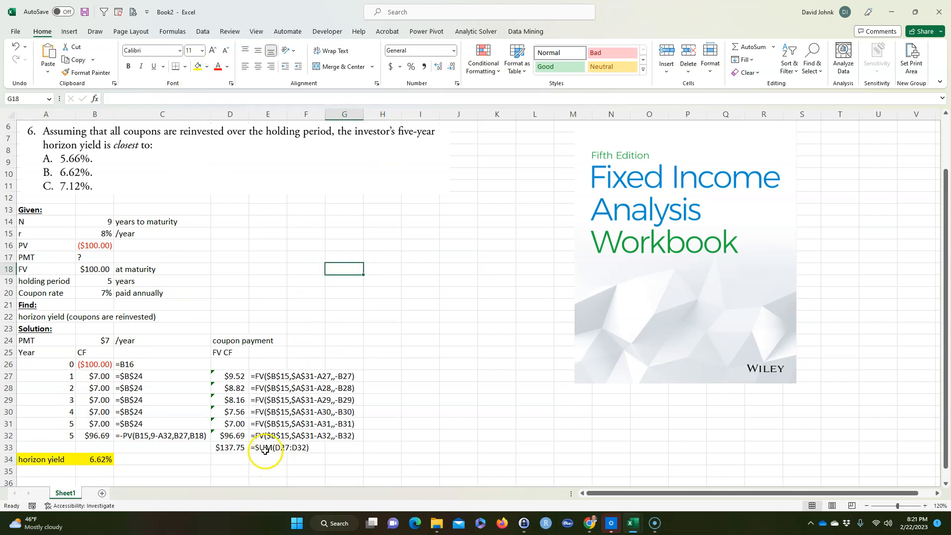
pyautogui.click(161, 458)
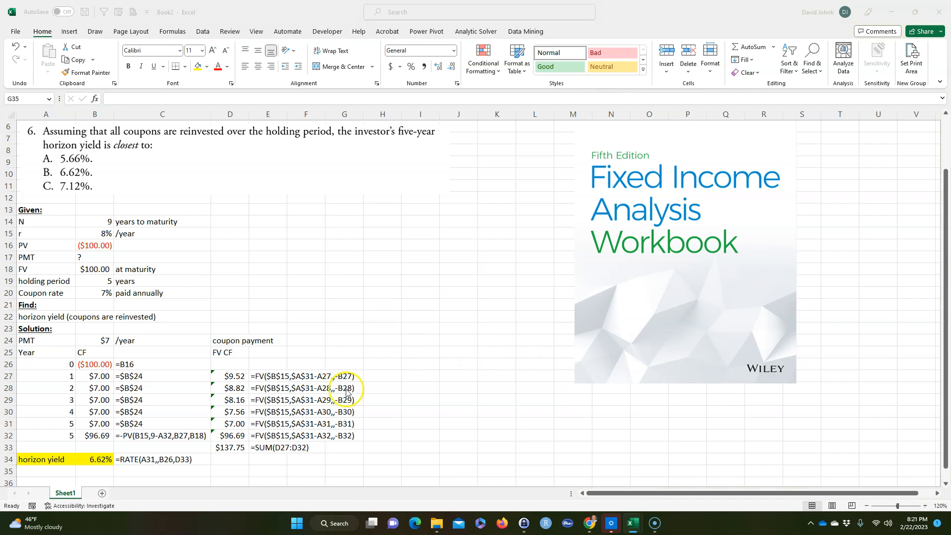
# Step: Check the textbook answer image below, then drag the book cover picture further right
pyautogui.scroll(-3)
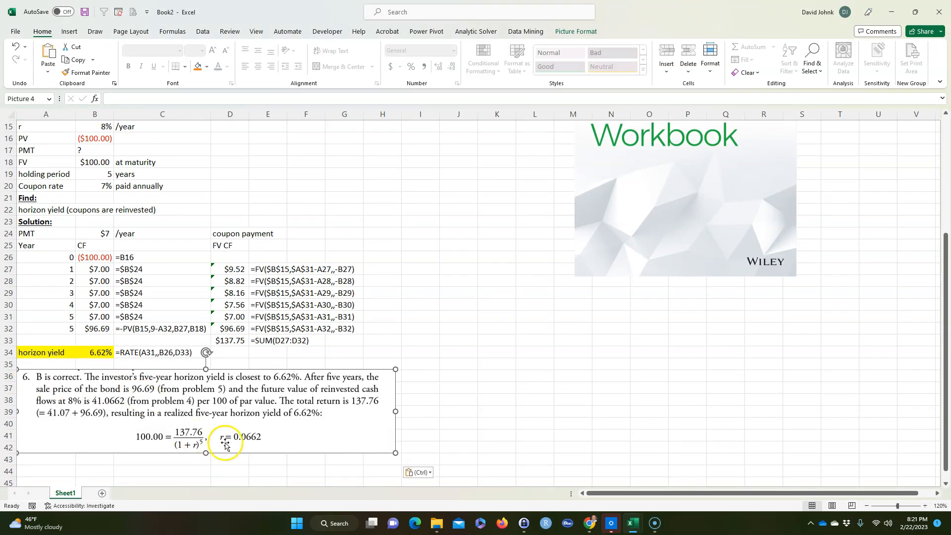
pyautogui.moveTo(536, 362)
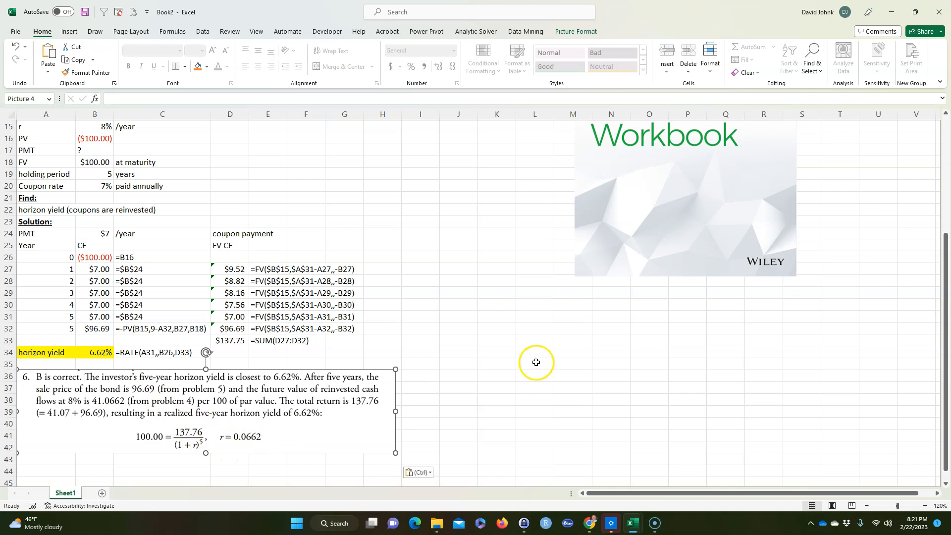
pyautogui.scroll(3)
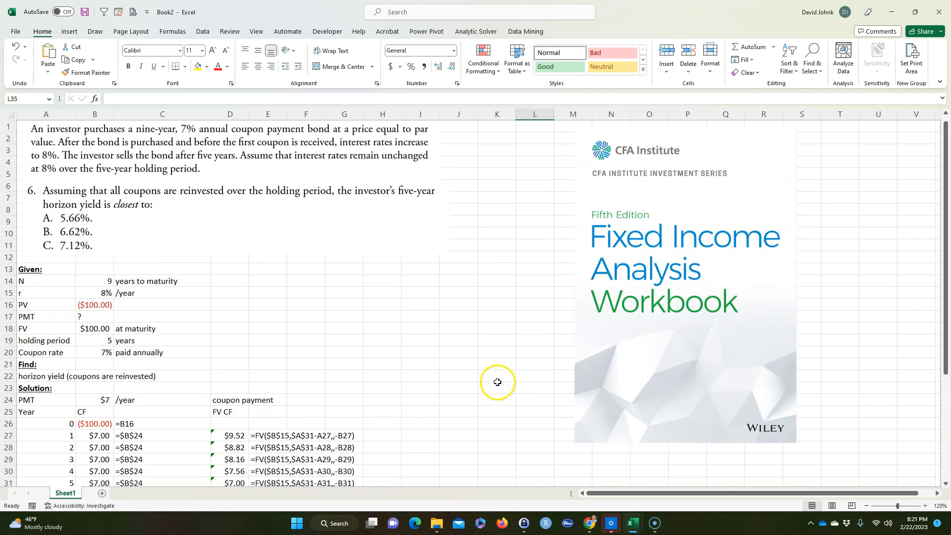
pyautogui.scroll(-3)
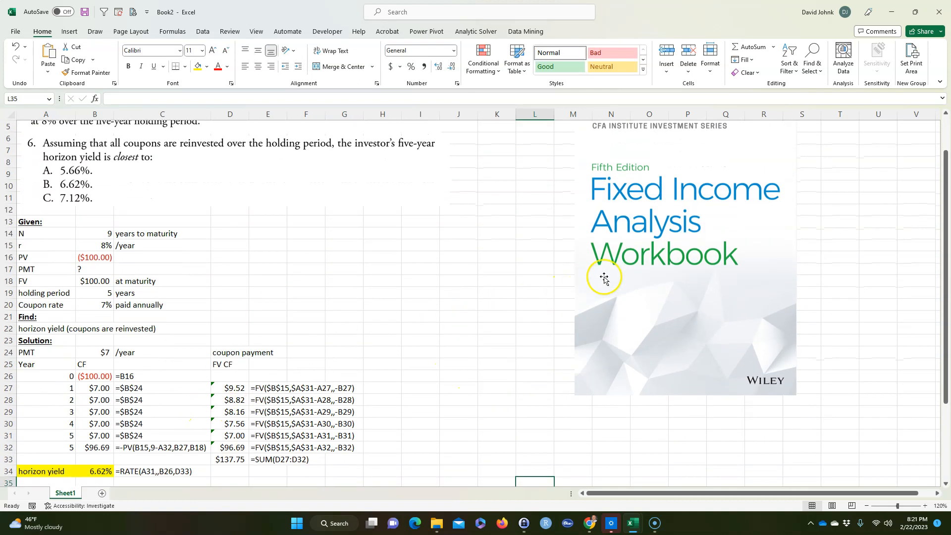
pyautogui.click(443, 348)
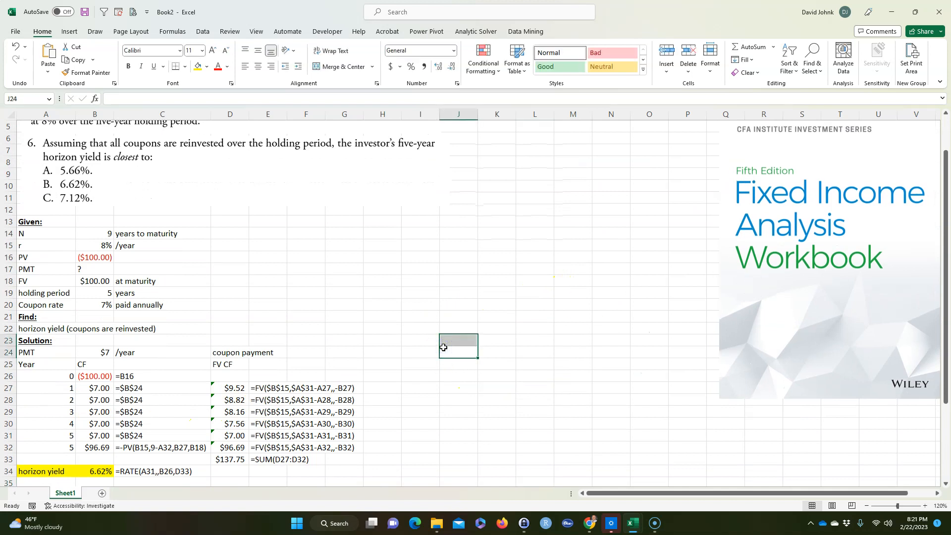
pyautogui.scroll(3)
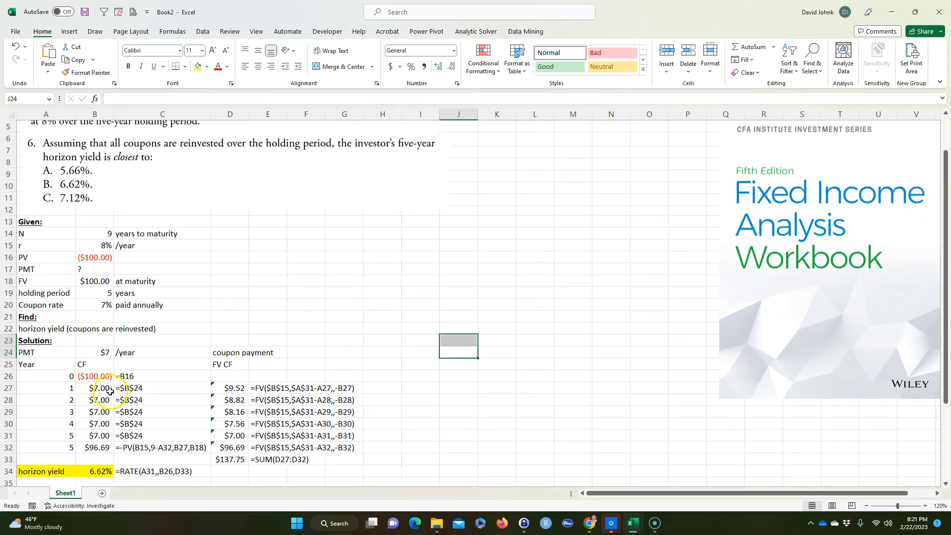
# Step: Add an FV CF header in I25 for a second future-value column
pyautogui.click(96, 376)
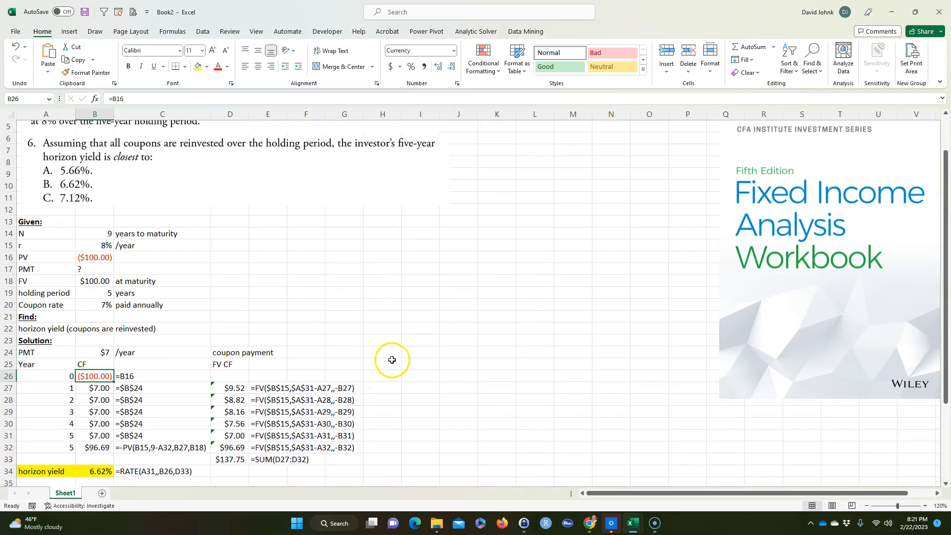
pyautogui.click(420, 363)
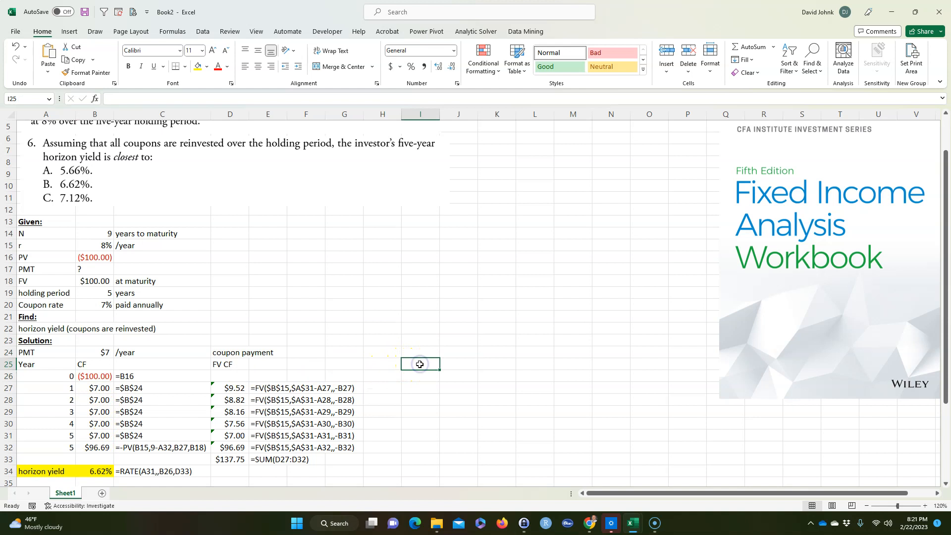
pyautogui.write('F')
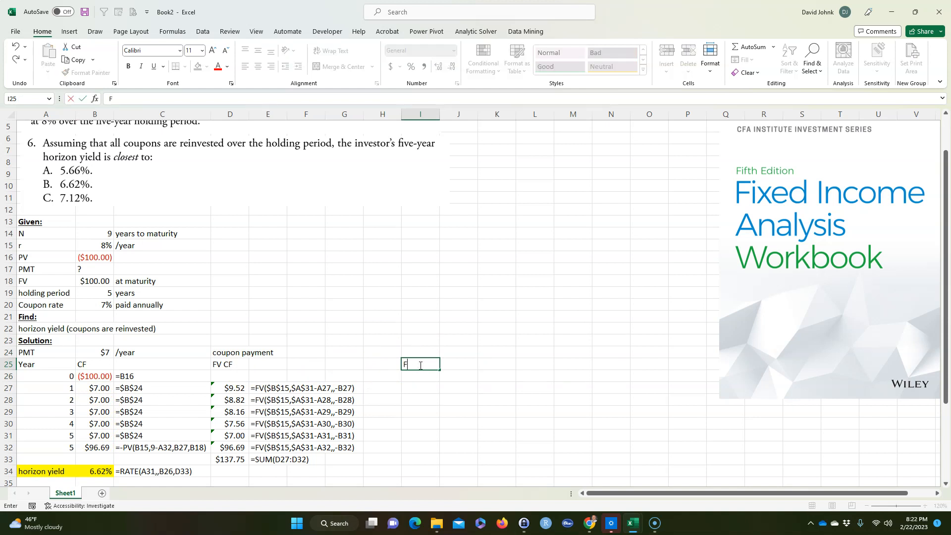
pyautogui.write('V CFs')
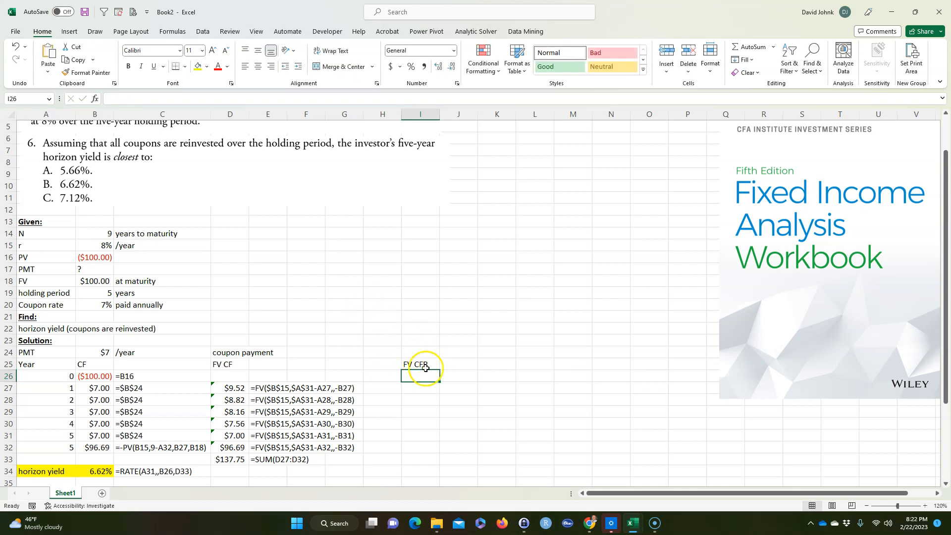
pyautogui.doubleClick(420, 364)
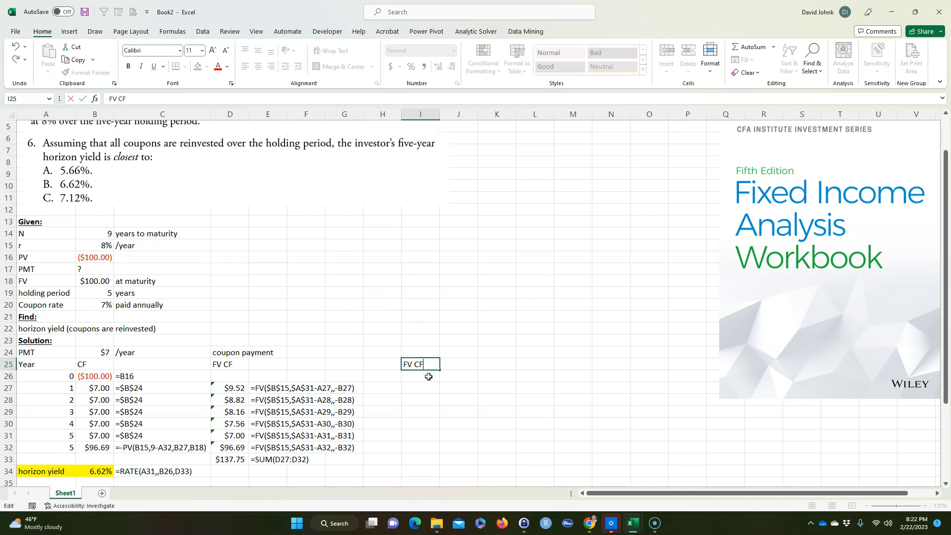
# Step: Enter =B27*(1+$B$15)^($A$31-A27) in I27, fill to I31, and copy the FORMULATEXT cells into column J
pyautogui.click(420, 388)
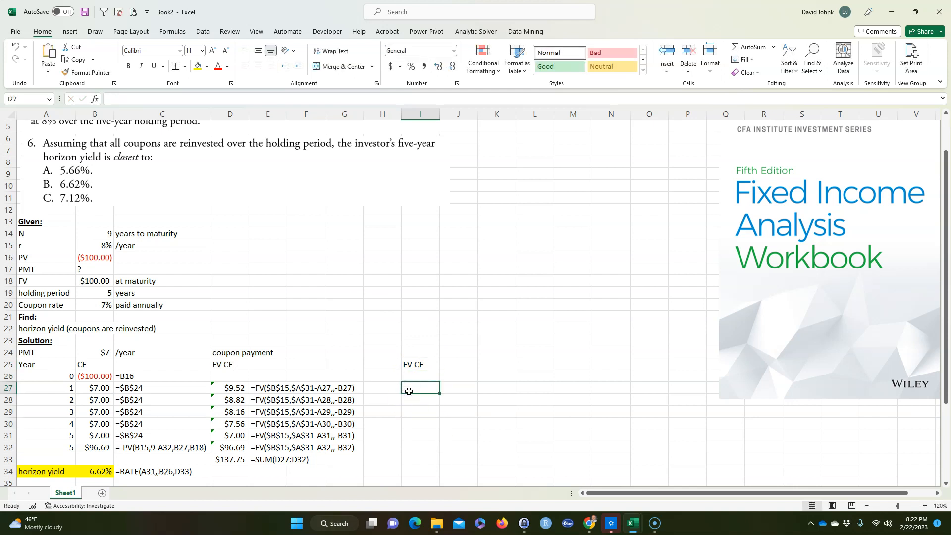
pyautogui.write('=B27')
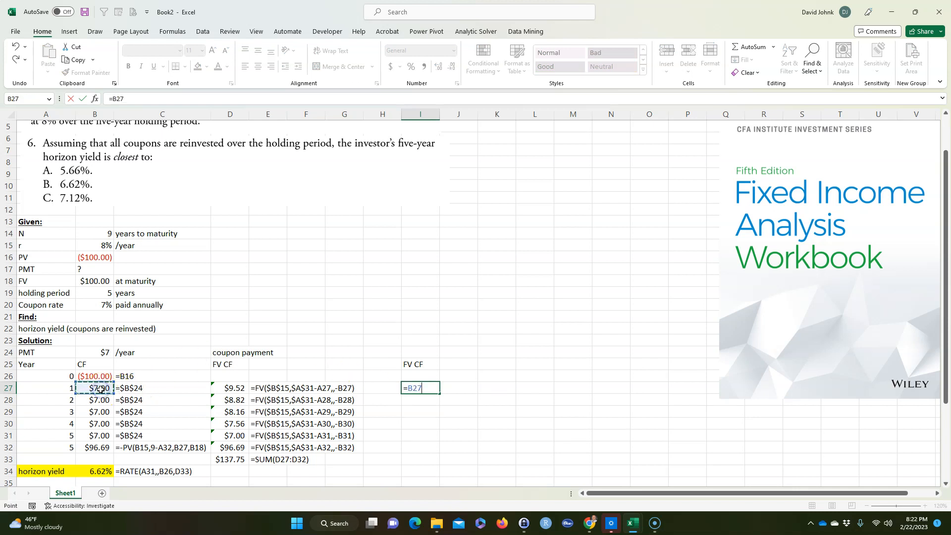
pyautogui.write('*(')
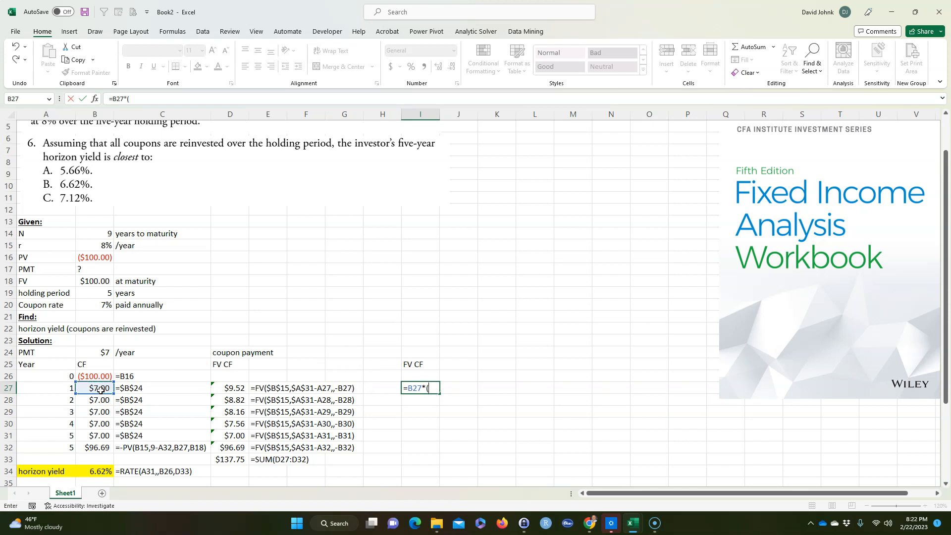
pyautogui.write('1')
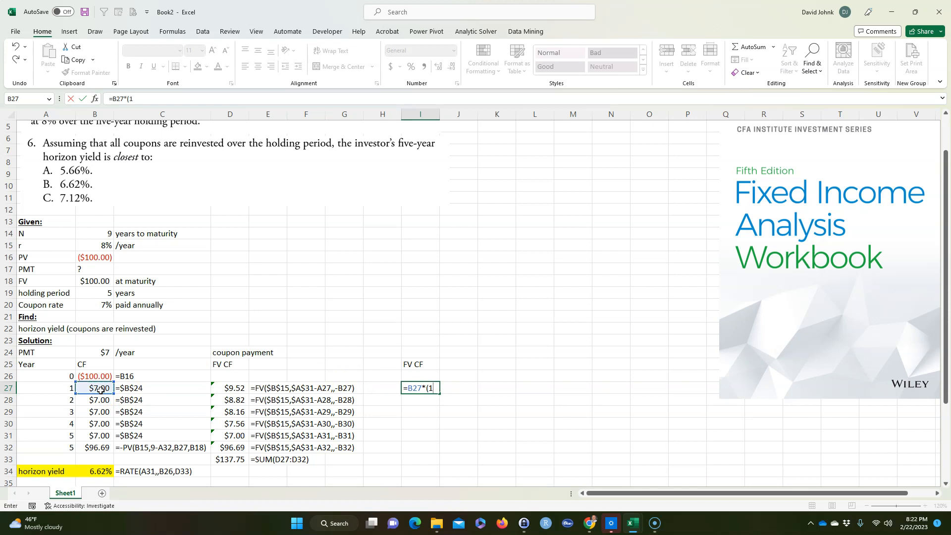
pyautogui.write('+')
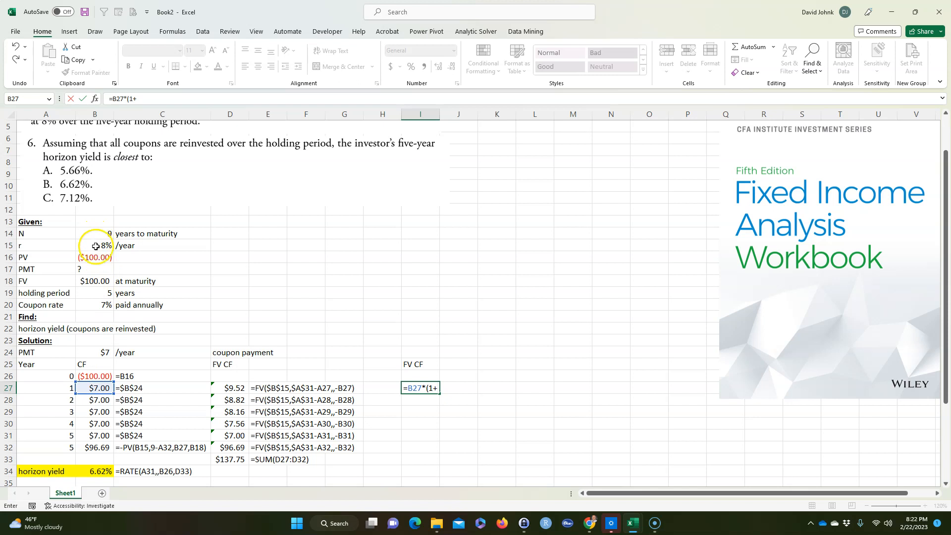
pyautogui.click(94, 245)
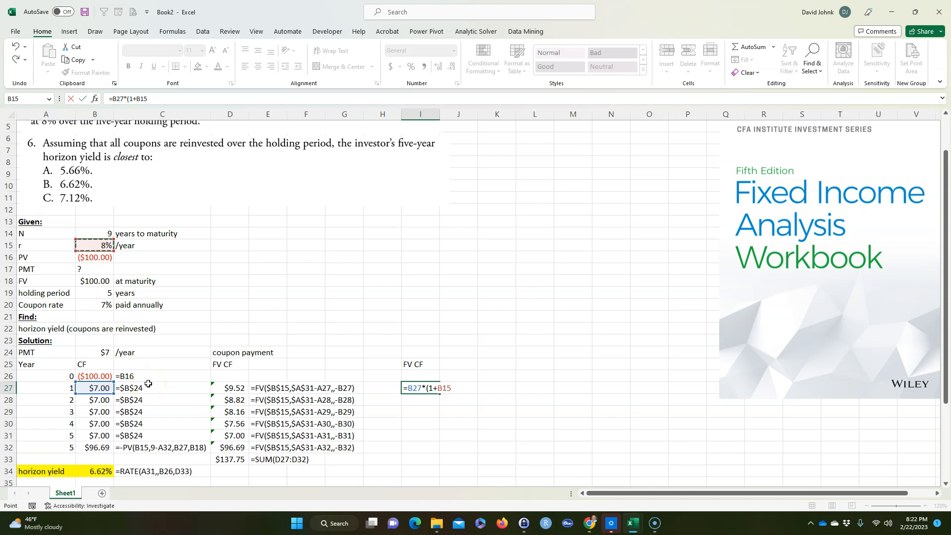
pyautogui.press('f4')
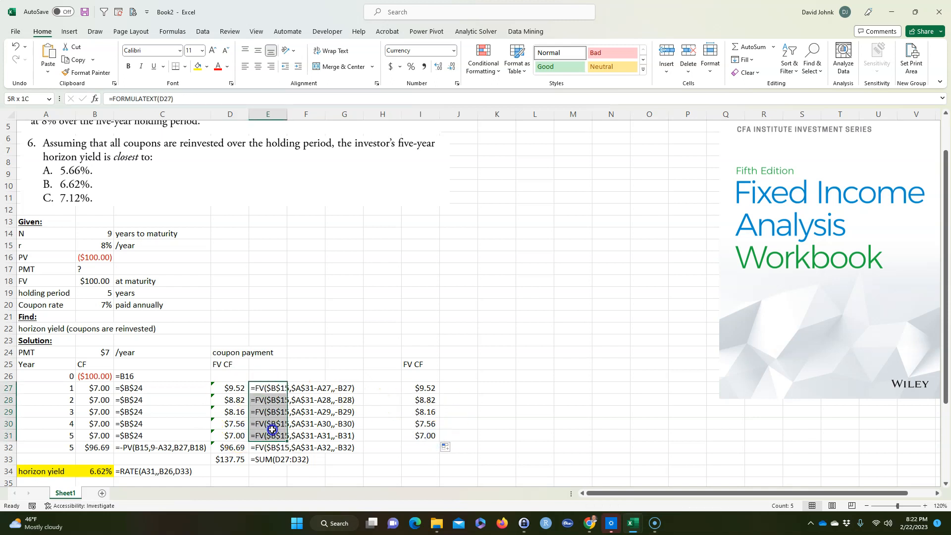
pyautogui.click(457, 387)
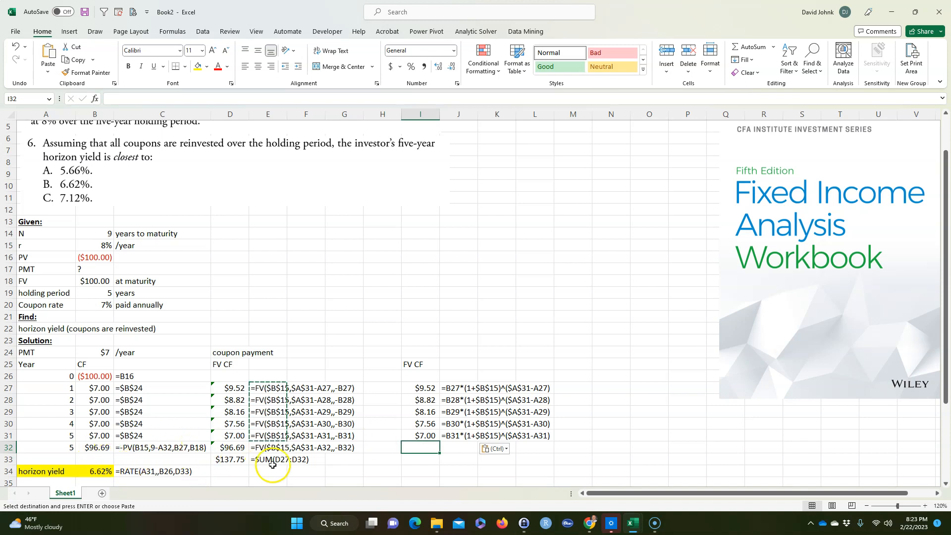
pyautogui.moveTo(417, 446)
pyautogui.write('=')
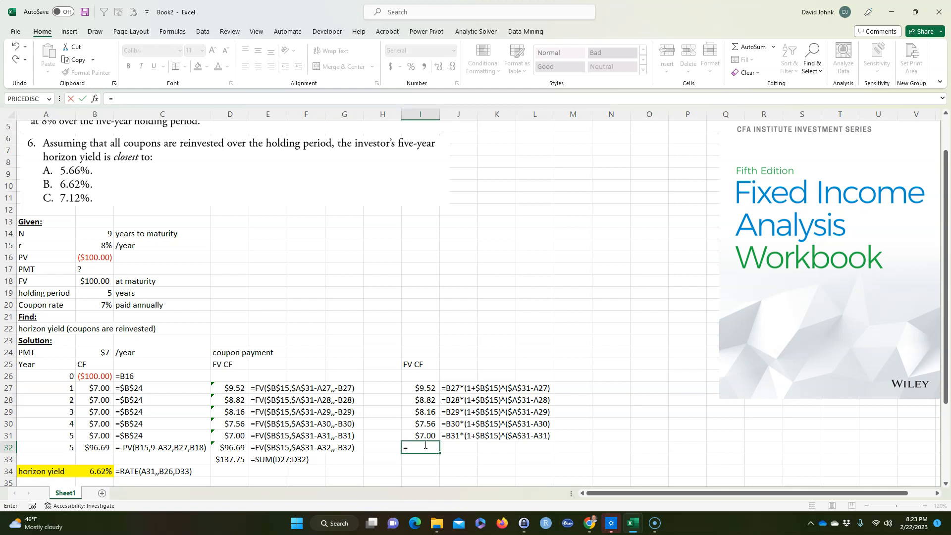
pyautogui.moveTo(104, 354)
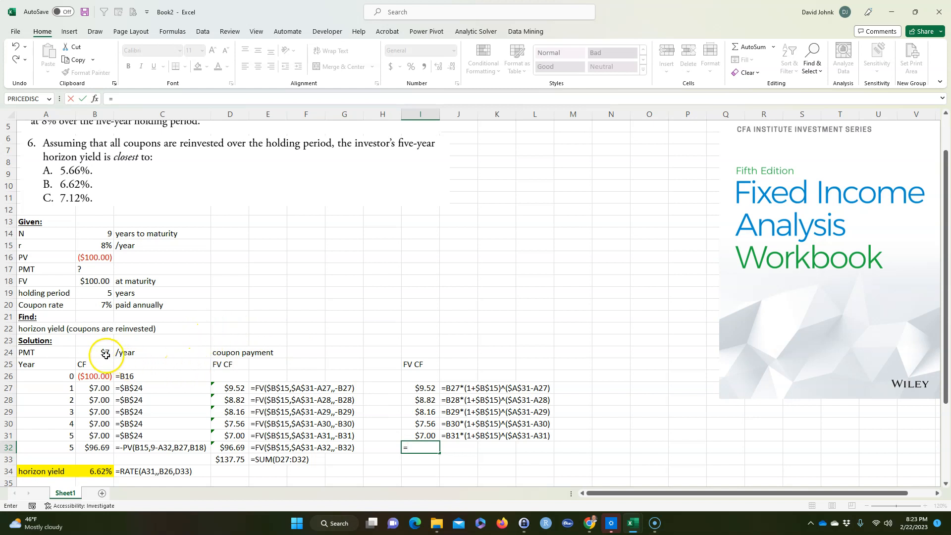
# Step: Start I32 with B24/(1+B15)+B24/(1+B15)^2, discounting the first two remaining $7 coupons at 8%
pyautogui.click(95, 352)
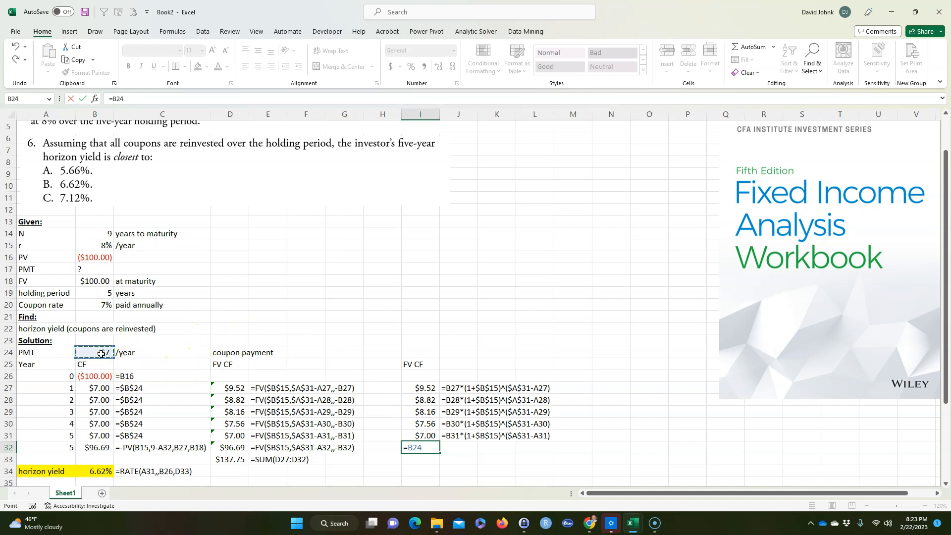
pyautogui.write('/')
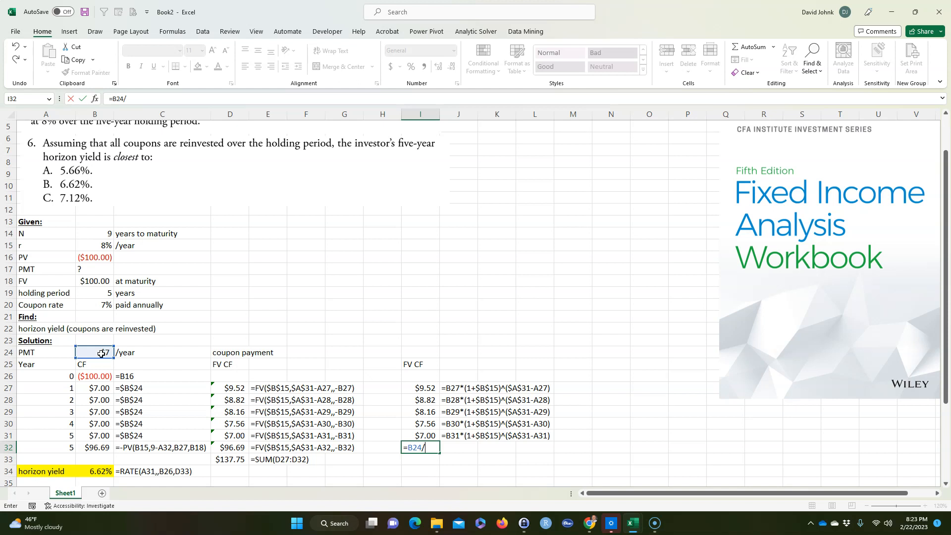
pyautogui.write('(1+')
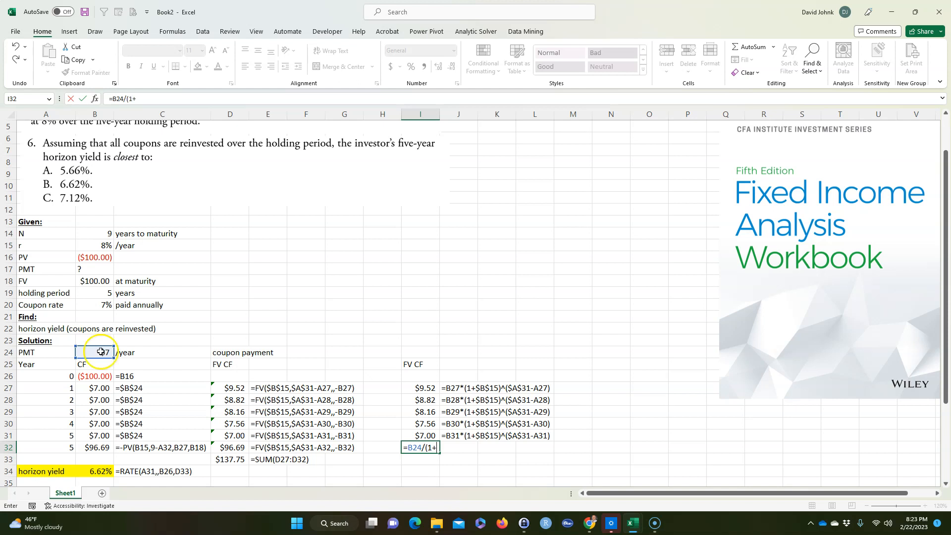
pyautogui.click(95, 245)
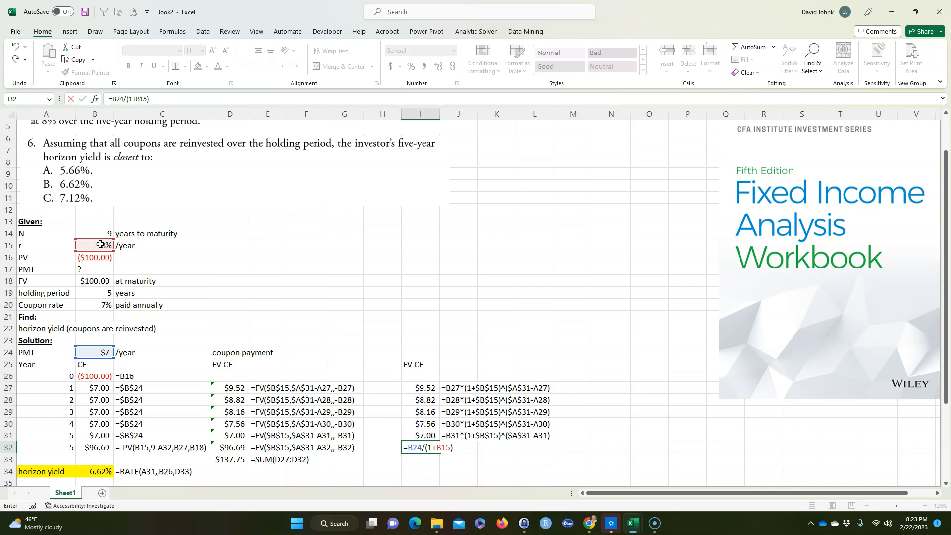
pyautogui.write('+B24')
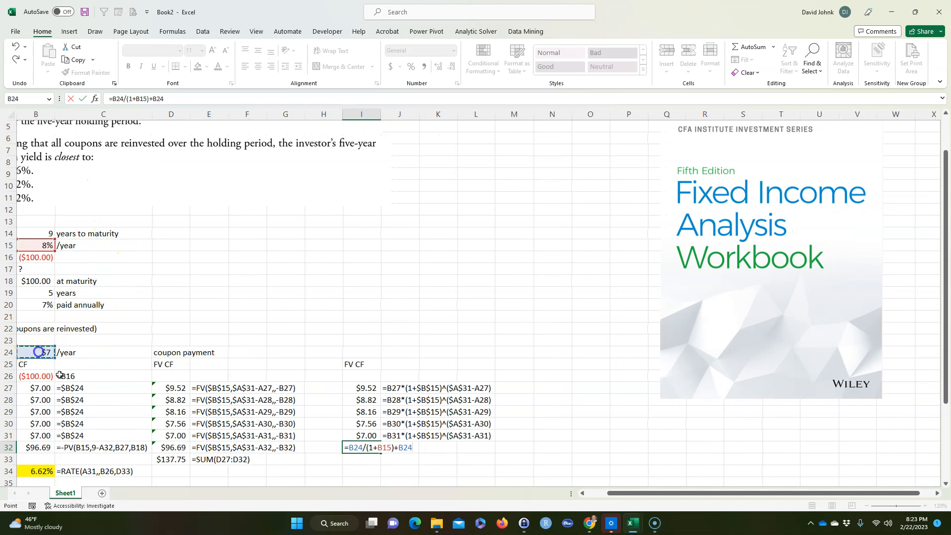
pyautogui.hscroll(-3)
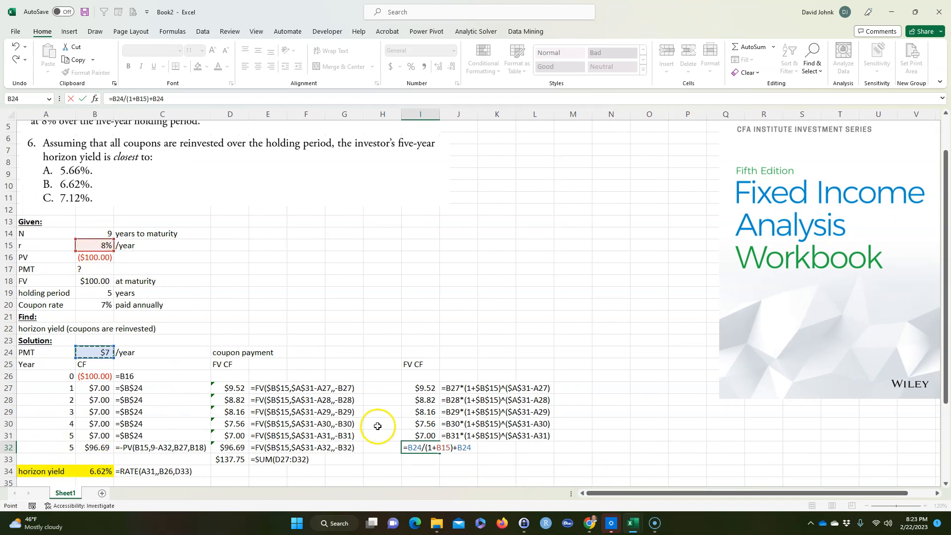
pyautogui.write('/')
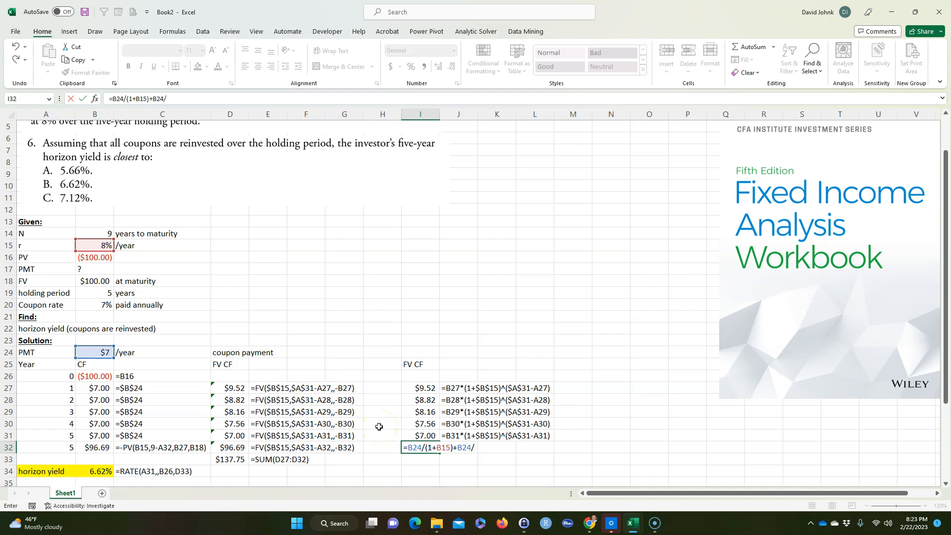
pyautogui.write('(1+')
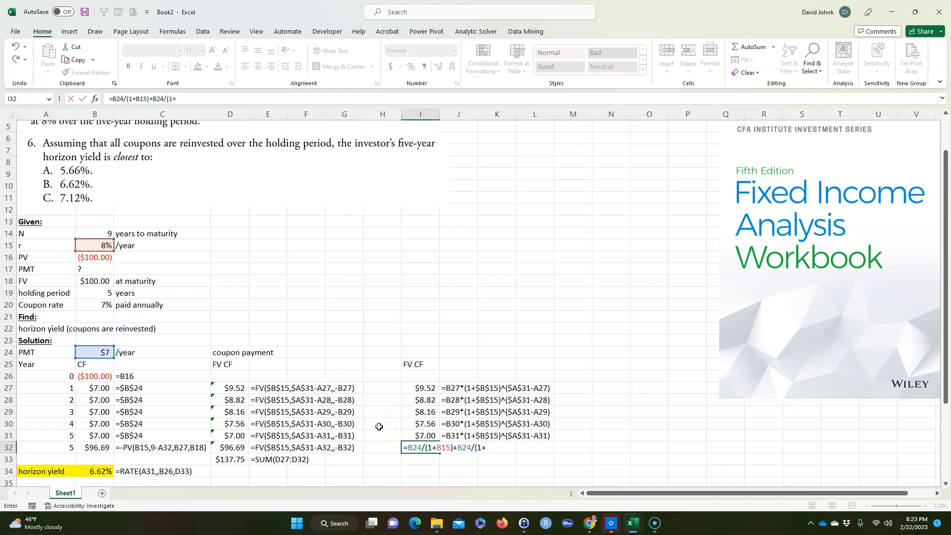
pyautogui.click(95, 244)
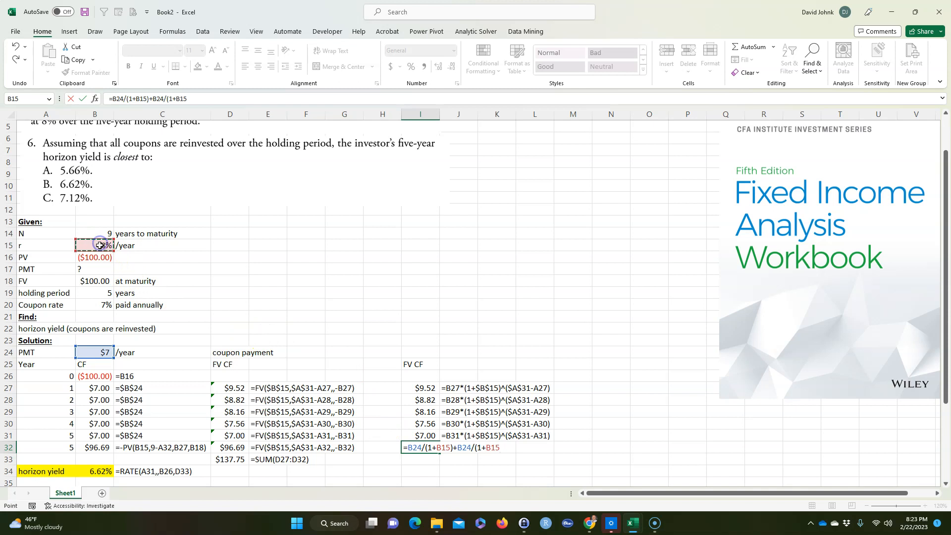
pyautogui.write(')^')
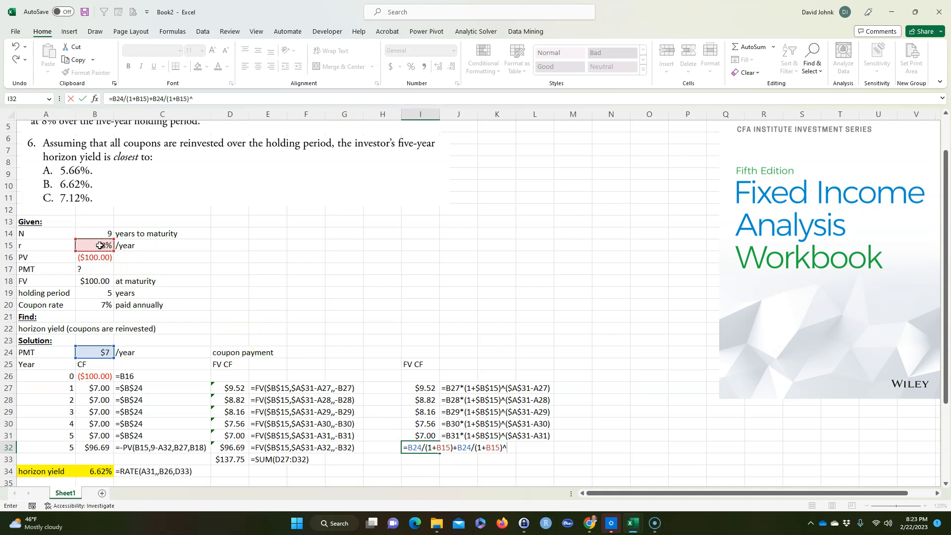
pyautogui.write('2')
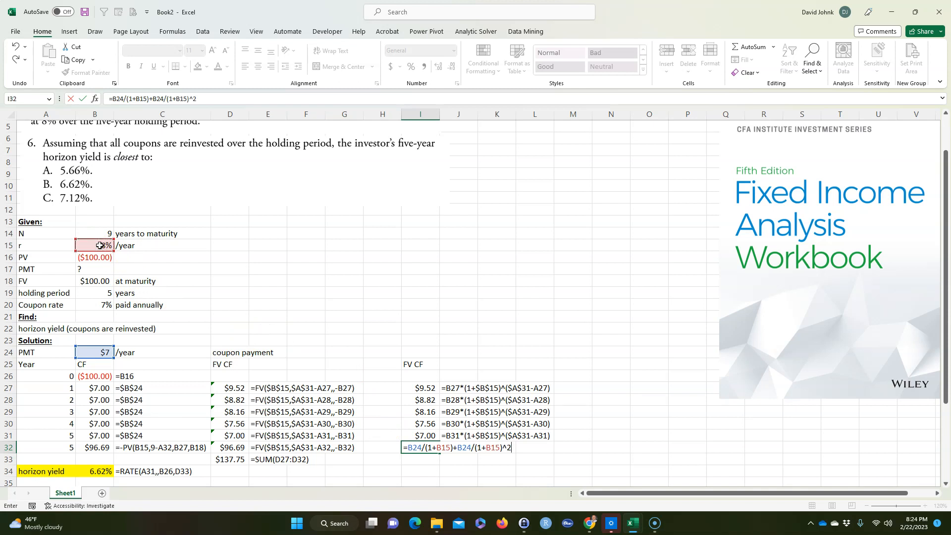
pyautogui.write('+')
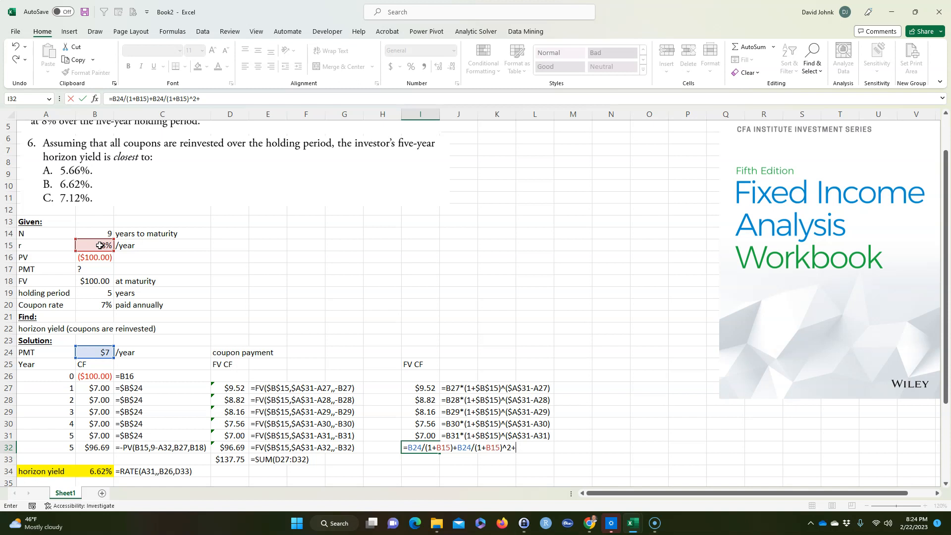
# Step: Extend I32 with B24/(1+B15)^3+(B24+B18)/(1+B15)^4, adding the $100 face value to the final coupon
pyautogui.click(95, 352)
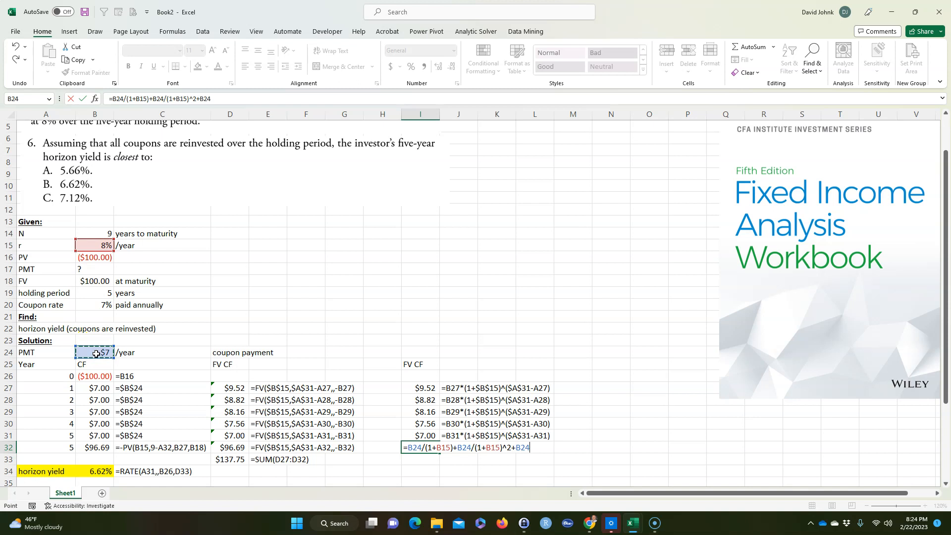
pyautogui.write('/(')
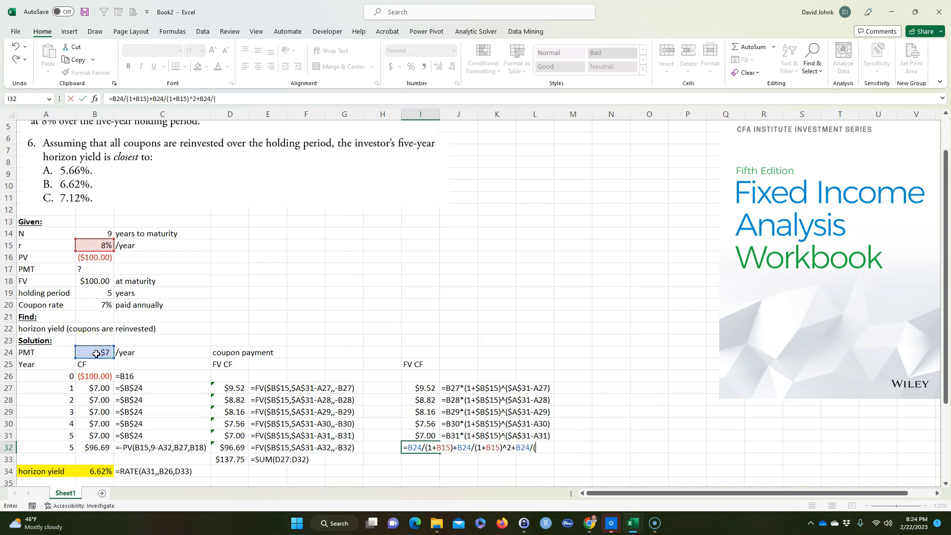
pyautogui.write('1+B15')
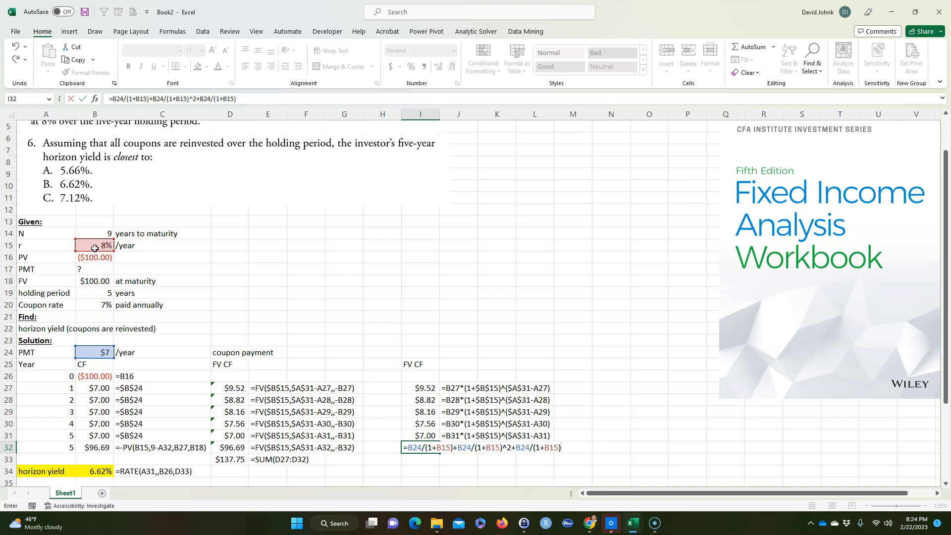
pyautogui.write('^4+')
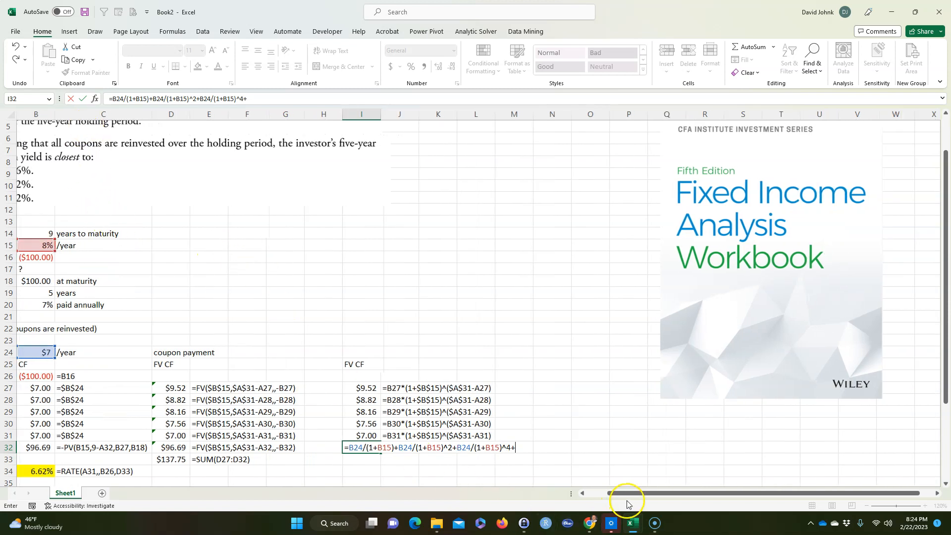
pyautogui.hscroll(-3)
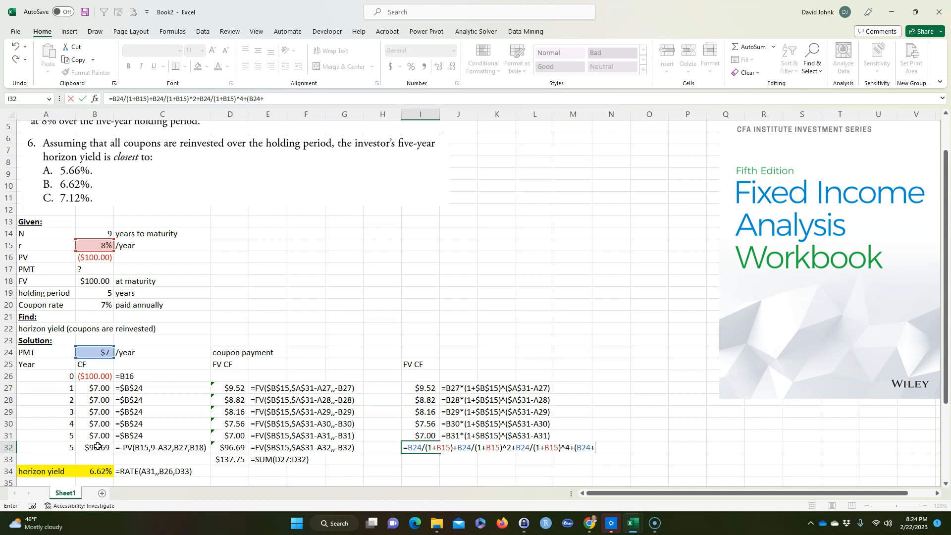
pyautogui.moveTo(175, 385)
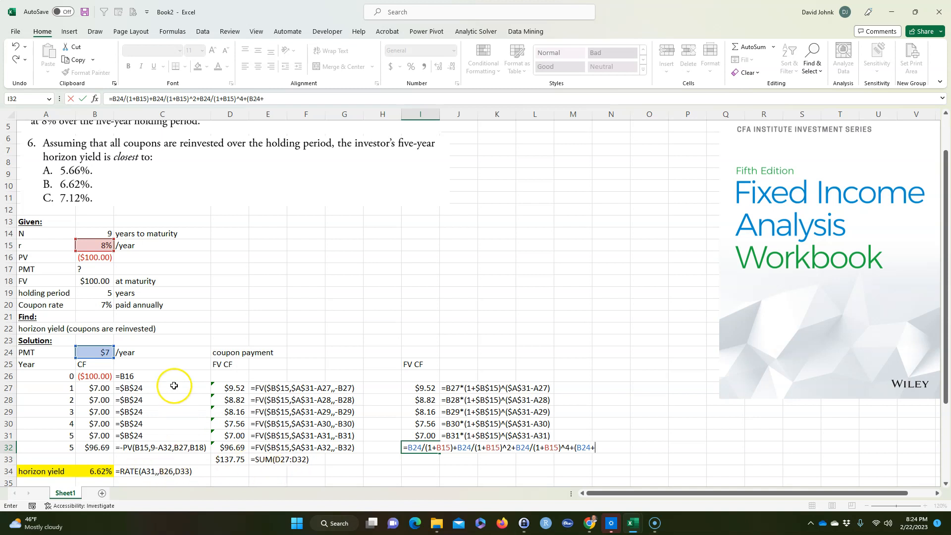
pyautogui.click(95, 280)
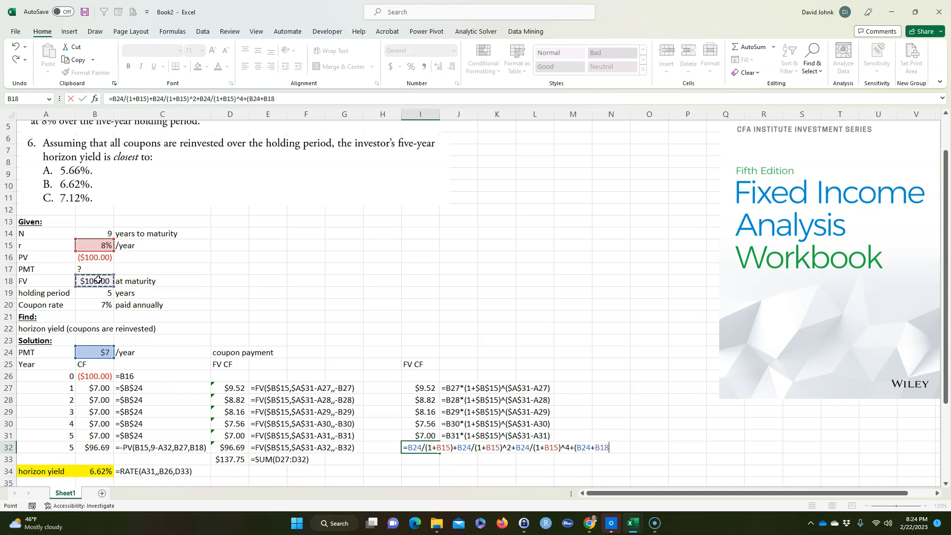
pyautogui.write('/')
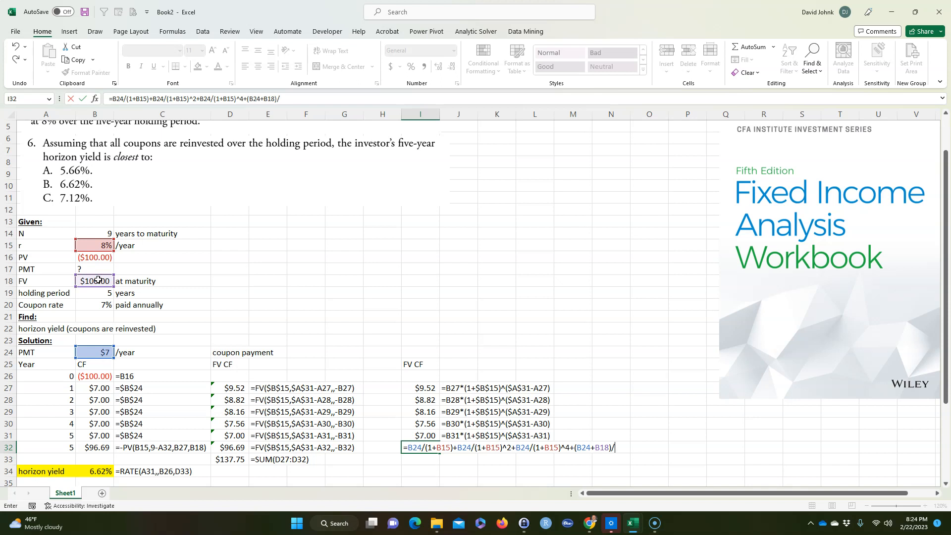
pyautogui.write('(1+')
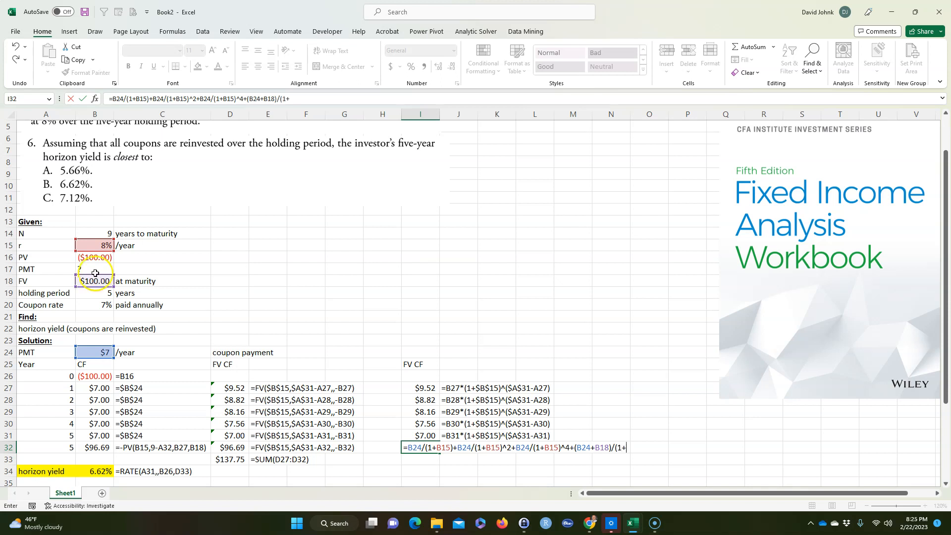
pyautogui.click(95, 245)
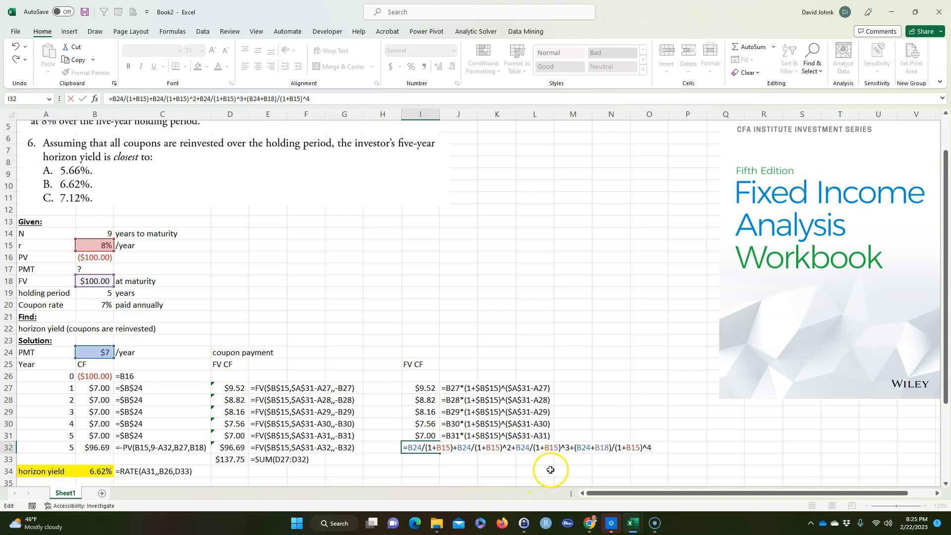
pyautogui.moveTo(549, 469)
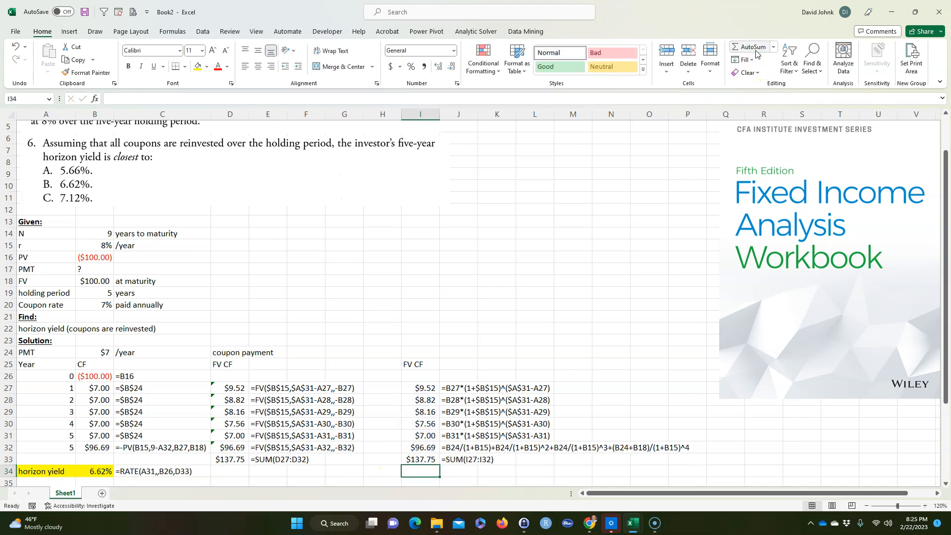
# Step: Enter =(I33/B18)^(1/5)-1 in I34, giving a manual horizon yield of 0.06616
pyautogui.click(95, 30)
pyautogui.write('=')
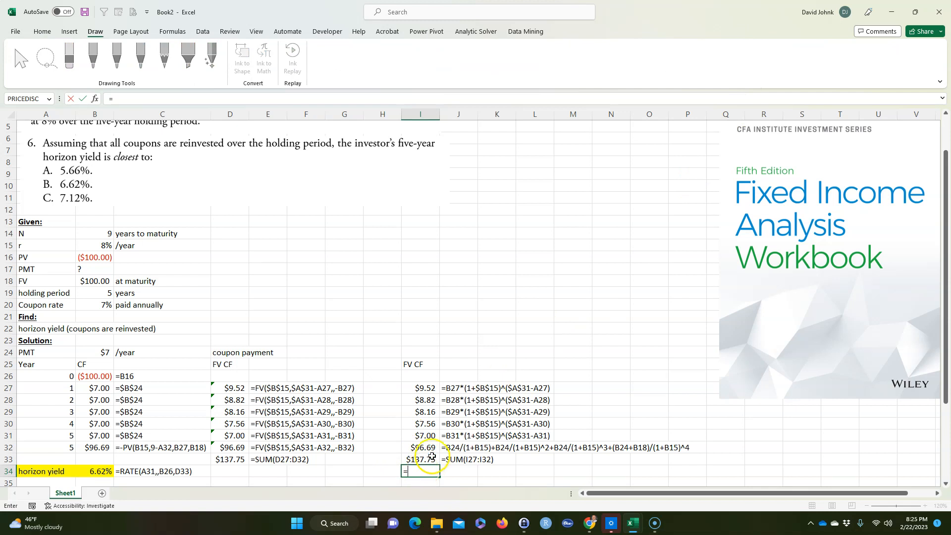
pyautogui.moveTo(588, 377)
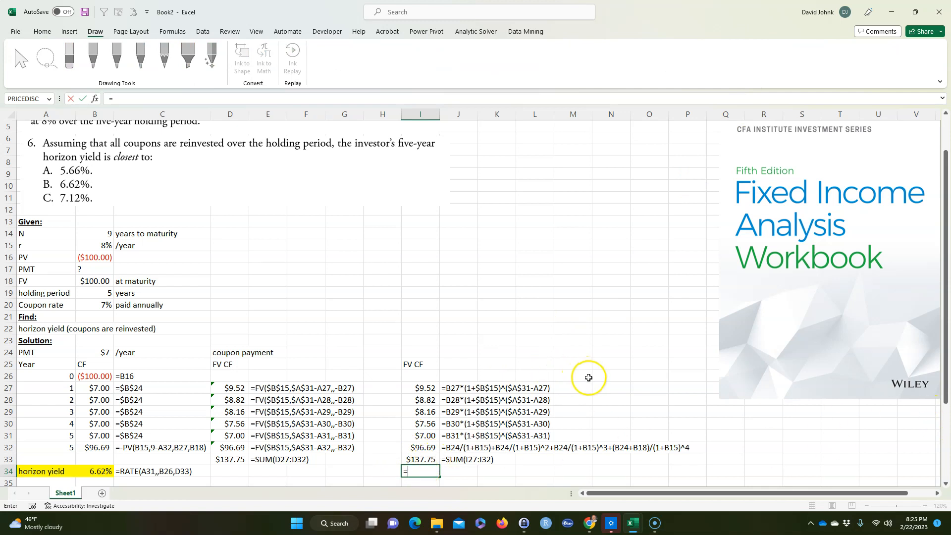
pyautogui.scroll(-3)
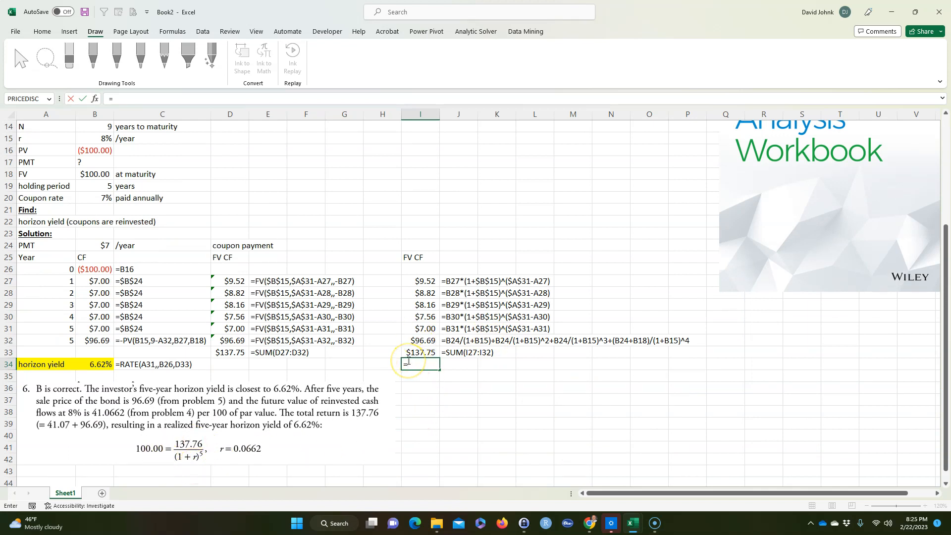
pyautogui.write('(')
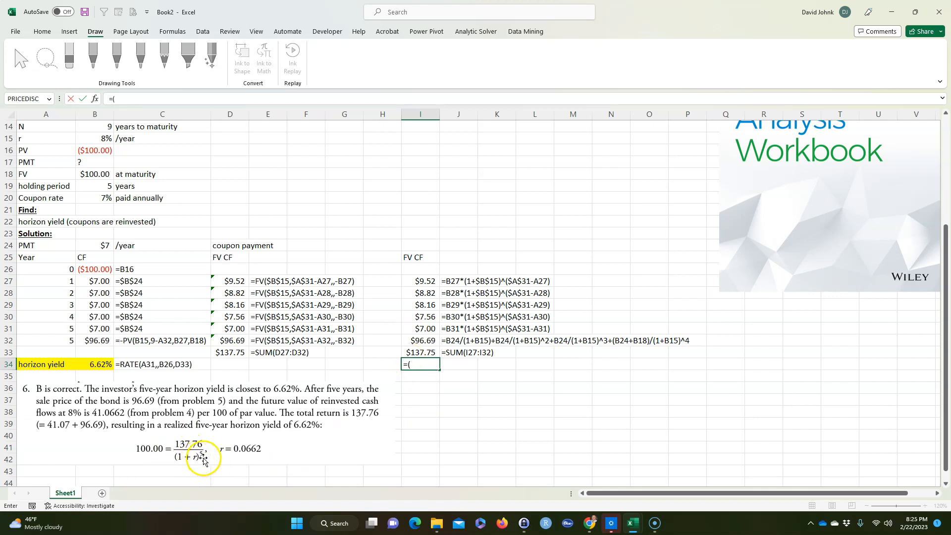
pyautogui.moveTo(139, 455)
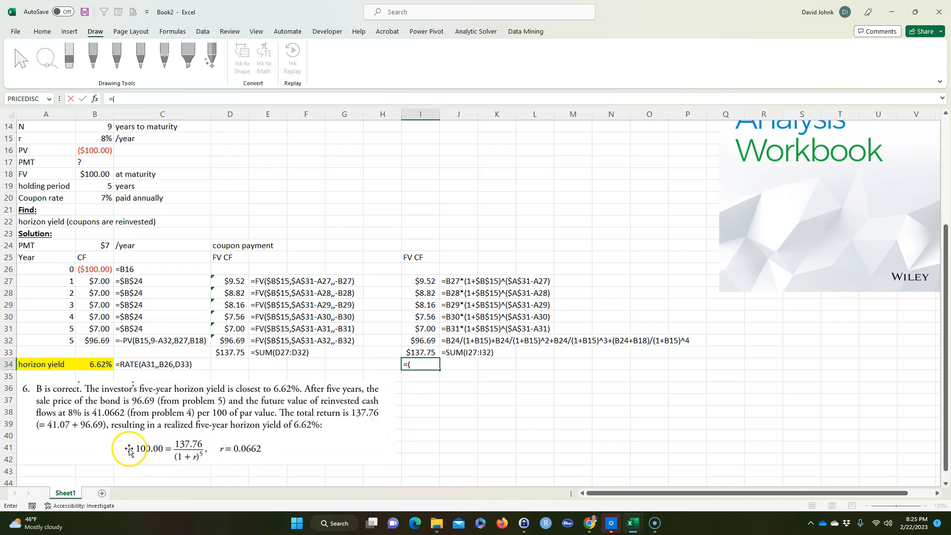
pyautogui.moveTo(289, 440)
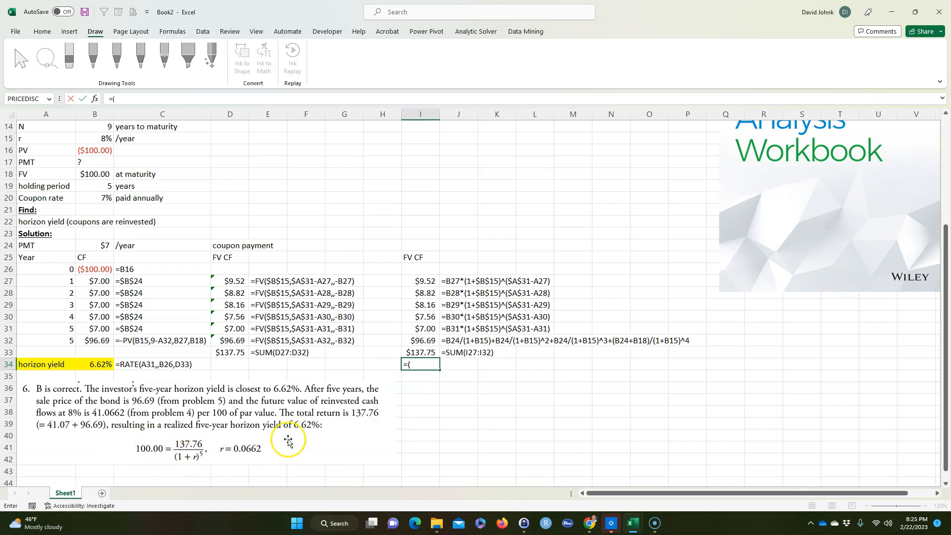
pyautogui.click(420, 353)
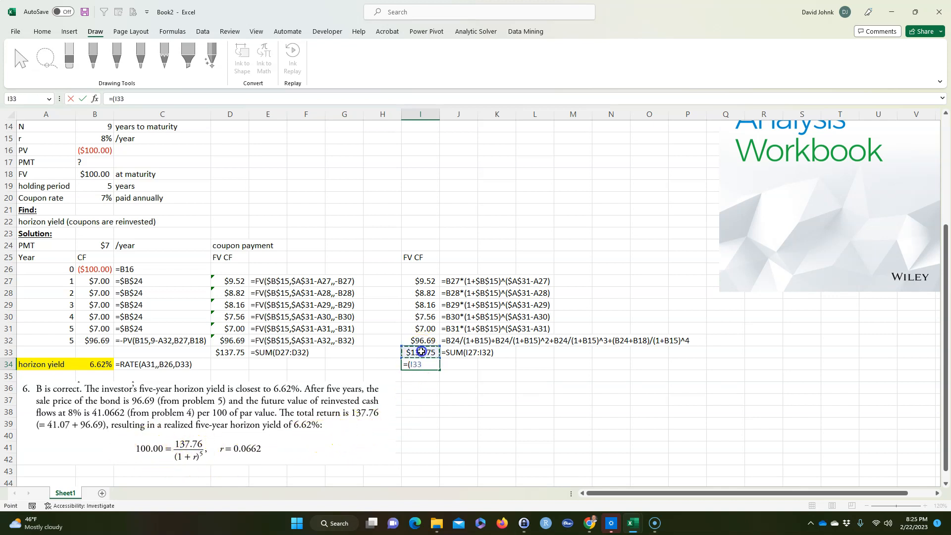
pyautogui.write('/')
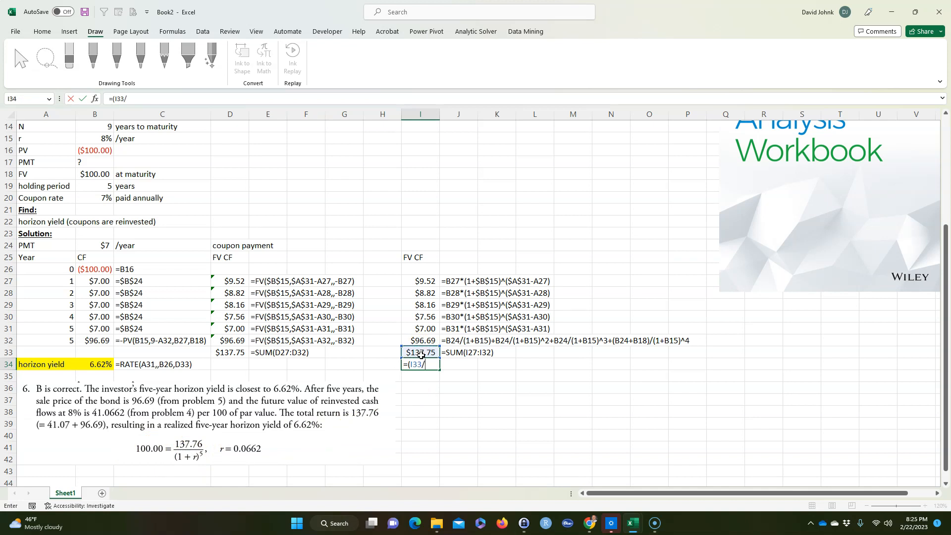
pyautogui.click(95, 174)
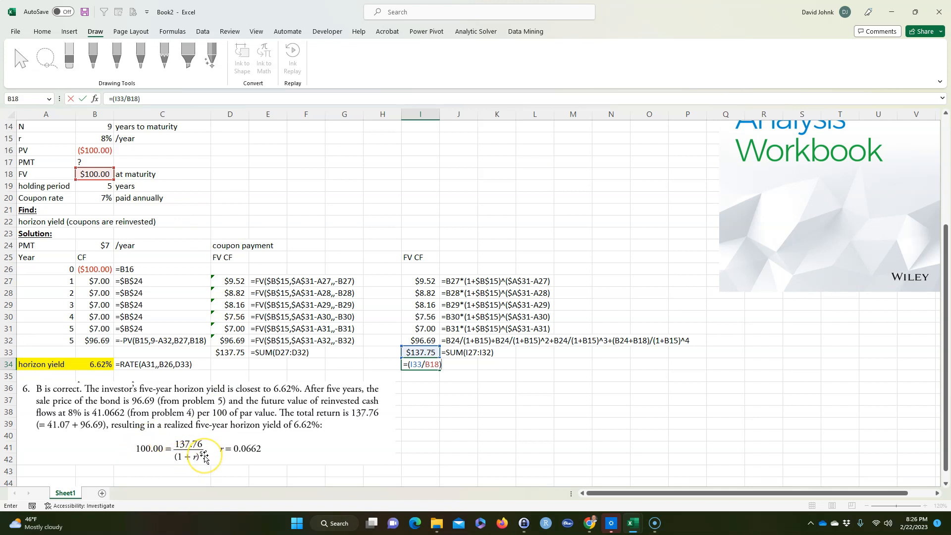
pyautogui.write('^')
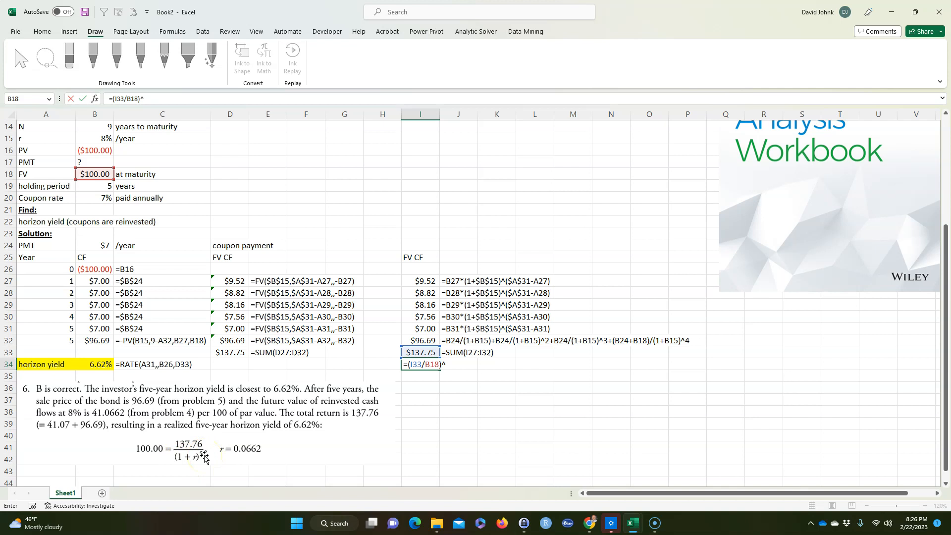
pyautogui.write('(1/5)')
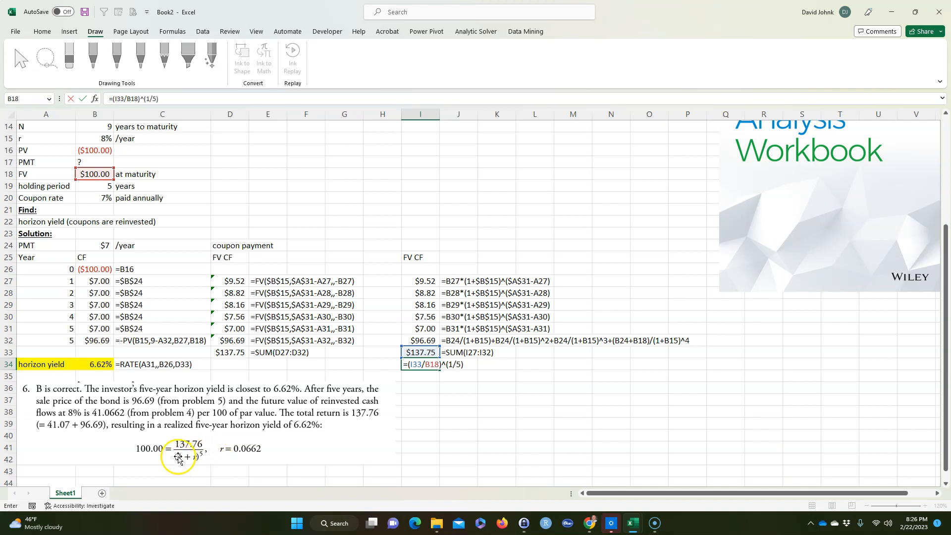
pyautogui.write('-')
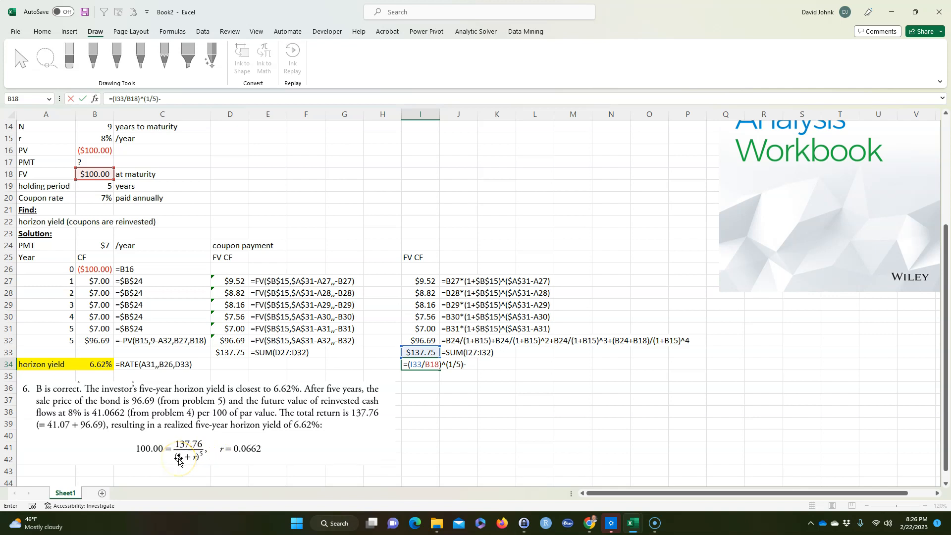
pyautogui.press('Return')
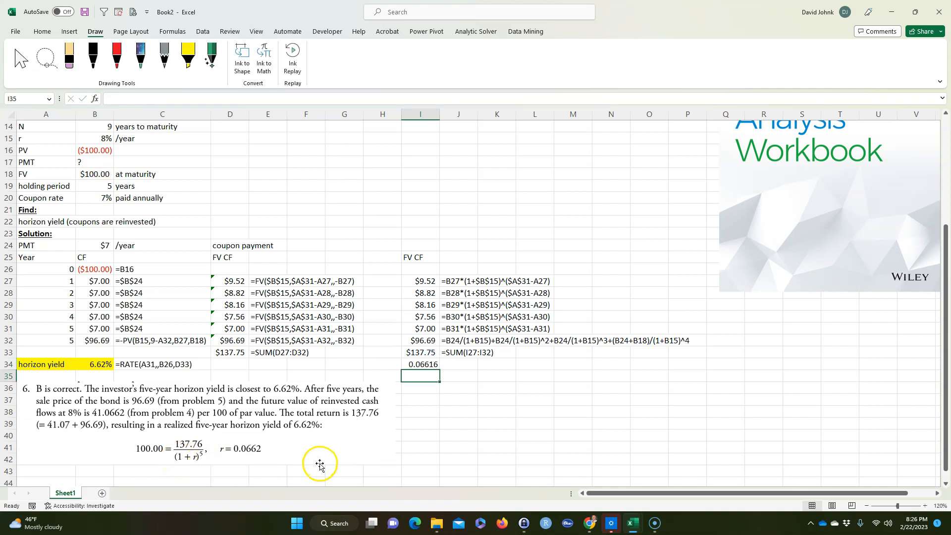
pyautogui.click(420, 364)
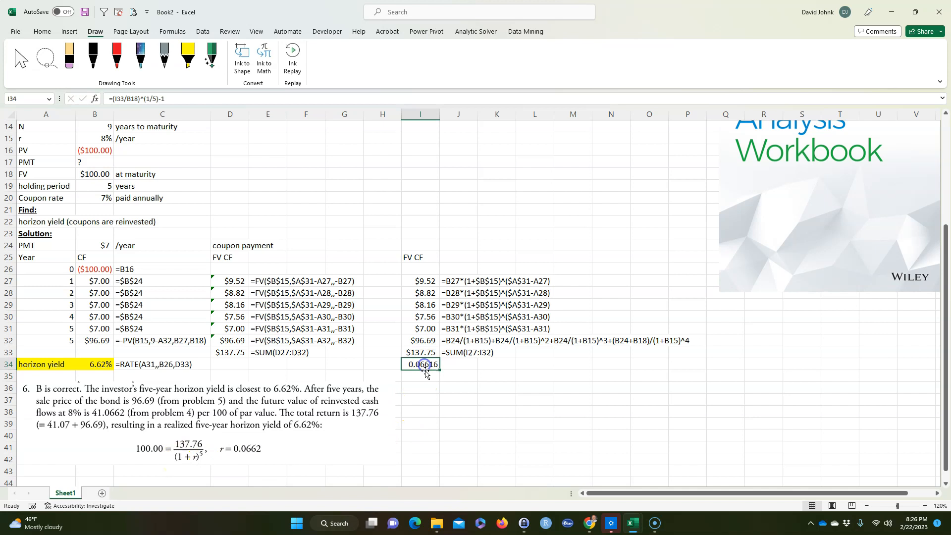
pyautogui.click(42, 31)
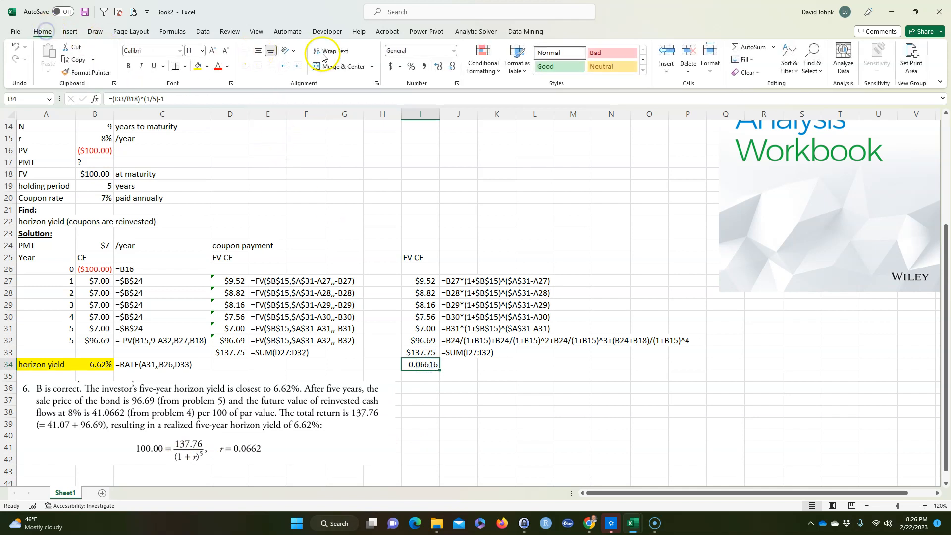
# Step: Format I34 as 6.62% with yellow fill and show its formula text in J34
pyautogui.click(410, 66)
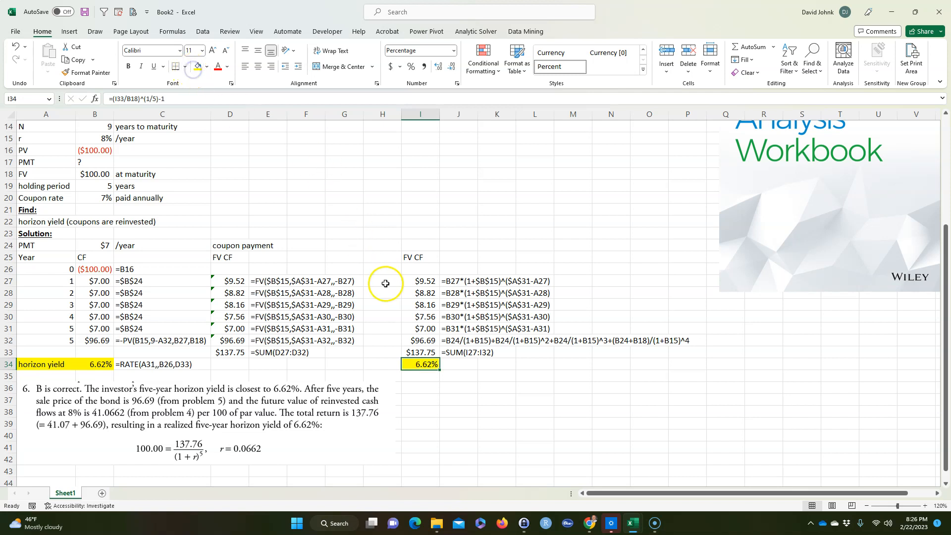
pyautogui.click(457, 352)
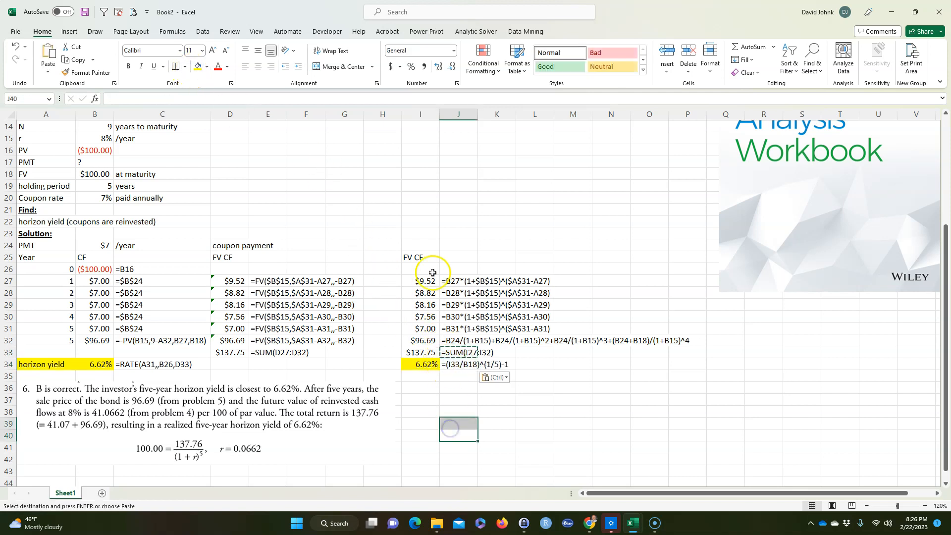
pyautogui.click(230, 327)
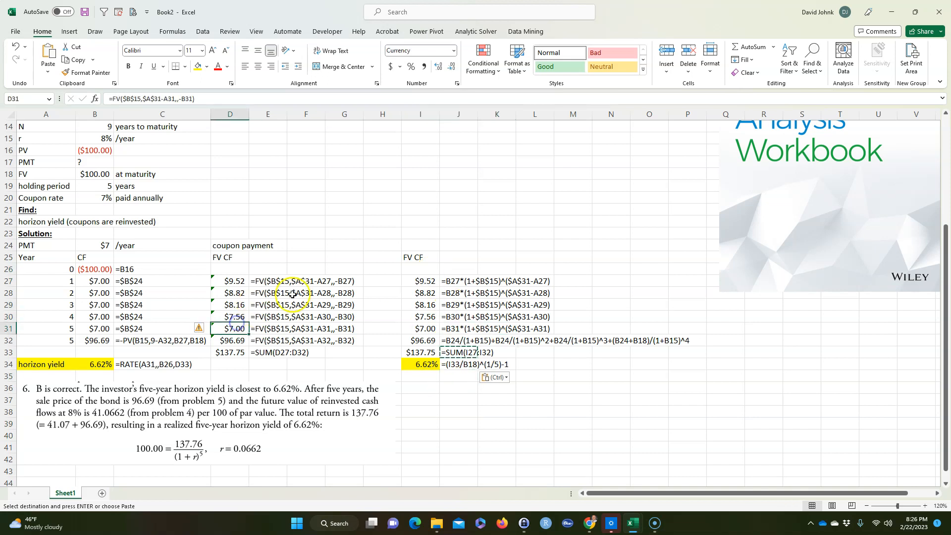
pyautogui.click(458, 410)
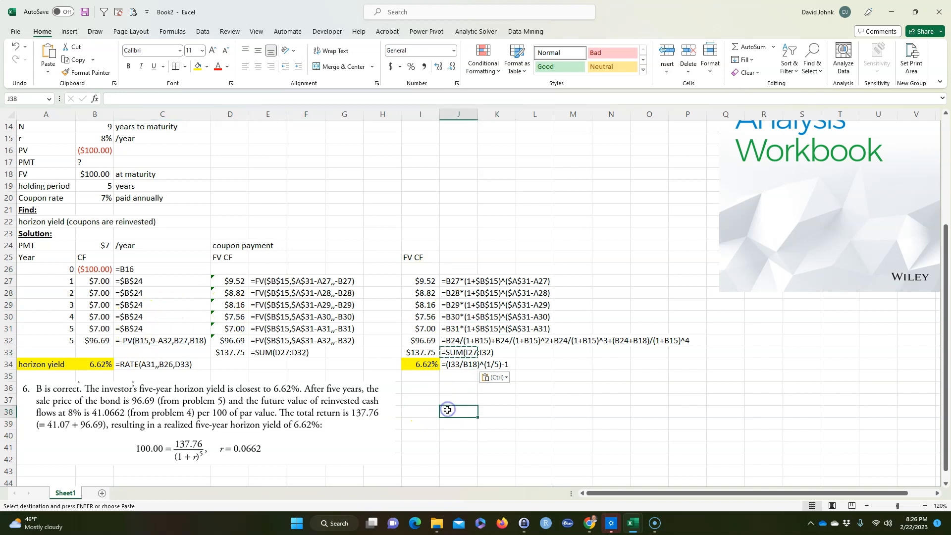
pyautogui.scroll(3)
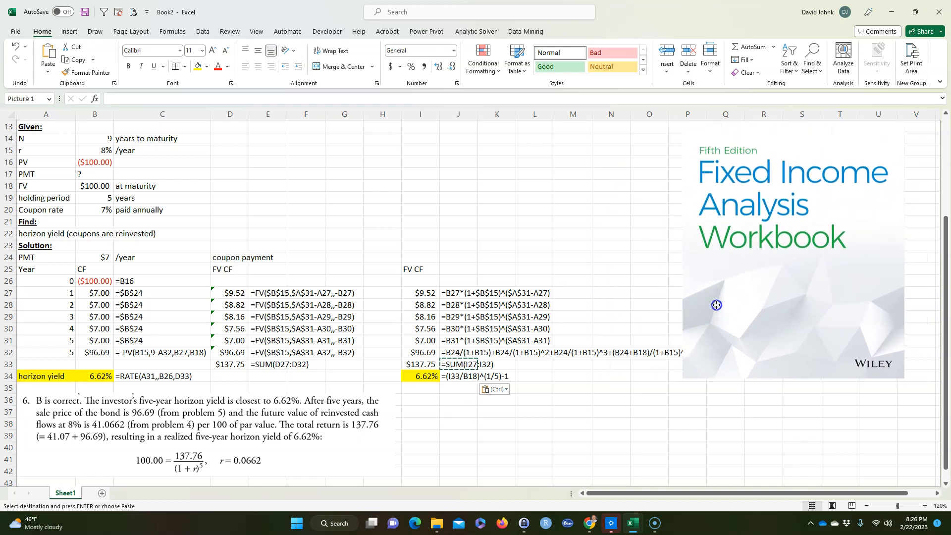
pyautogui.click(714, 304)
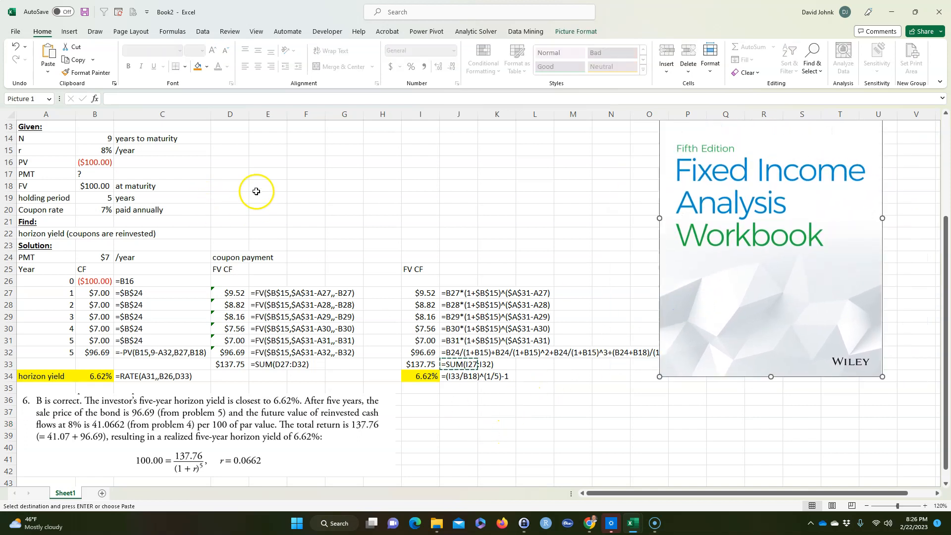
pyautogui.moveTo(175, 242)
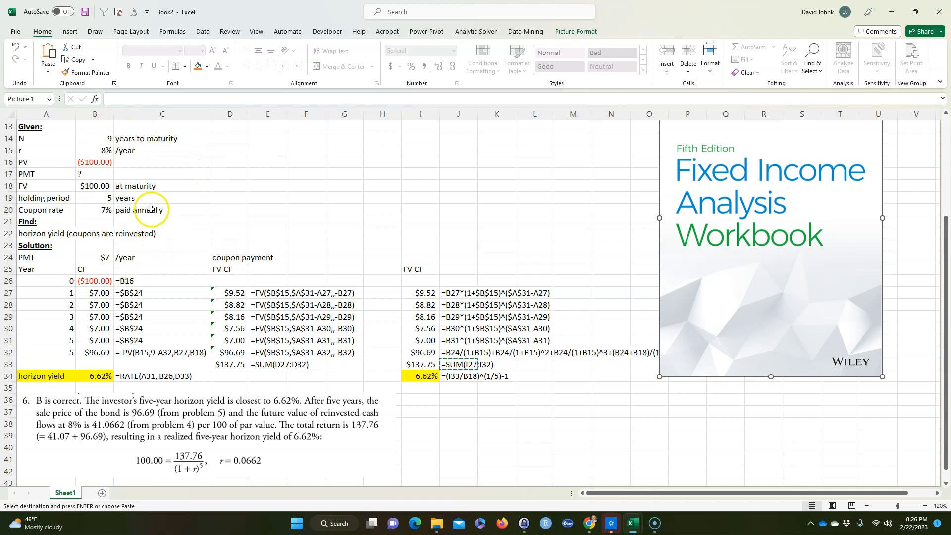
pyautogui.moveTo(249, 181)
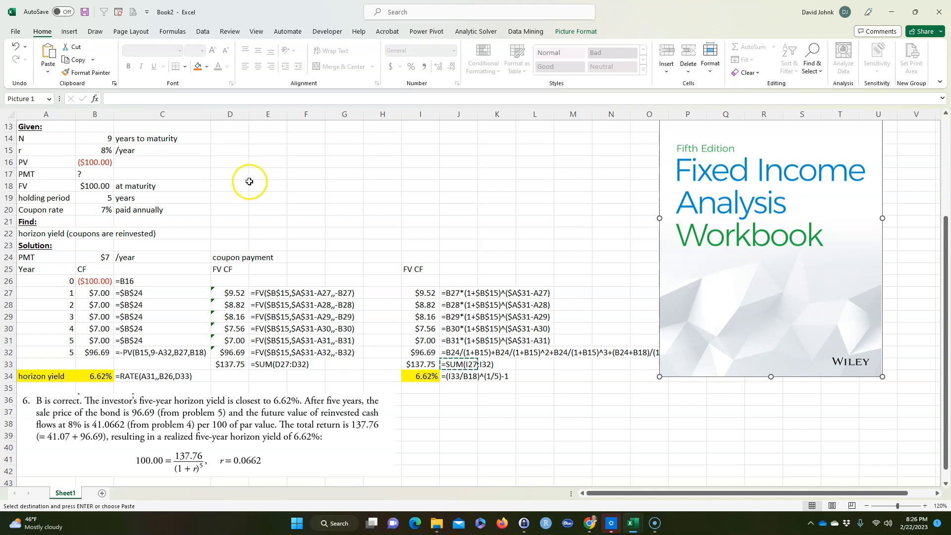
pyautogui.moveTo(319, 225)
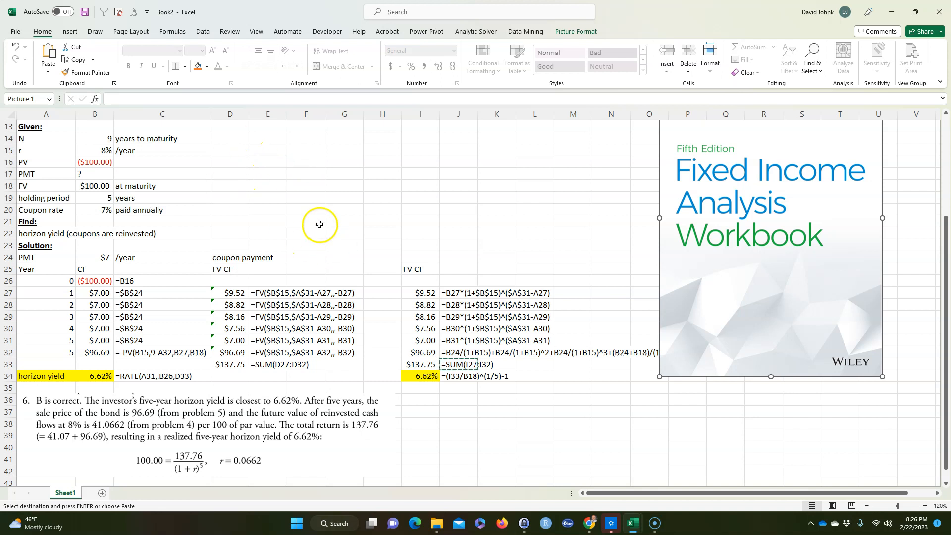
pyautogui.moveTo(293, 318)
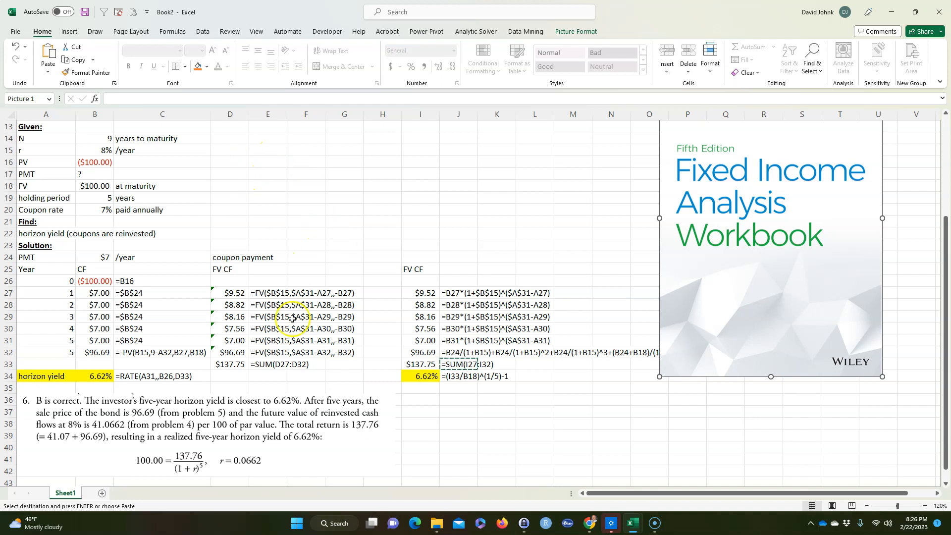